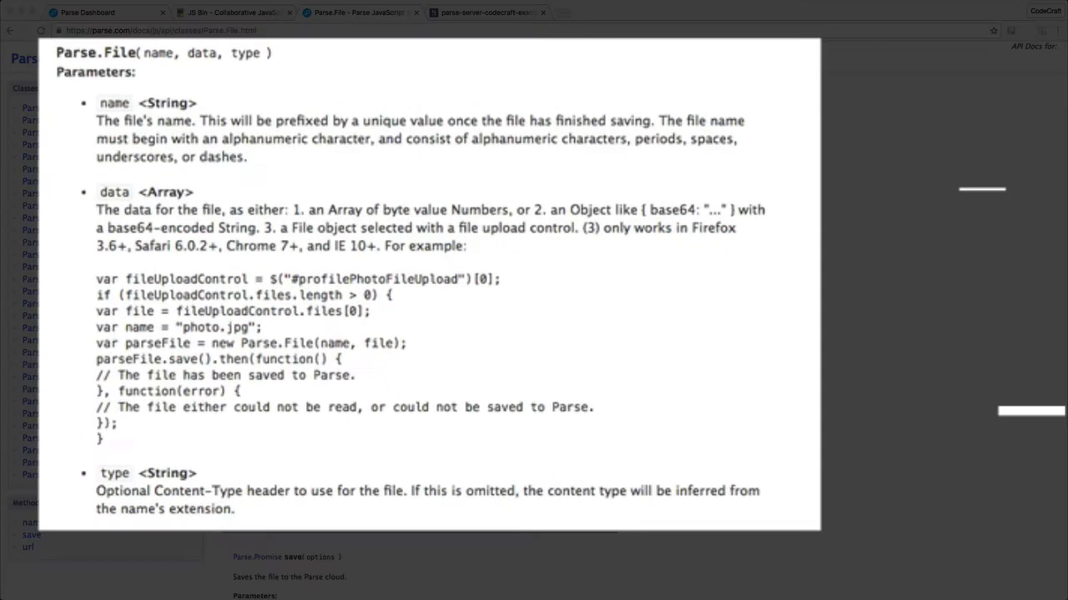
pyautogui.moveTo(346, 79)
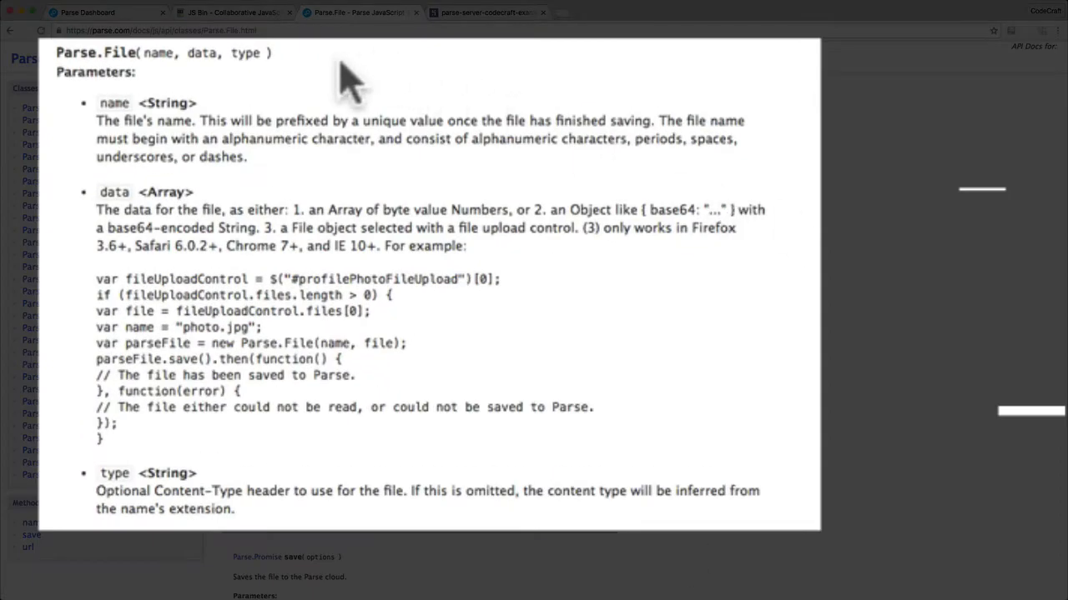
pyautogui.moveTo(75, 53)
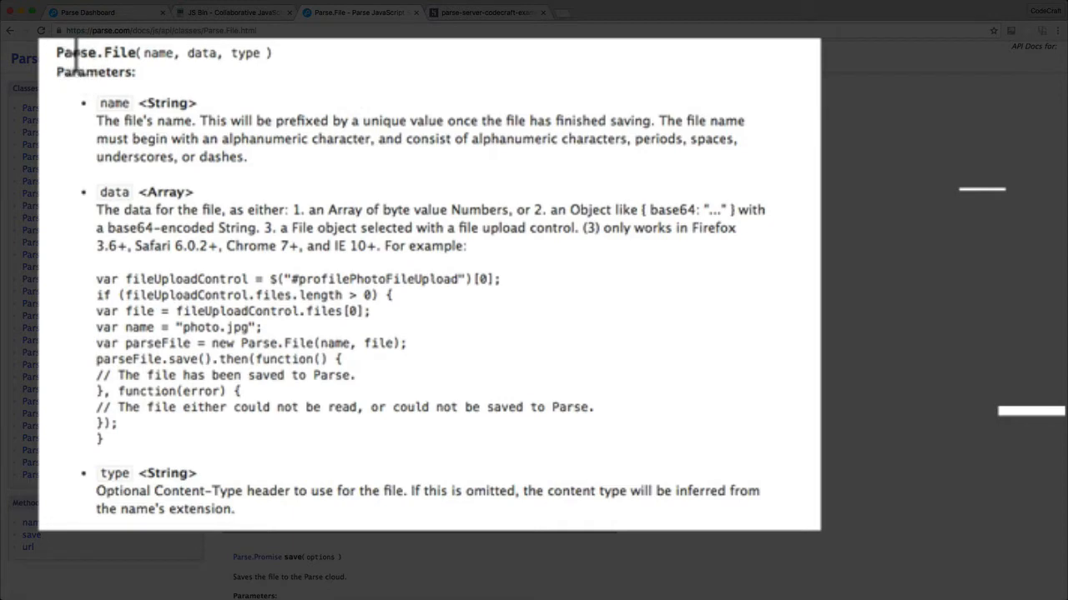
pyautogui.moveTo(157, 63)
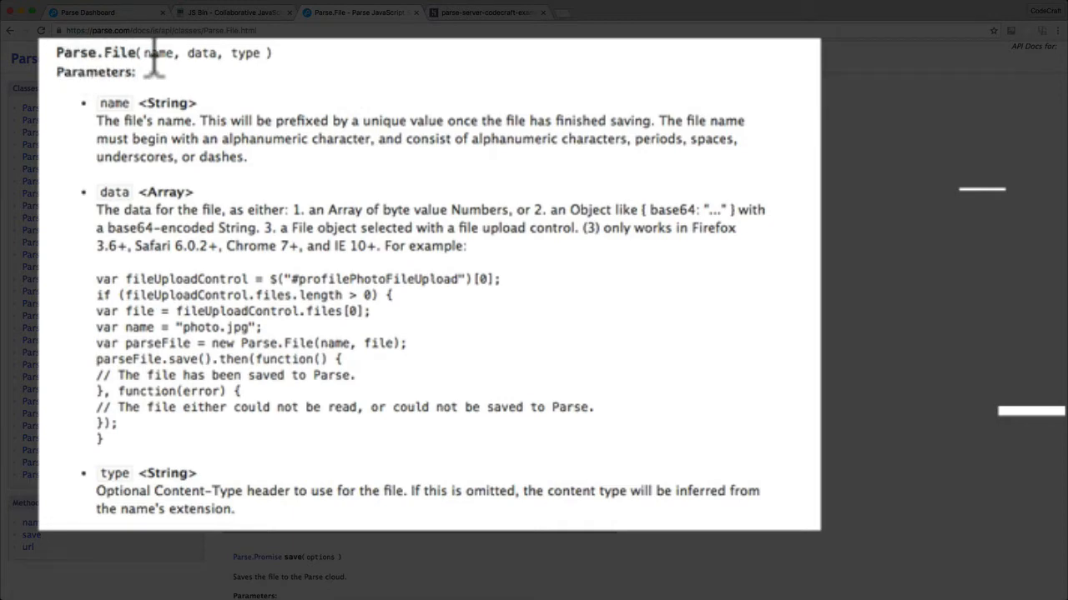
pyautogui.moveTo(247, 71)
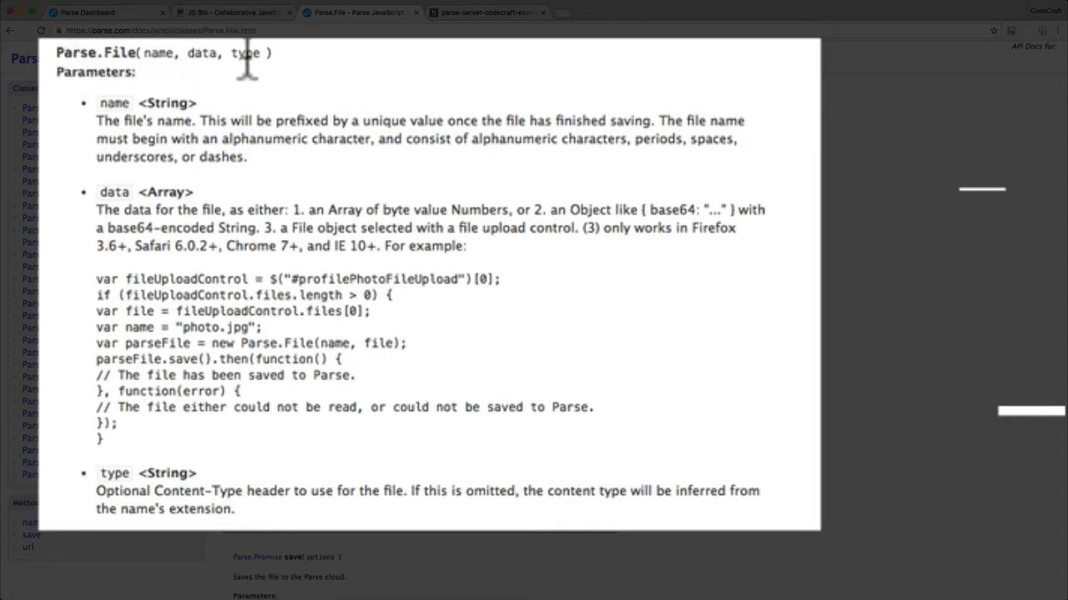
pyautogui.moveTo(125, 129)
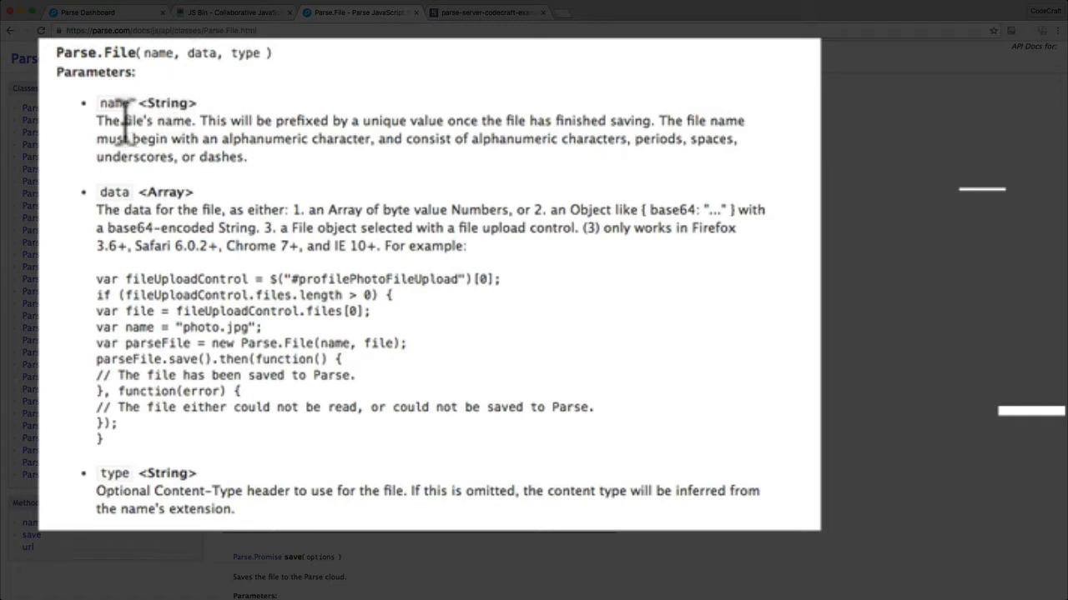
pyautogui.moveTo(162, 134)
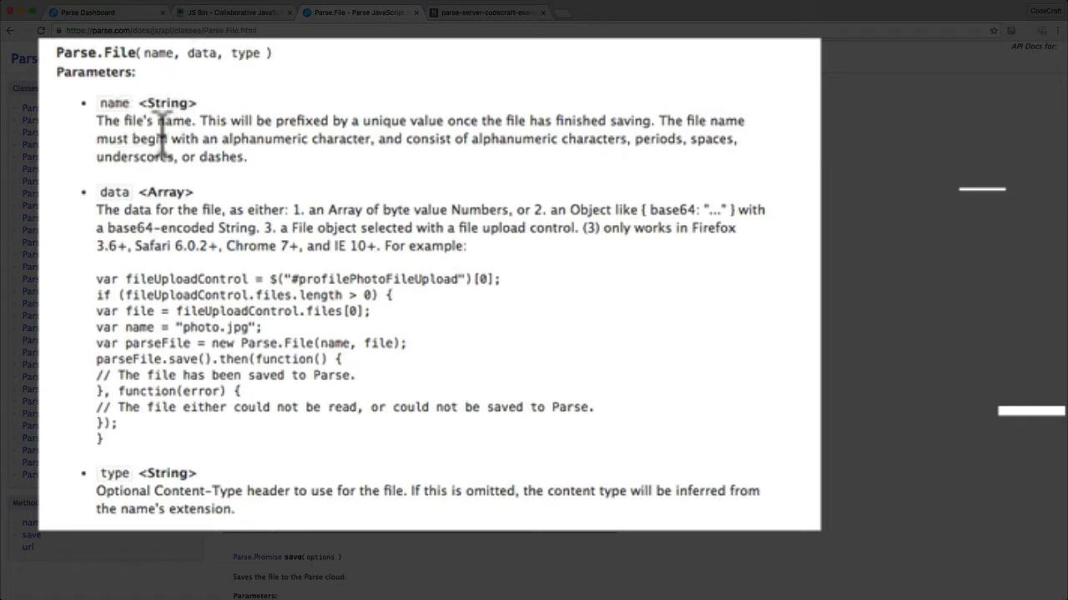
pyautogui.moveTo(115, 191)
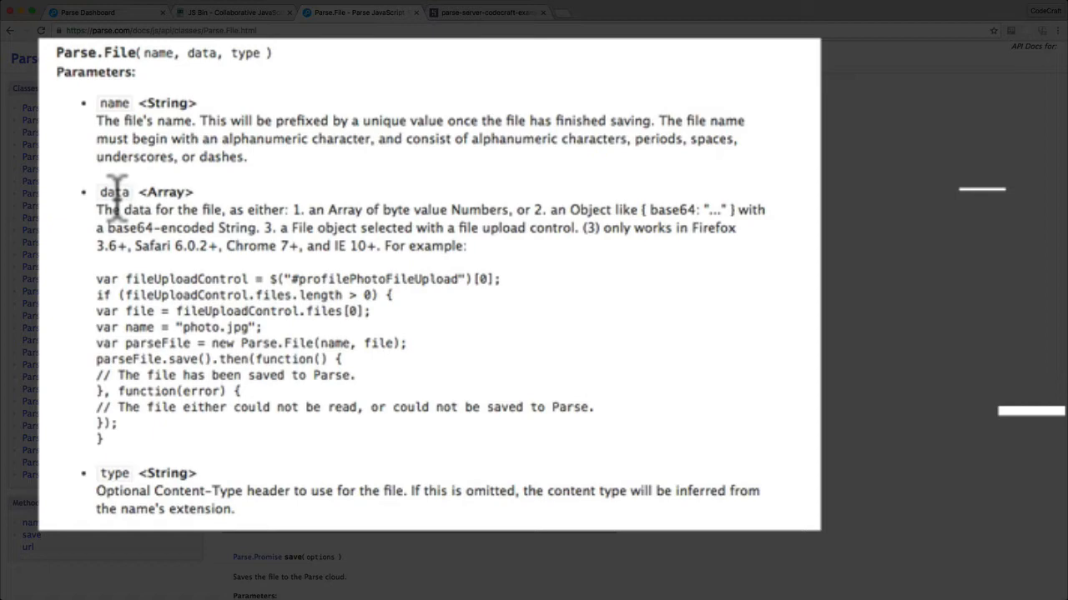
pyautogui.moveTo(306, 201)
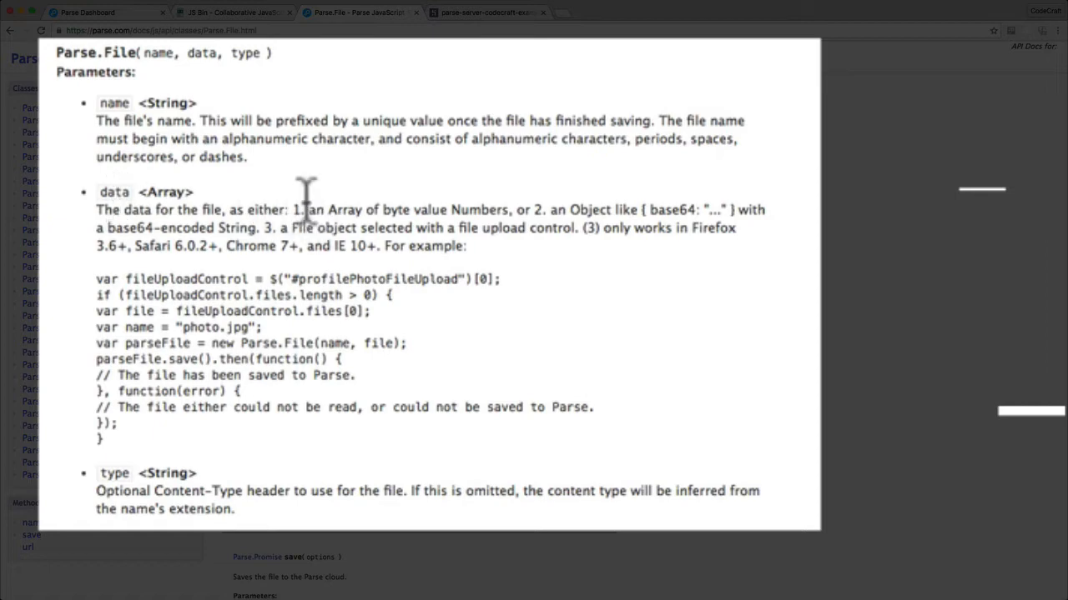
# Highlight the byte-value array option, the name parameter and the Content-Type term
pyautogui.moveTo(302, 209); pyautogui.dragTo(450, 227)
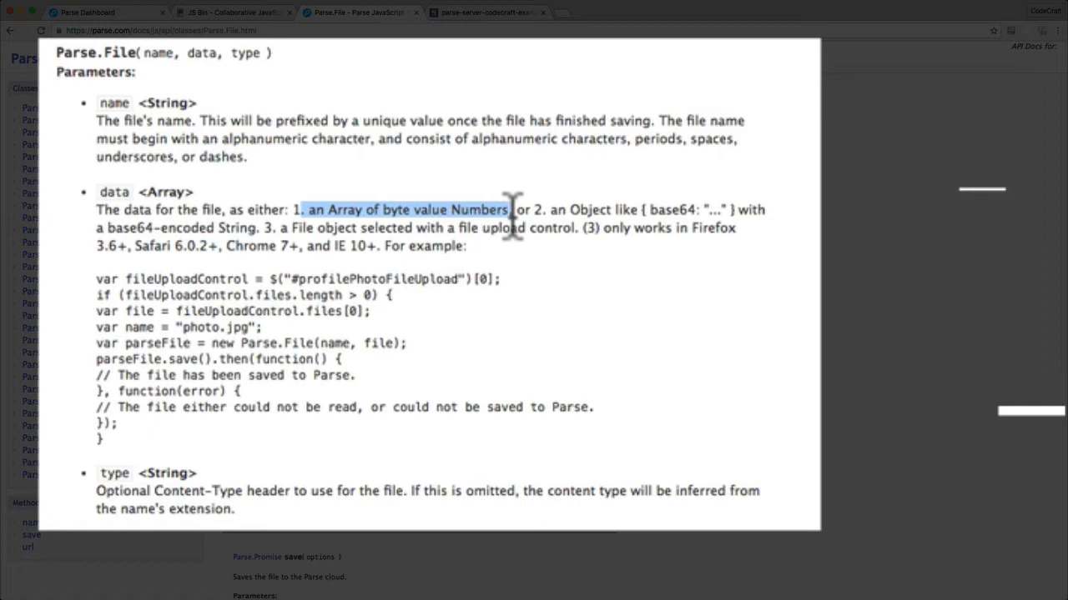
pyautogui.moveTo(657, 215)
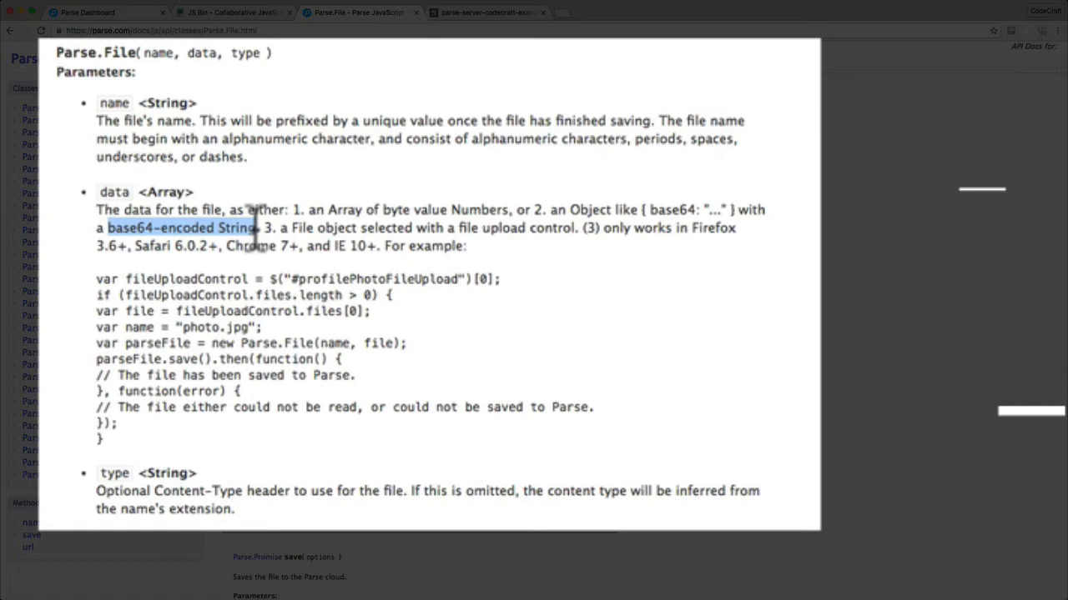
pyautogui.moveTo(680, 225)
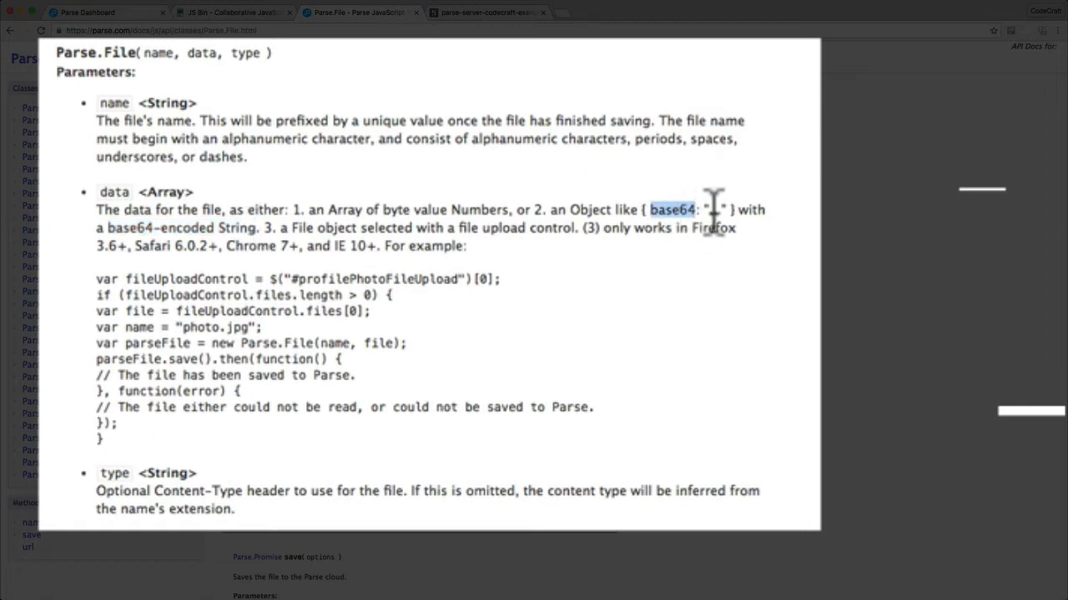
pyautogui.moveTo(713, 217)
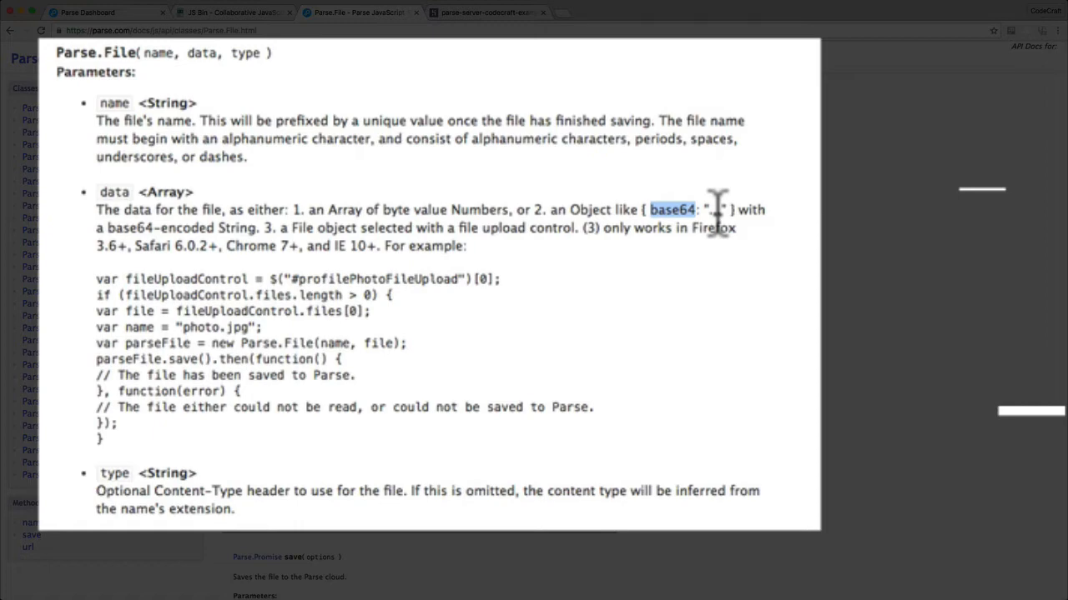
pyautogui.moveTo(267, 229)
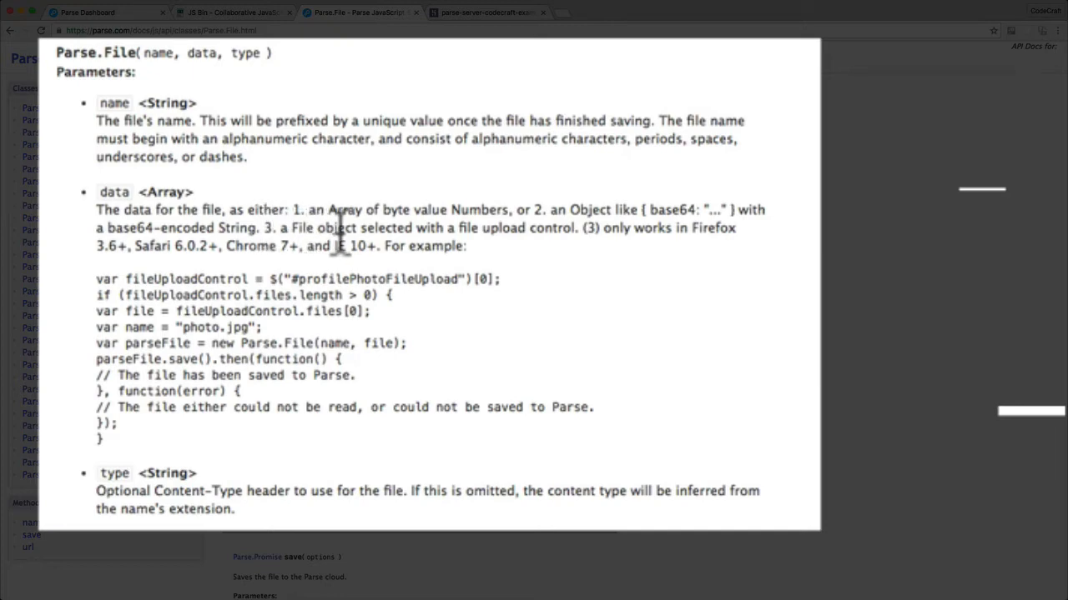
pyautogui.moveTo(573, 238)
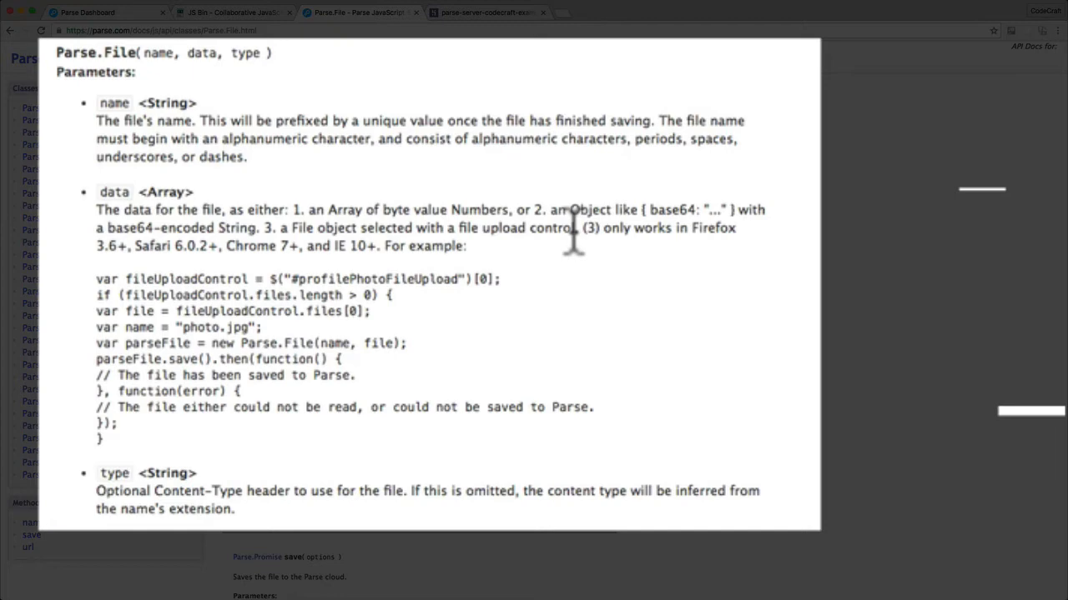
pyautogui.moveTo(112, 473)
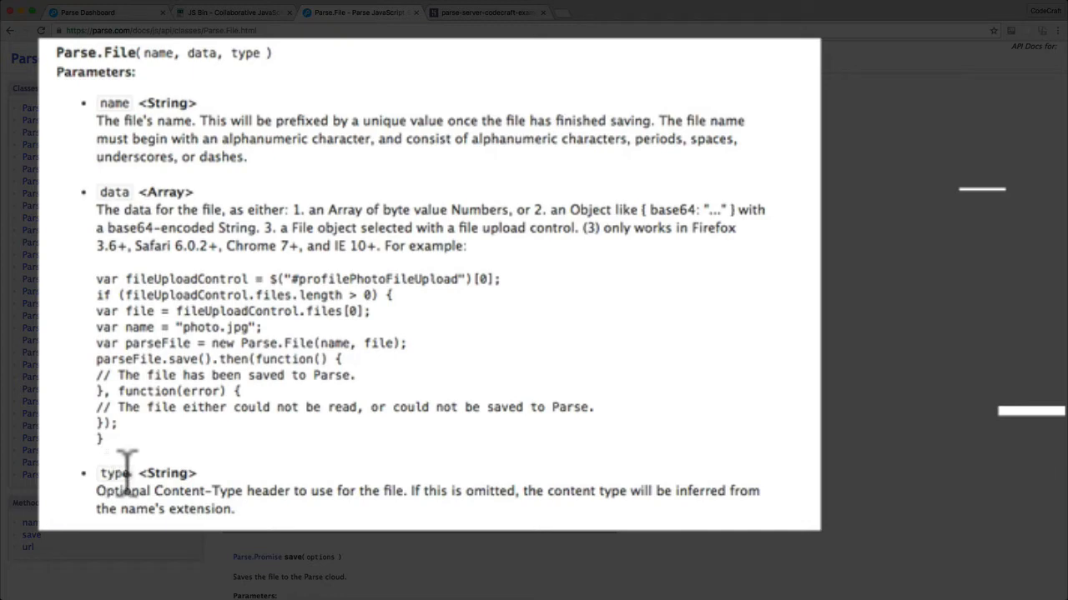
pyautogui.moveTo(196, 496)
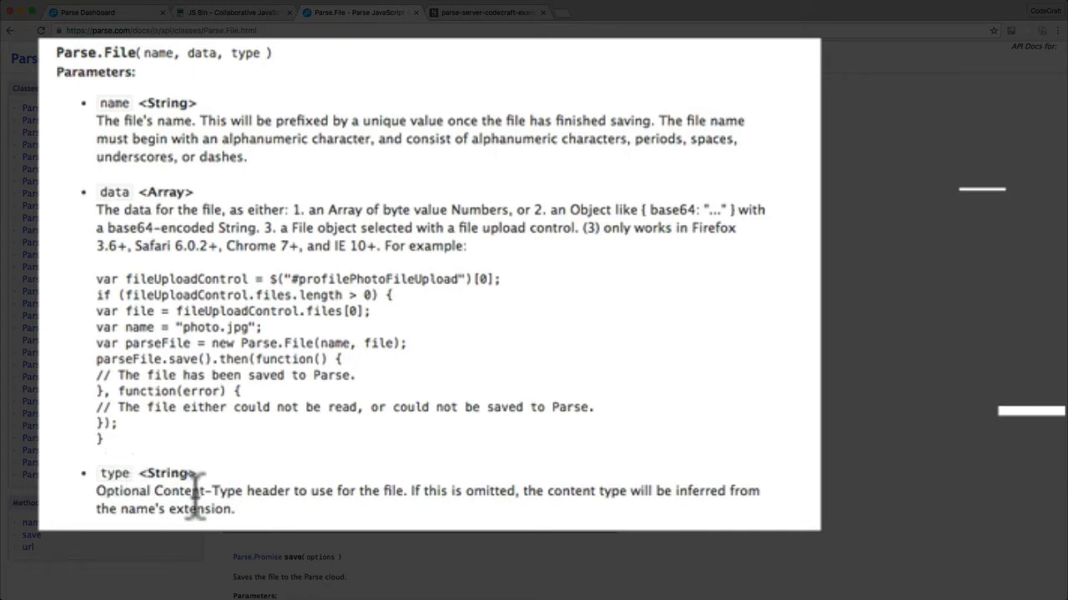
pyautogui.moveTo(242, 492)
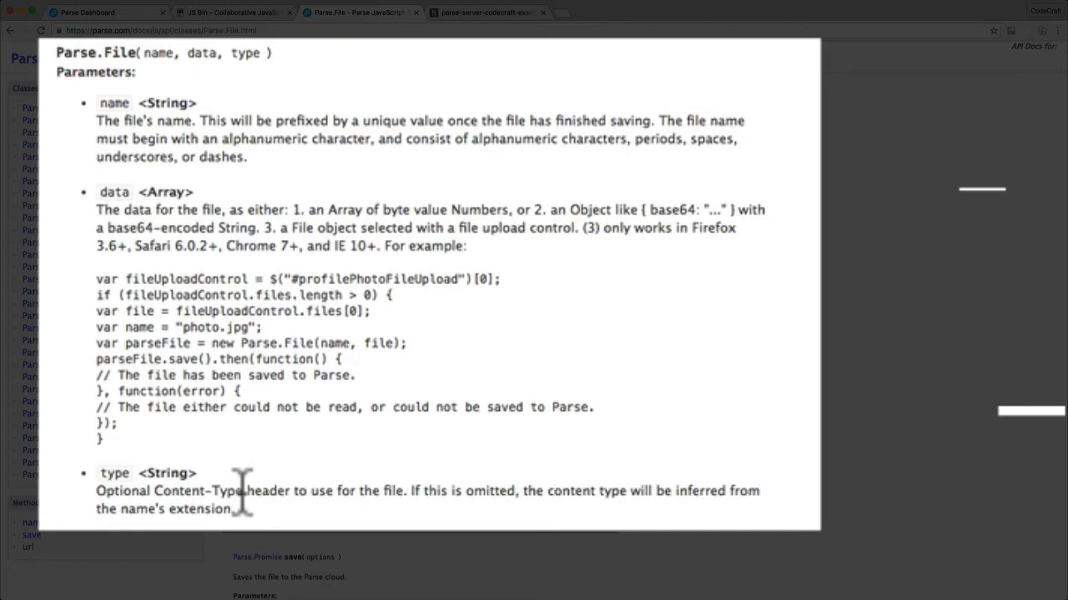
pyautogui.doubleClick(114, 103)
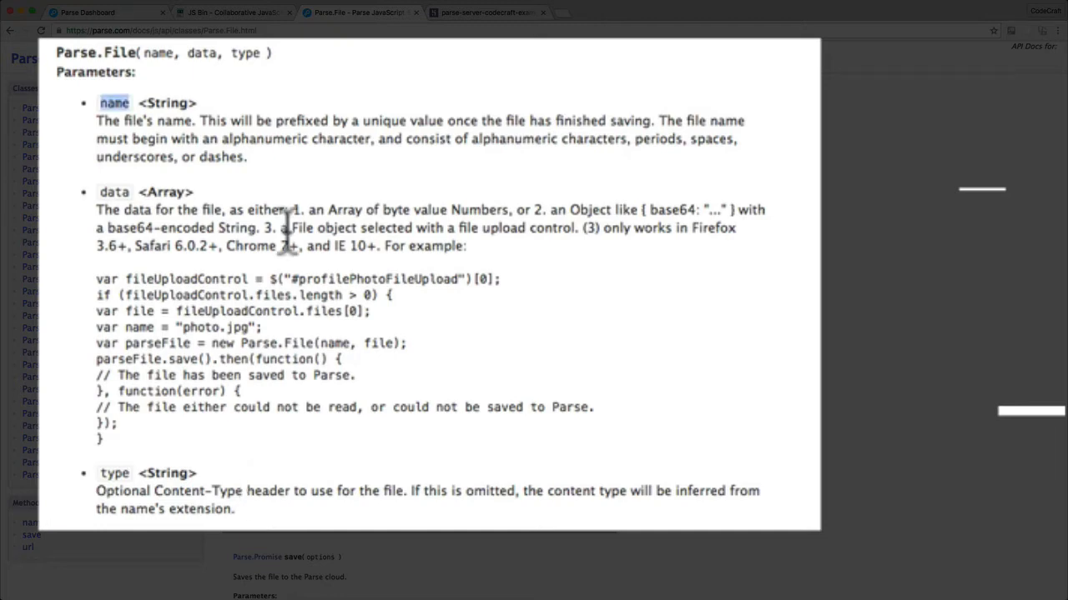
pyautogui.moveTo(100, 473)
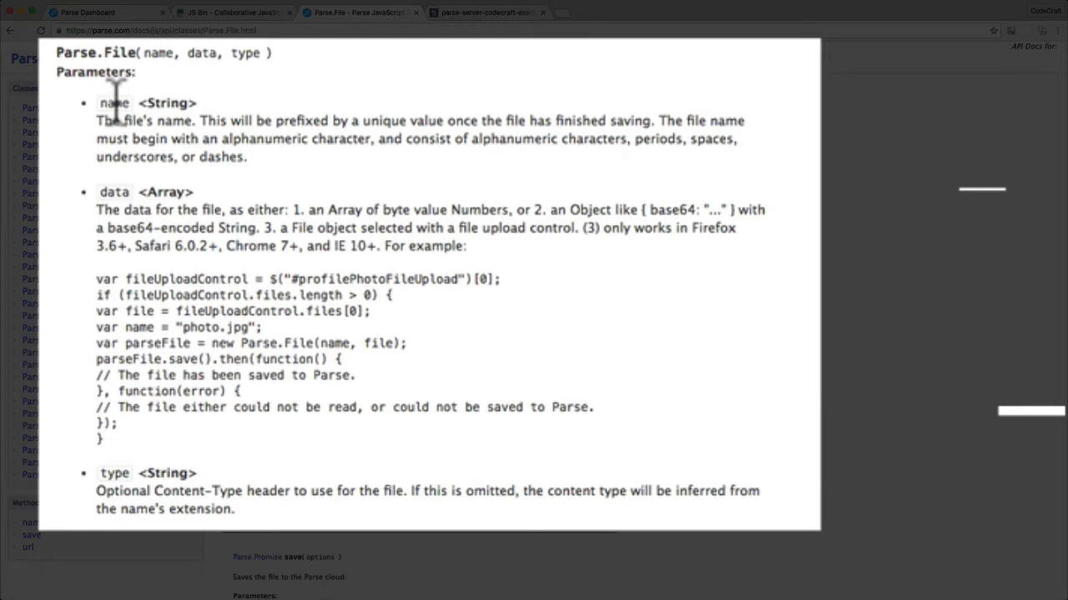
pyautogui.moveTo(355, 480)
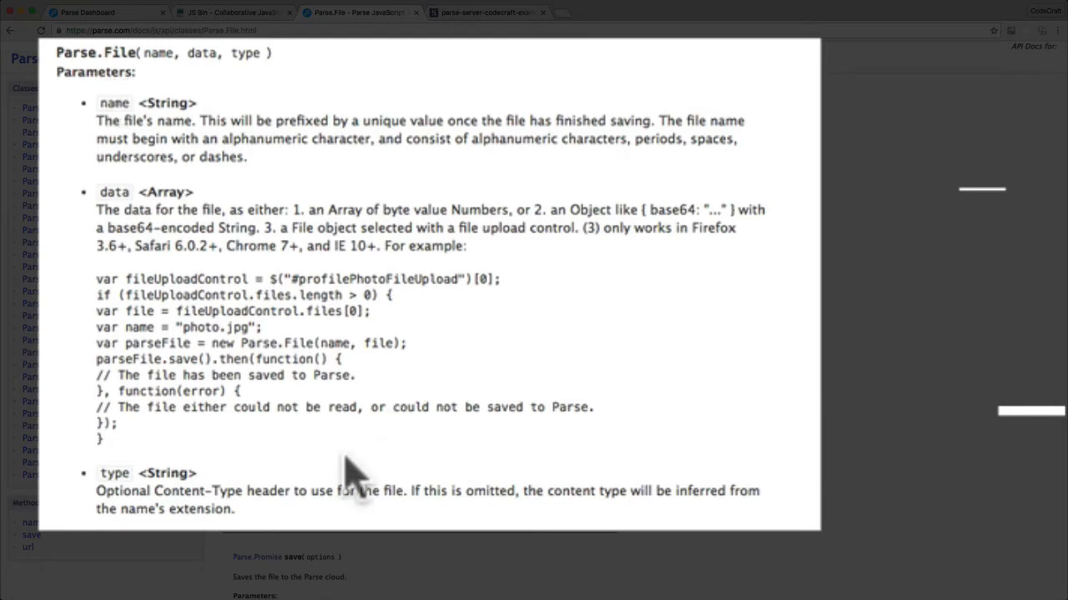
pyautogui.moveTo(187, 196)
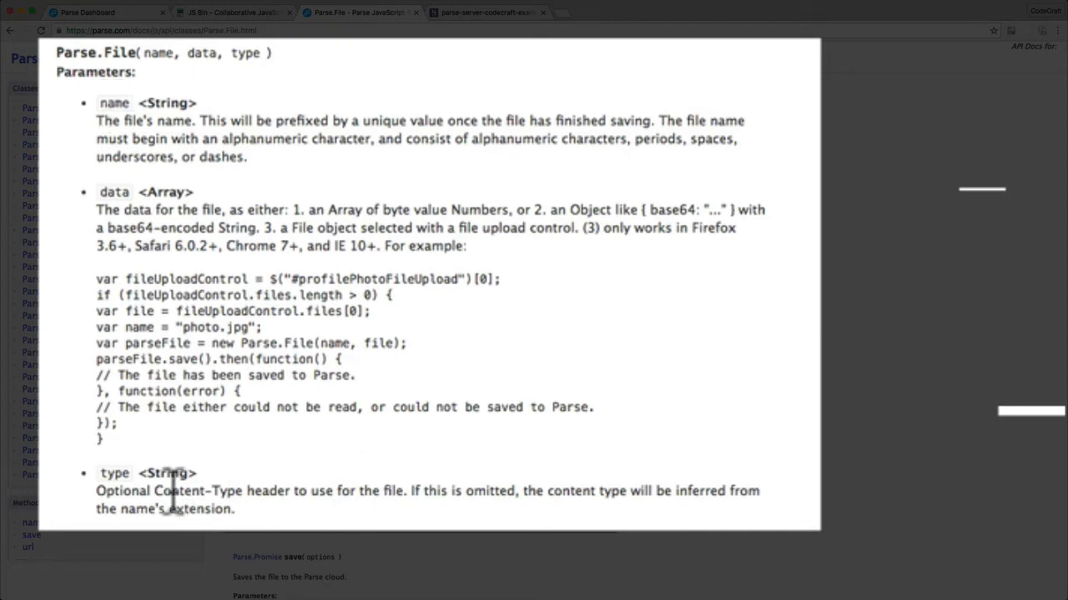
pyautogui.doubleClick(196, 491)
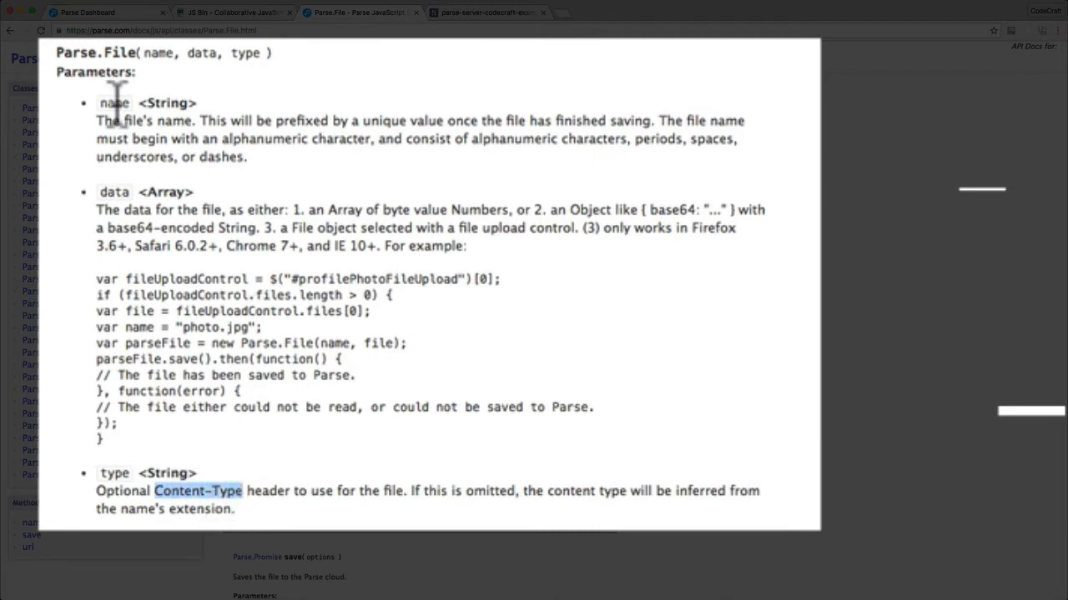
pyautogui.moveTo(146, 467)
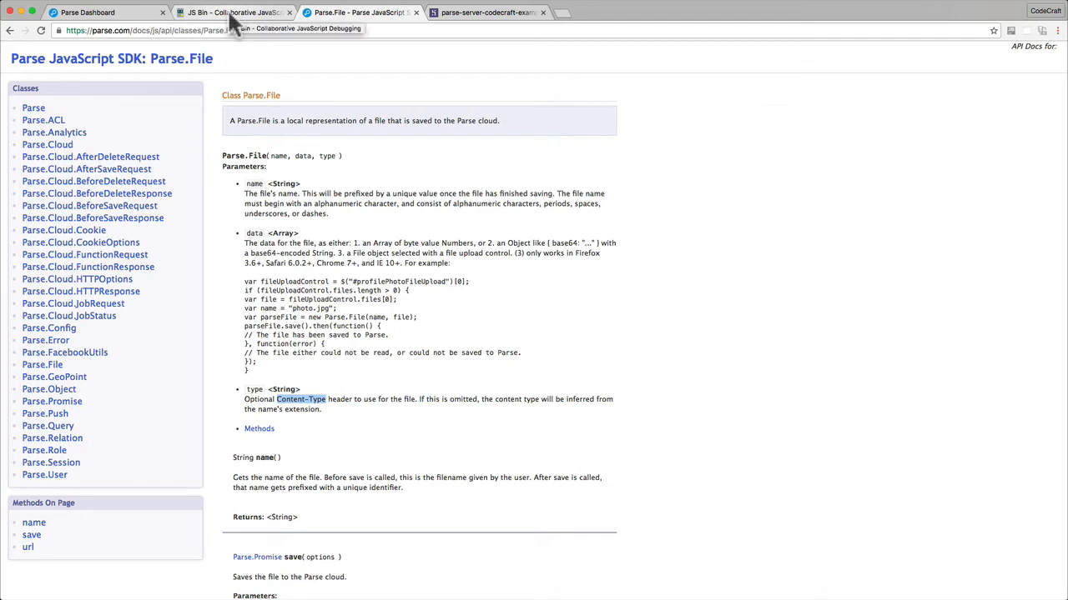
# Return to JS Bin and inspect the image element and file input lines in the HTML
pyautogui.click(234, 12)
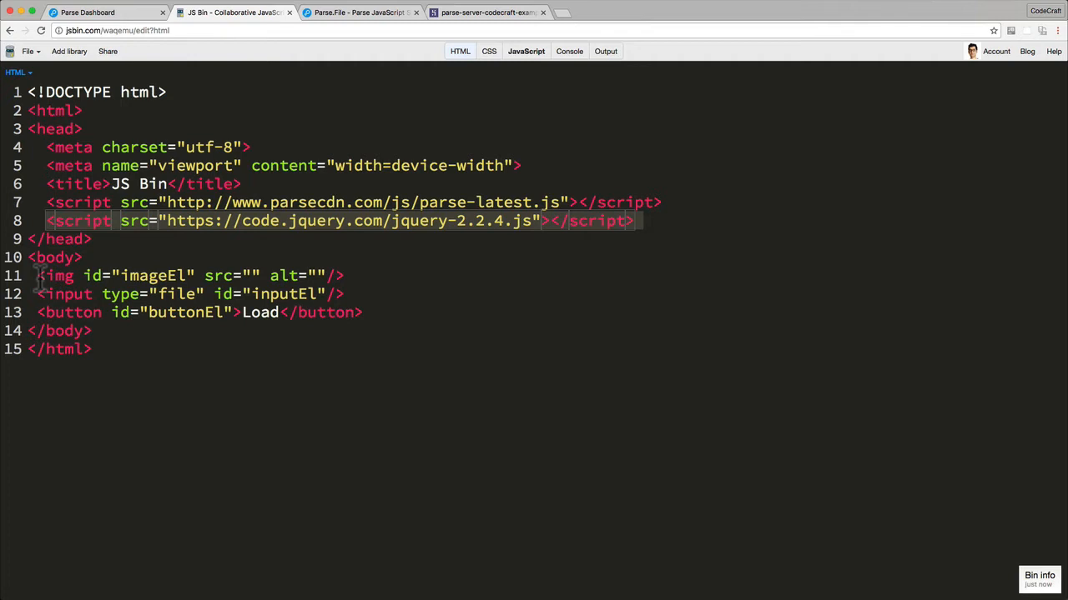
pyautogui.click(117, 275)
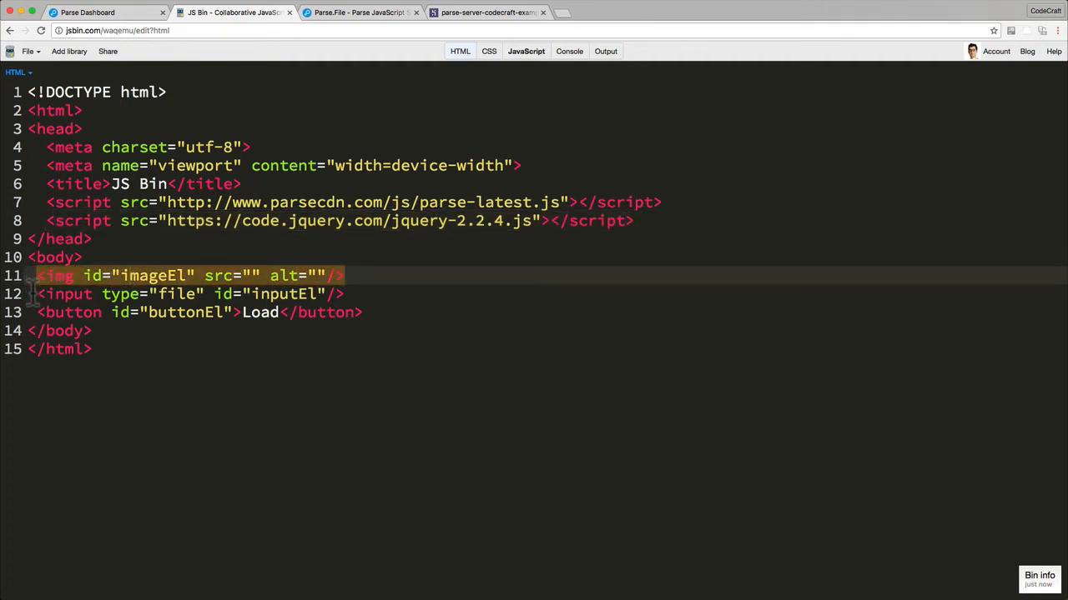
pyautogui.click(351, 294)
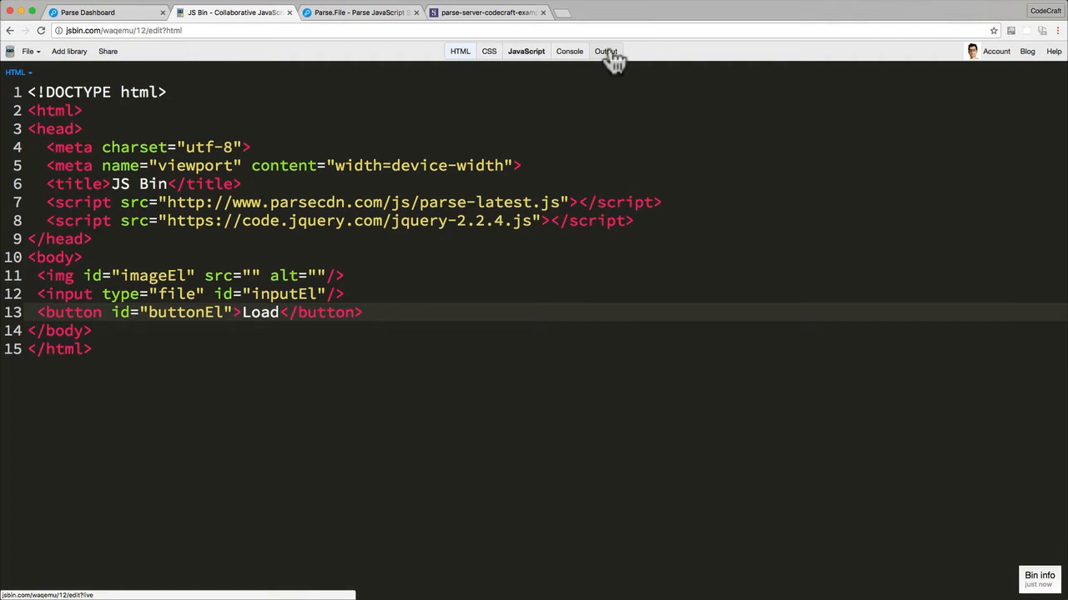
# Show the Output panel so the page renders its Choose File and Load buttons
pyautogui.click(606, 51)
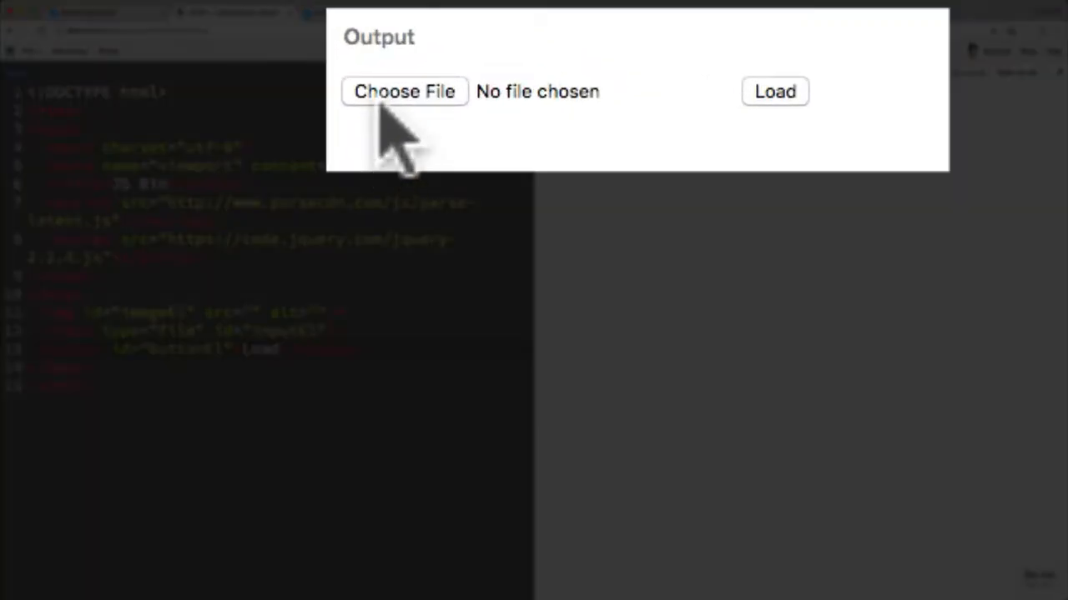
pyautogui.moveTo(601, 198)
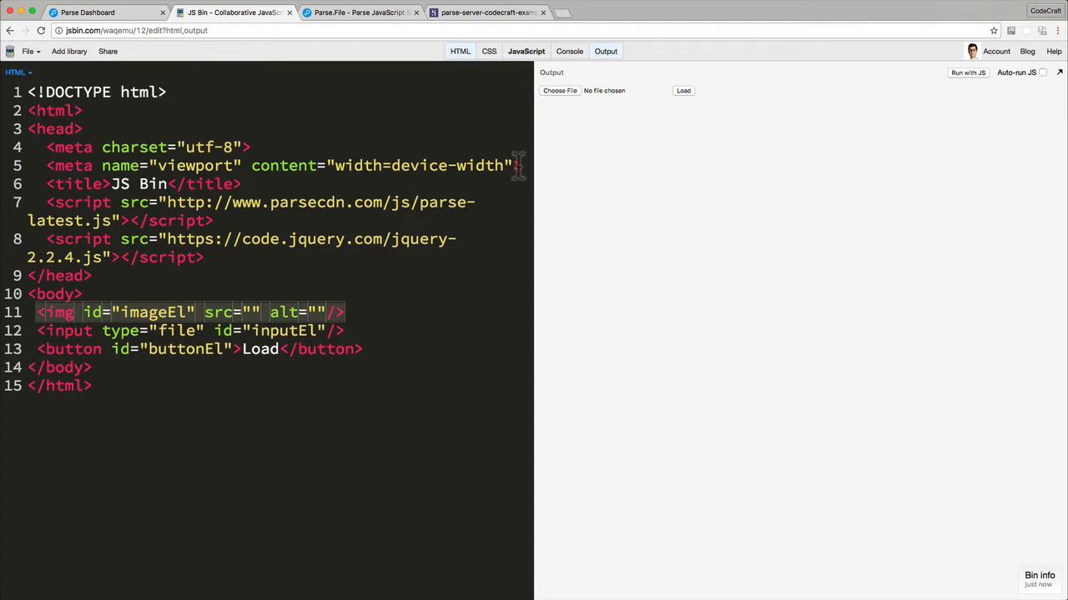
pyautogui.moveTo(696, 138)
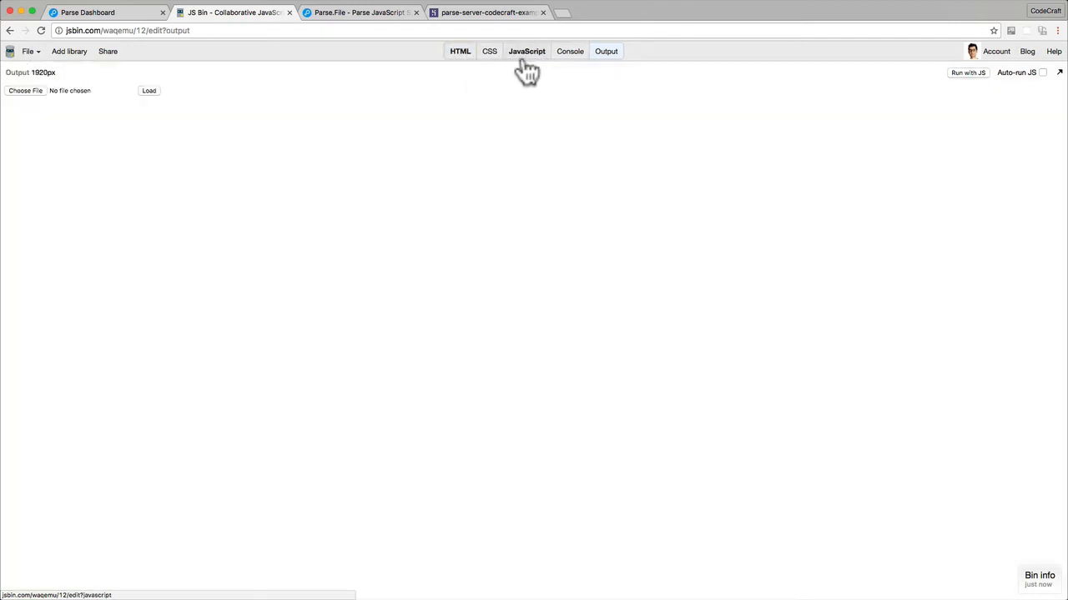
# Open the JavaScript panel with the Parse setup and Load handler, widened beside the output
pyautogui.click(527, 51)
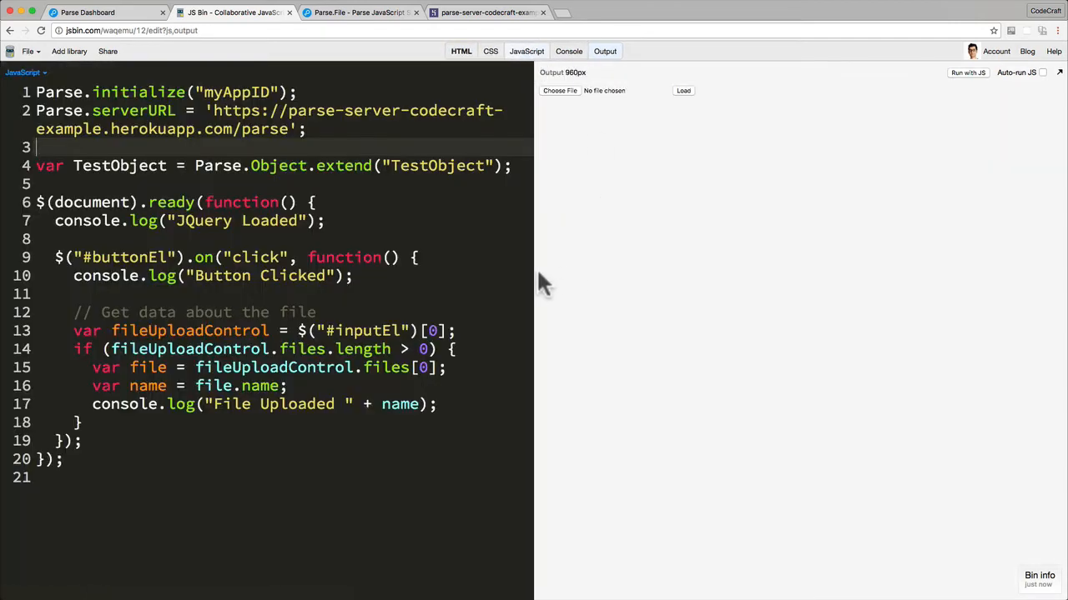
pyautogui.moveTo(538, 277); pyautogui.dragTo(671, 277)
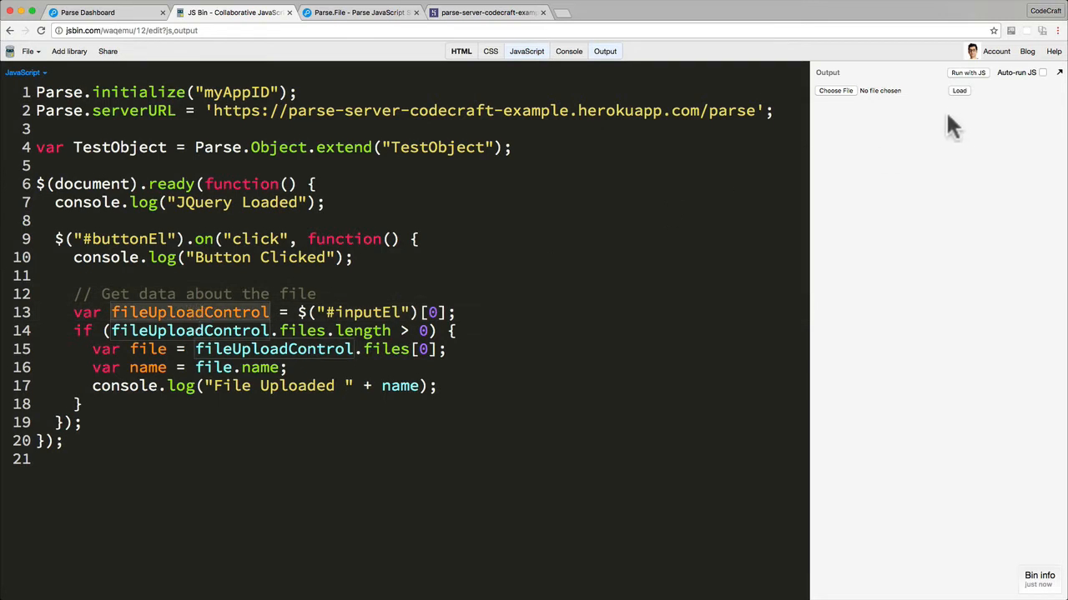
pyautogui.moveTo(791, 90)
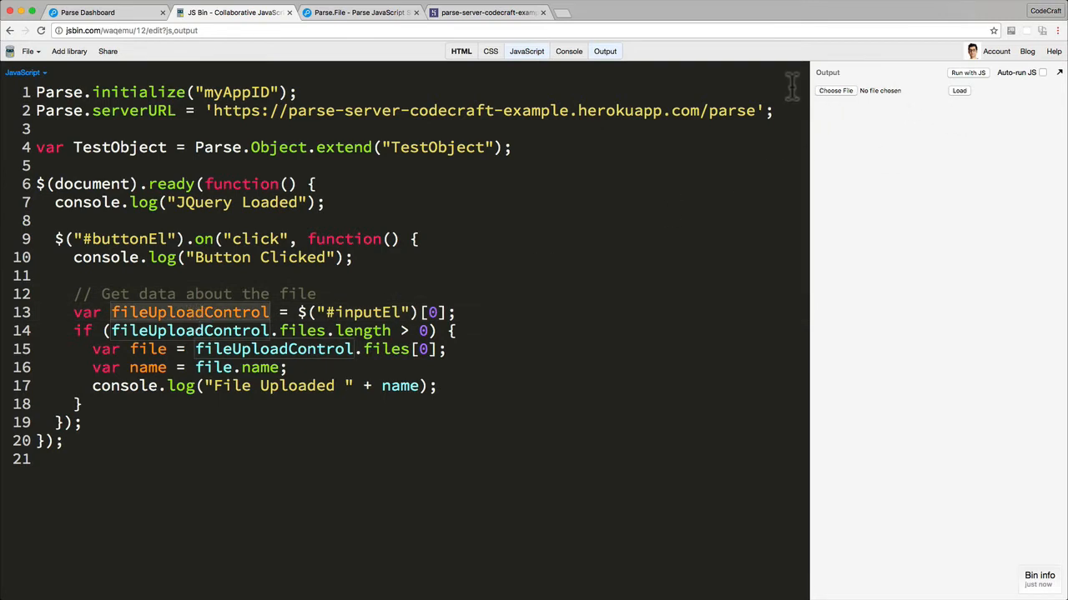
pyautogui.moveTo(825, 100)
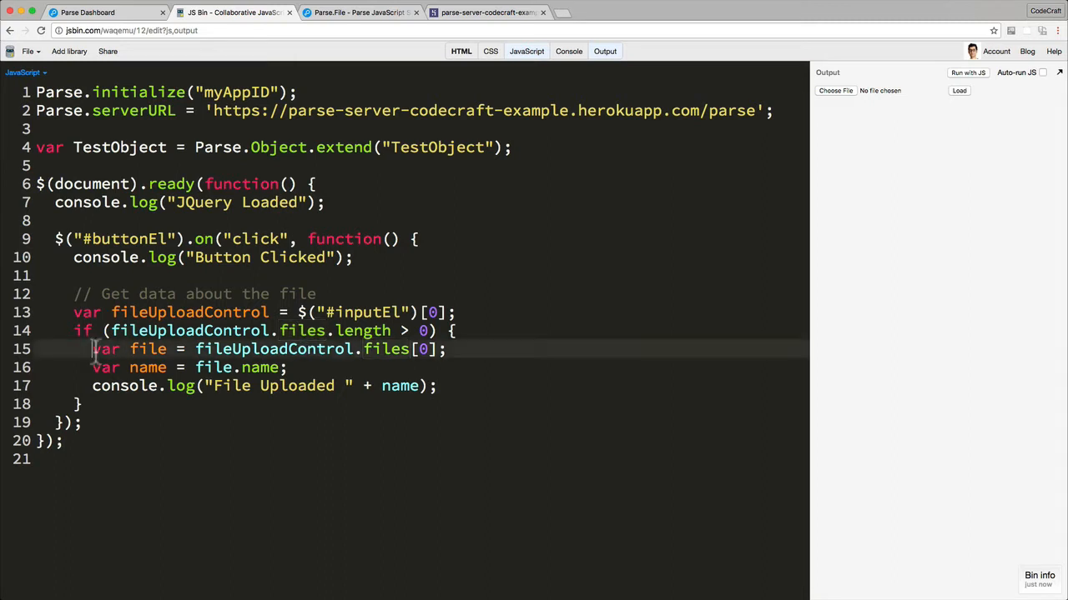
pyautogui.doubleClick(148, 348)
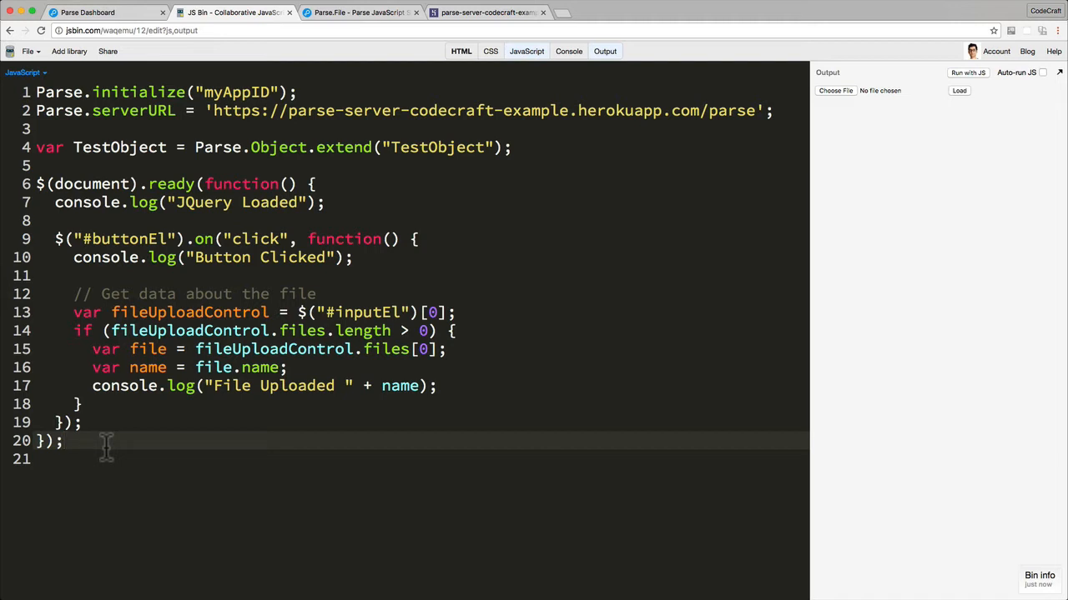
pyautogui.moveTo(641, 180)
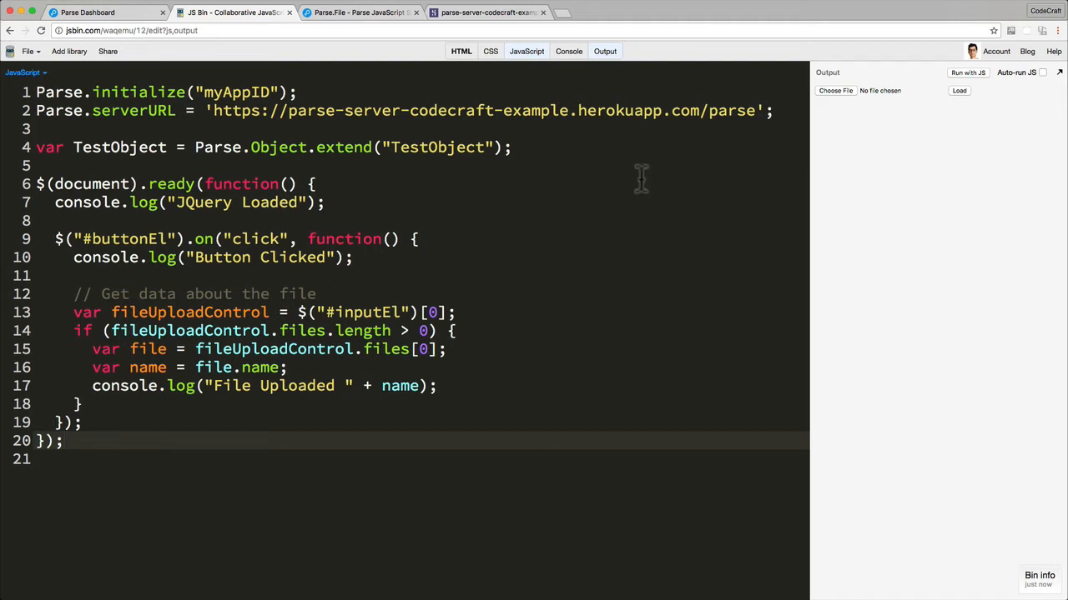
# Open the Console panel and resize it alongside the output next to the code
pyautogui.click(568, 50)
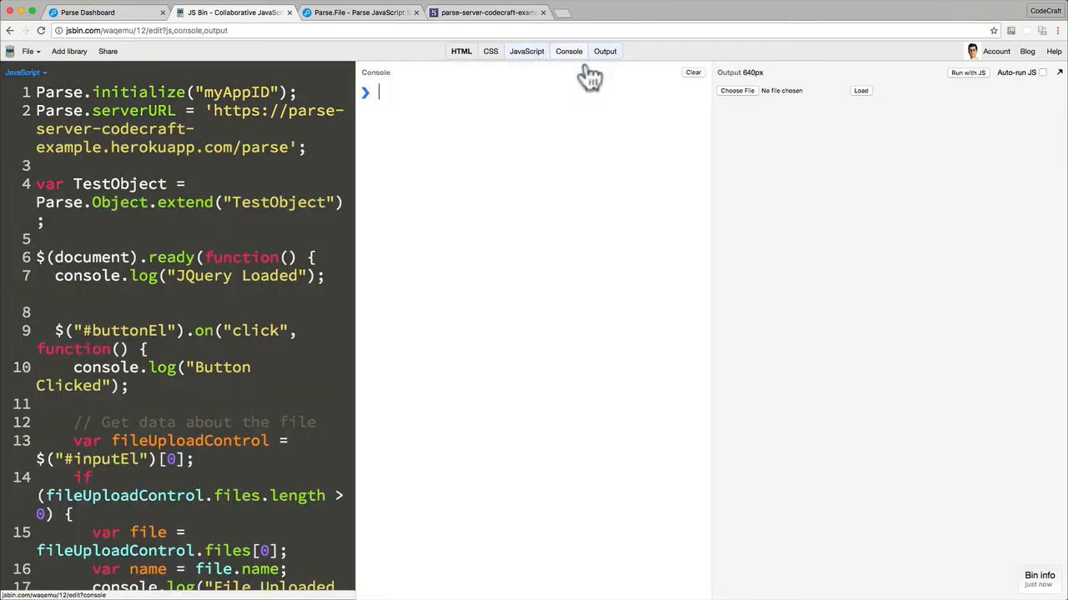
pyautogui.moveTo(357, 250); pyautogui.dragTo(574, 250)
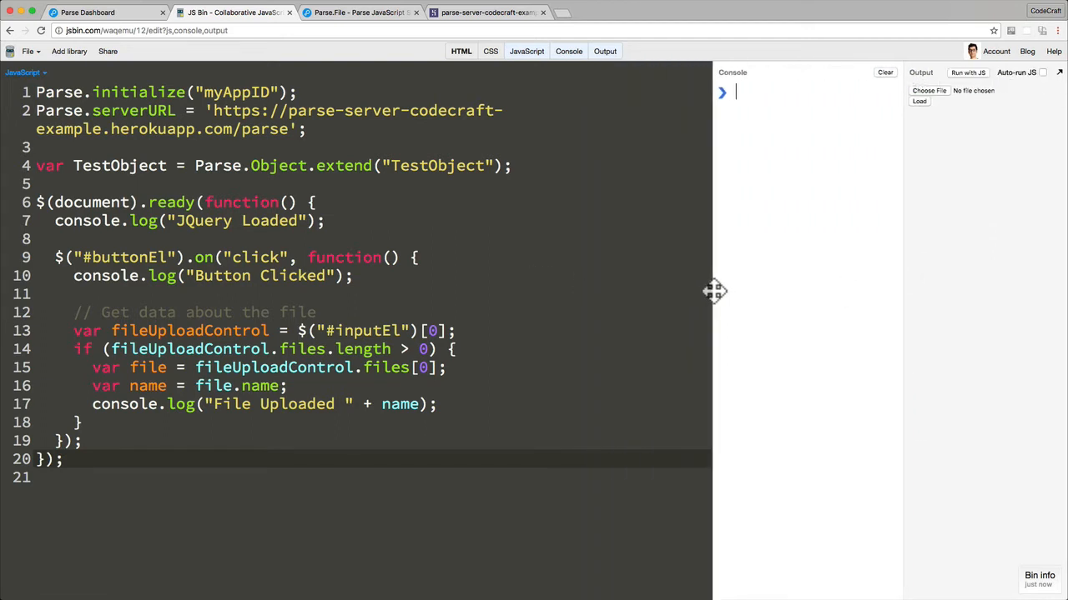
pyautogui.moveTo(971, 92)
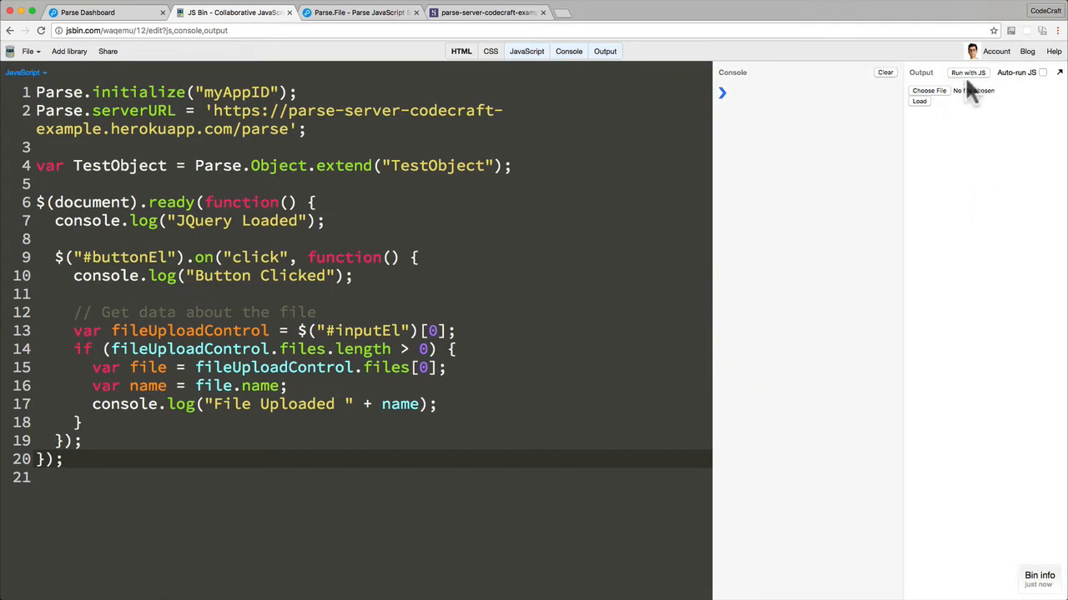
# Run the bin, choose hgh2.gif and load it to log Button Clicked and the file name
pyautogui.click(968, 73)
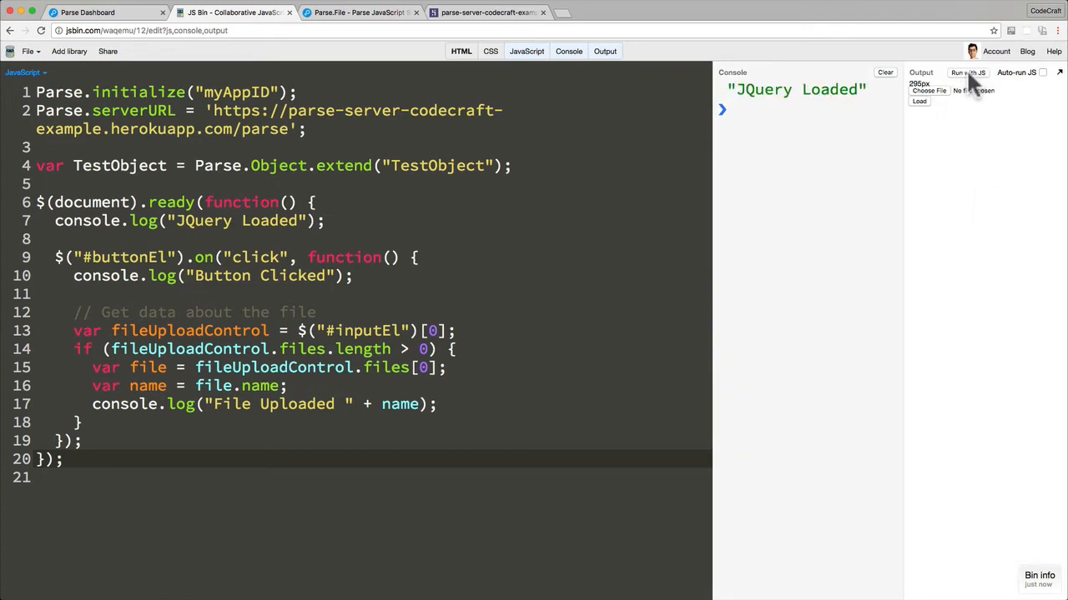
pyautogui.moveTo(715, 240)
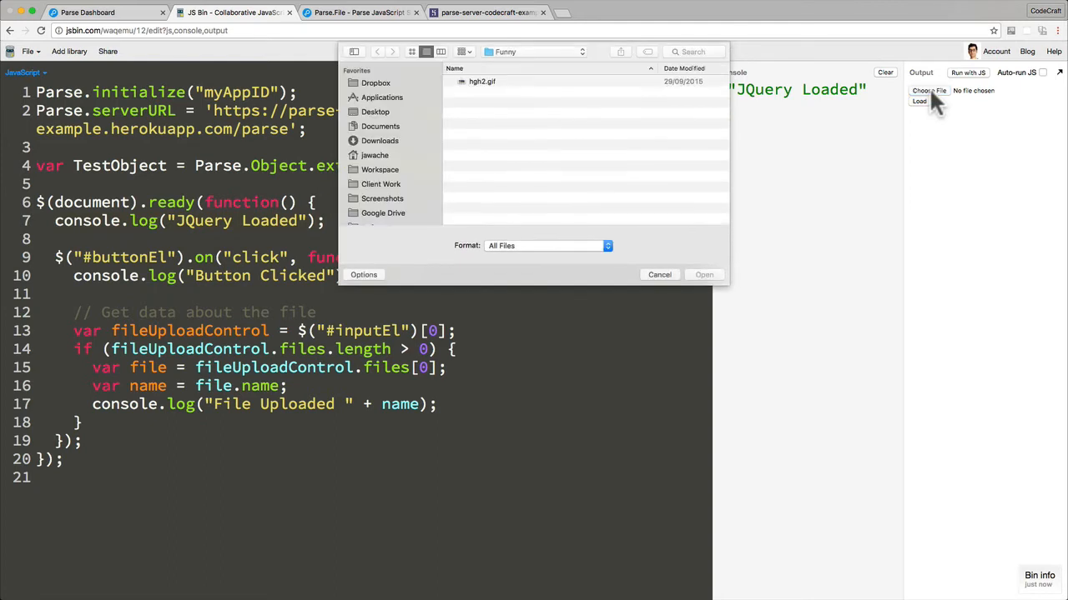
pyautogui.moveTo(492, 92)
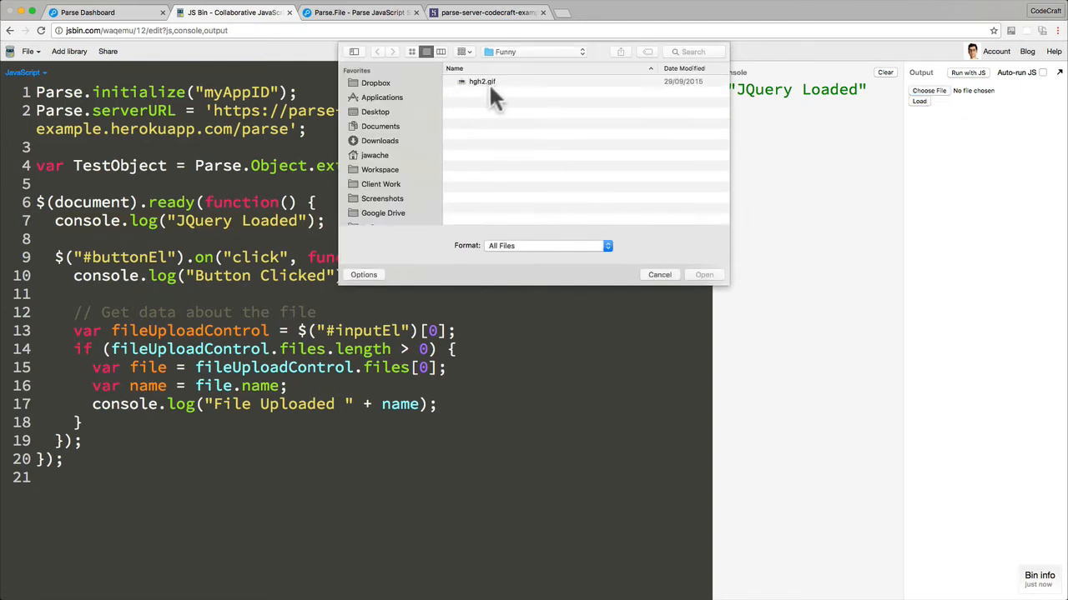
pyautogui.click(704, 274)
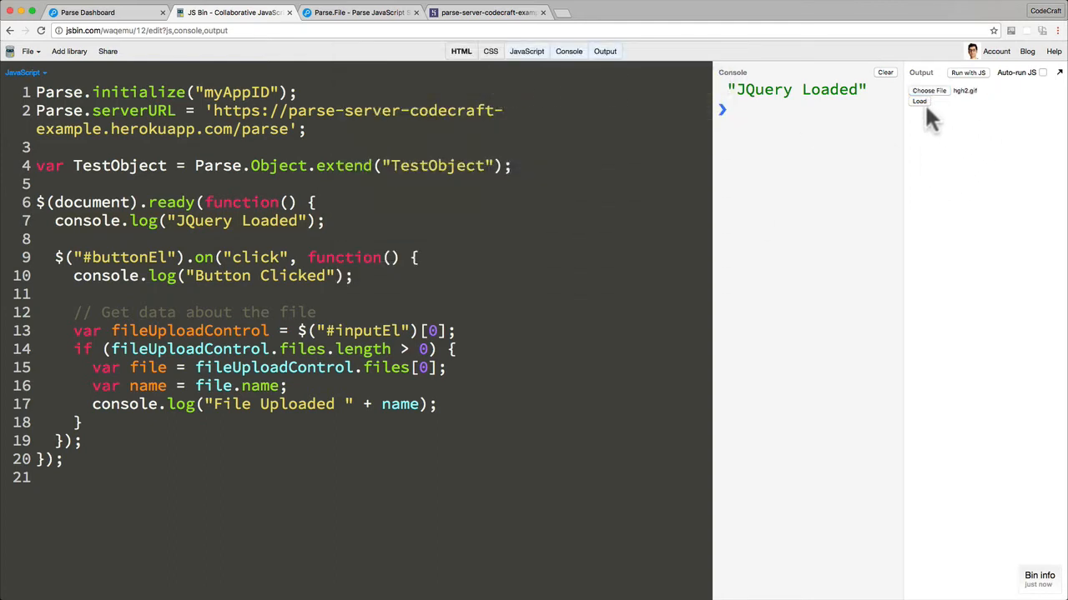
pyautogui.moveTo(922, 113)
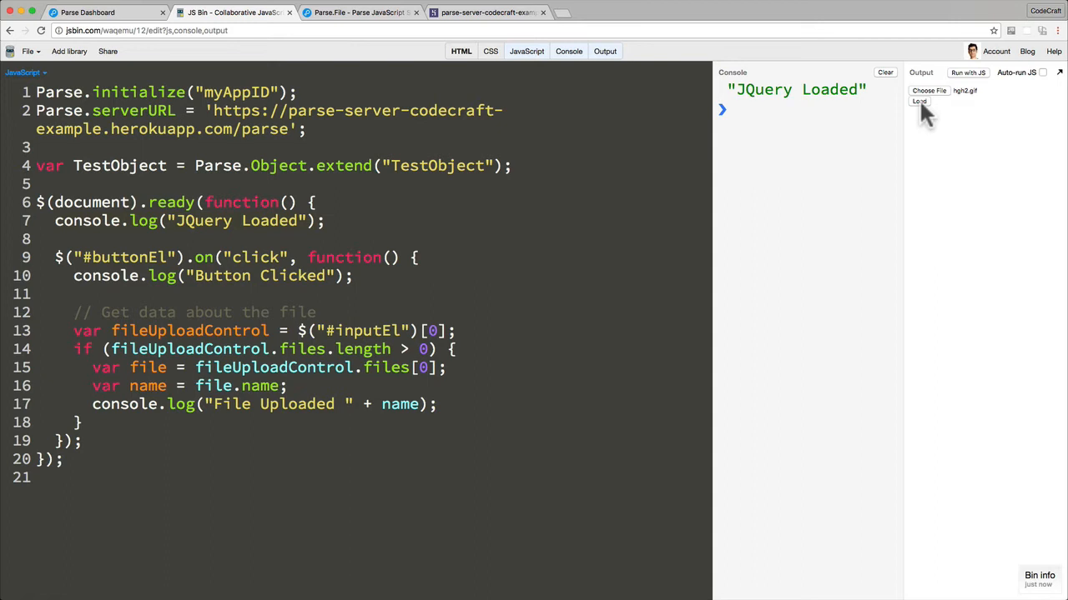
pyautogui.click(919, 101)
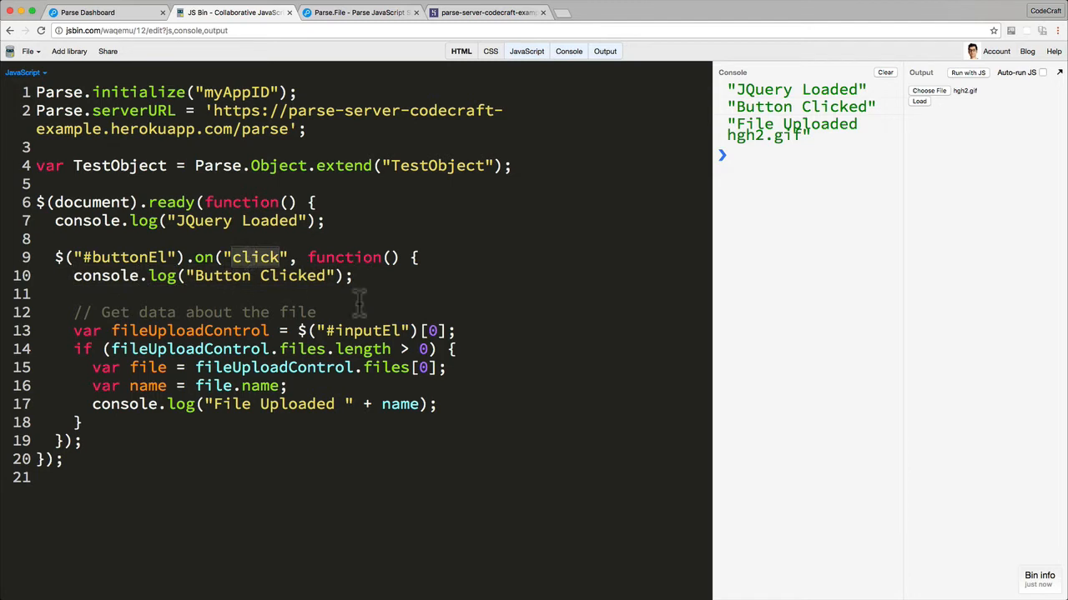
pyautogui.moveTo(68, 332)
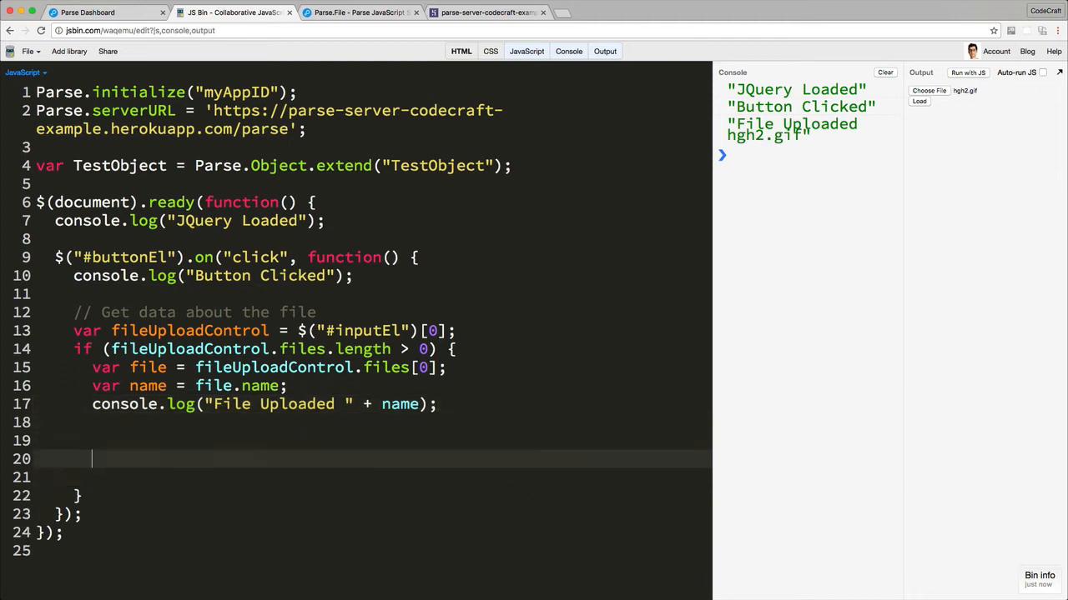
# Create a new Parse.File from the chosen file's name and data in the handler
pyautogui.write('var')
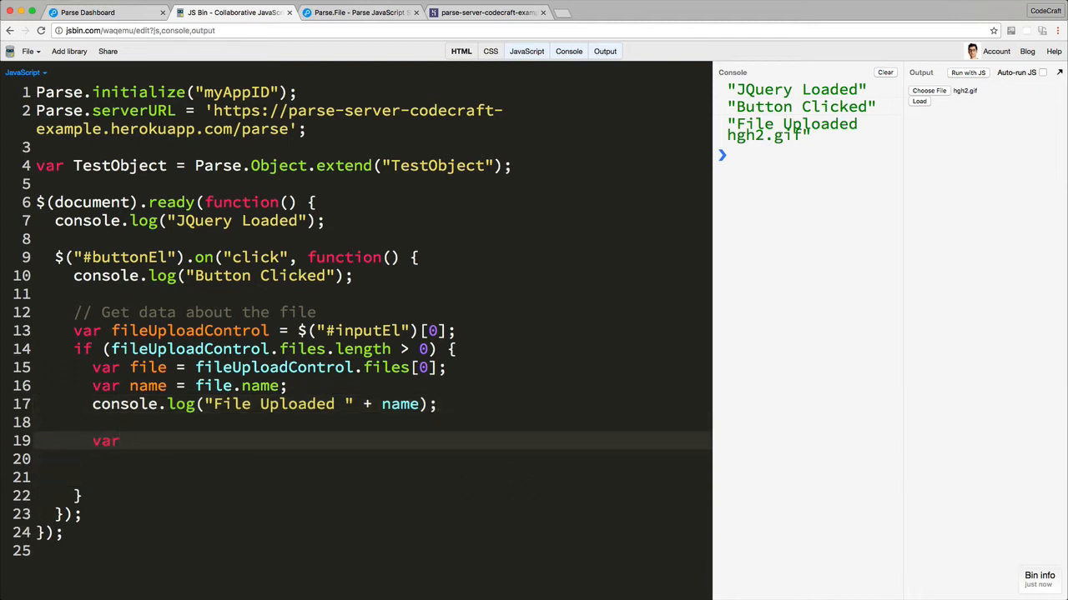
pyautogui.write('fi')
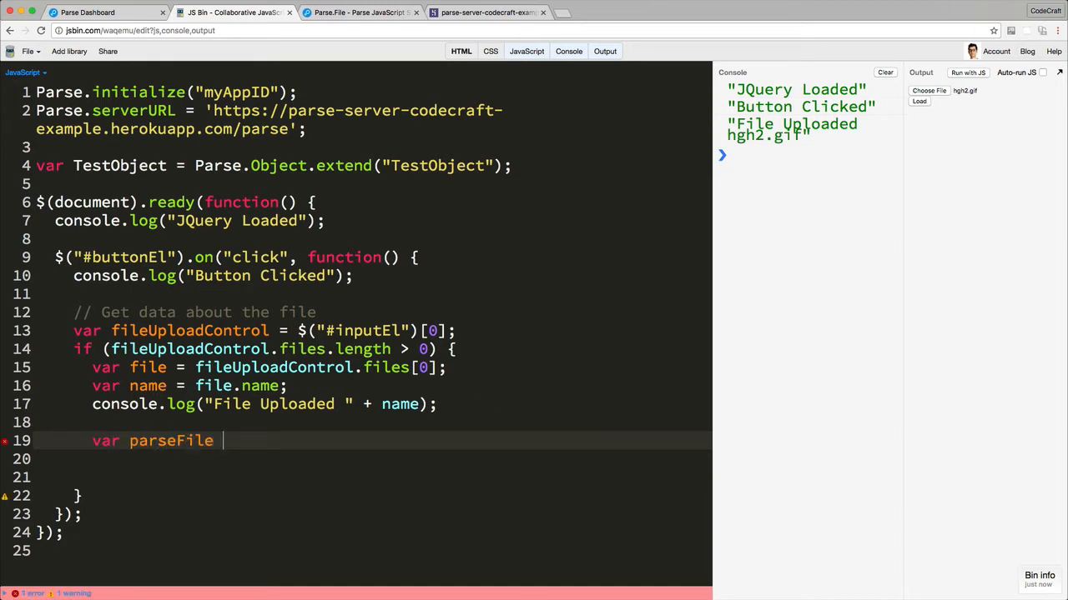
pyautogui.write('= new')
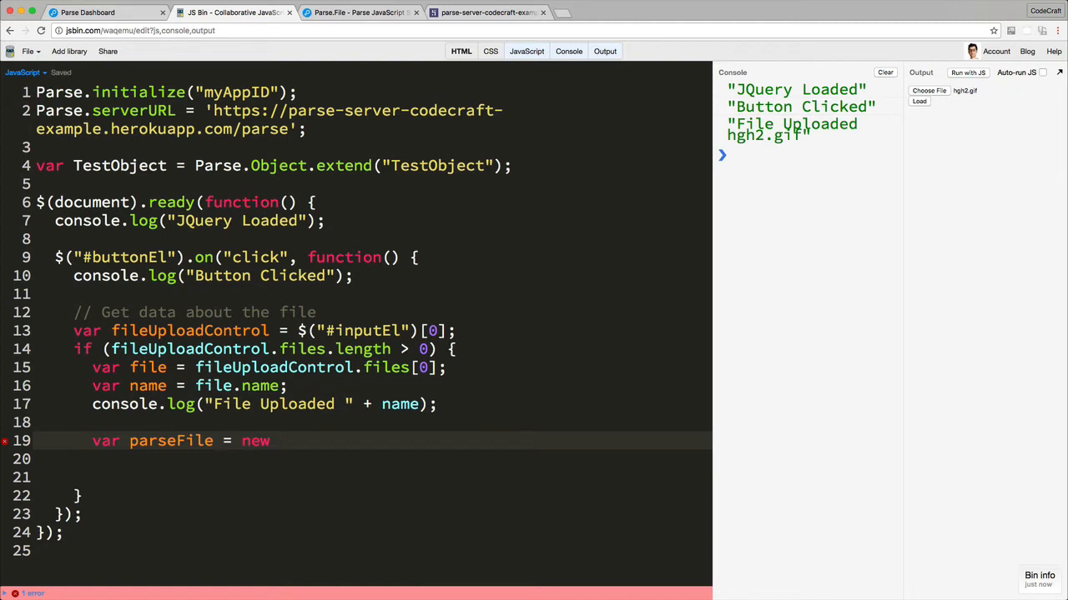
pyautogui.write('Pars')
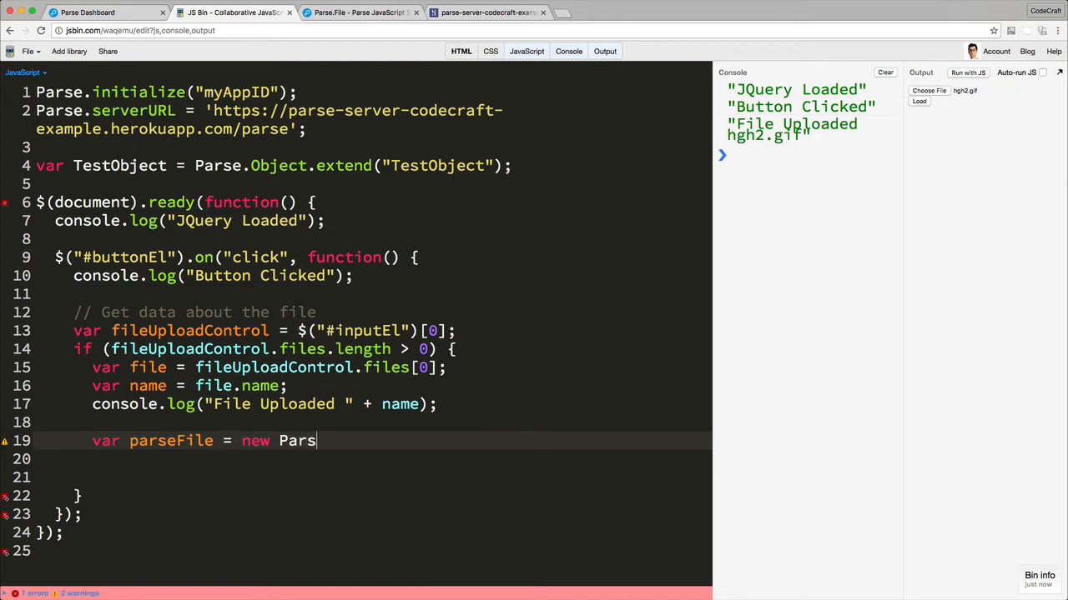
pyautogui.write('e.File()')
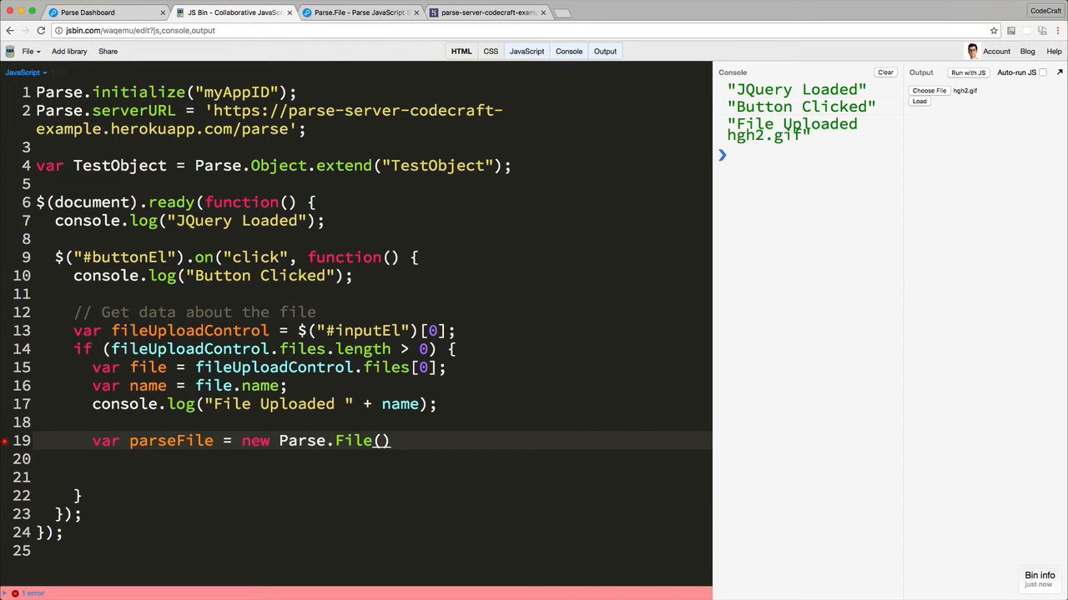
pyautogui.write('name,')
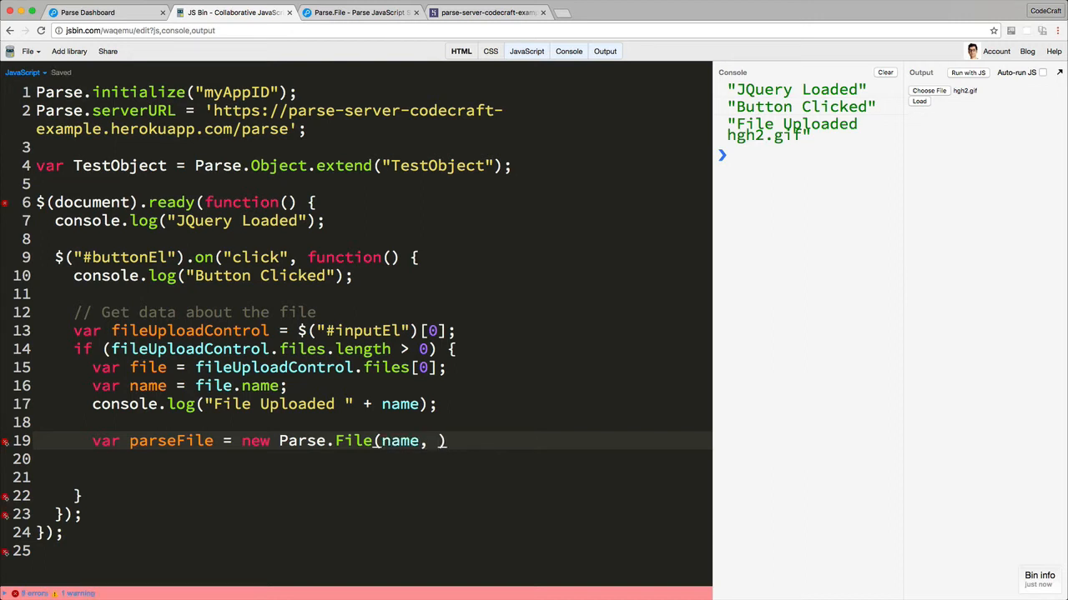
pyautogui.write('file')
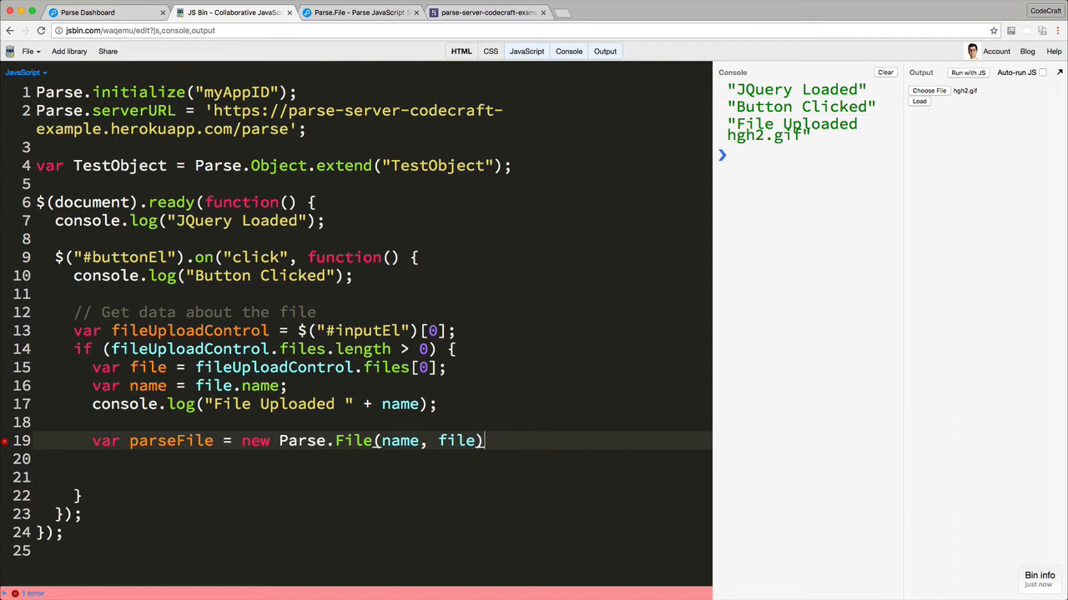
pyautogui.write(';')
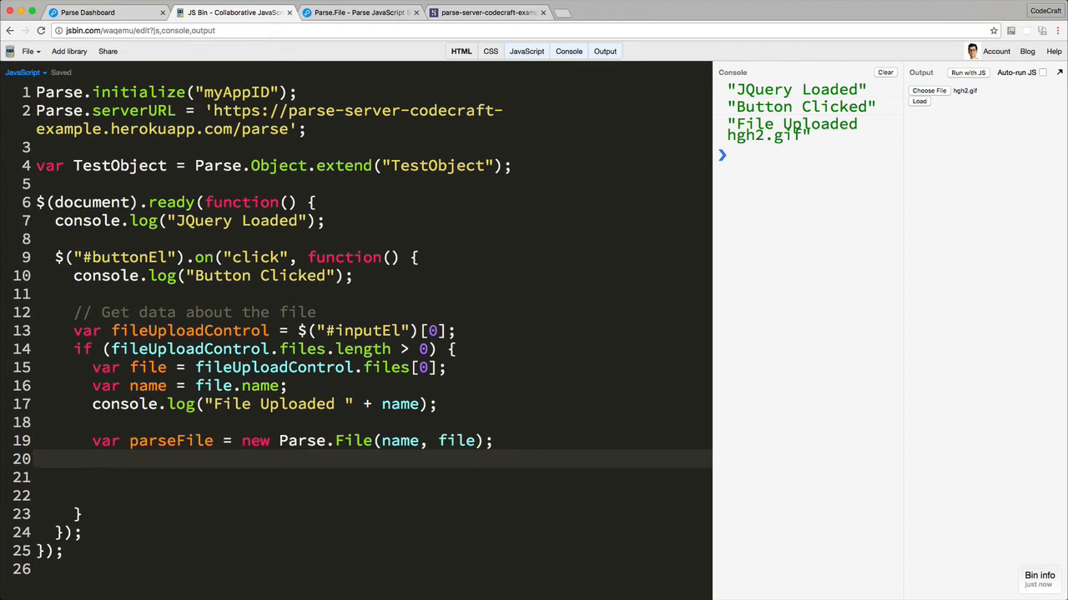
# Save the Parse file and log parseFile.url() inside the save callback
pyautogui.write('parseFile.s')
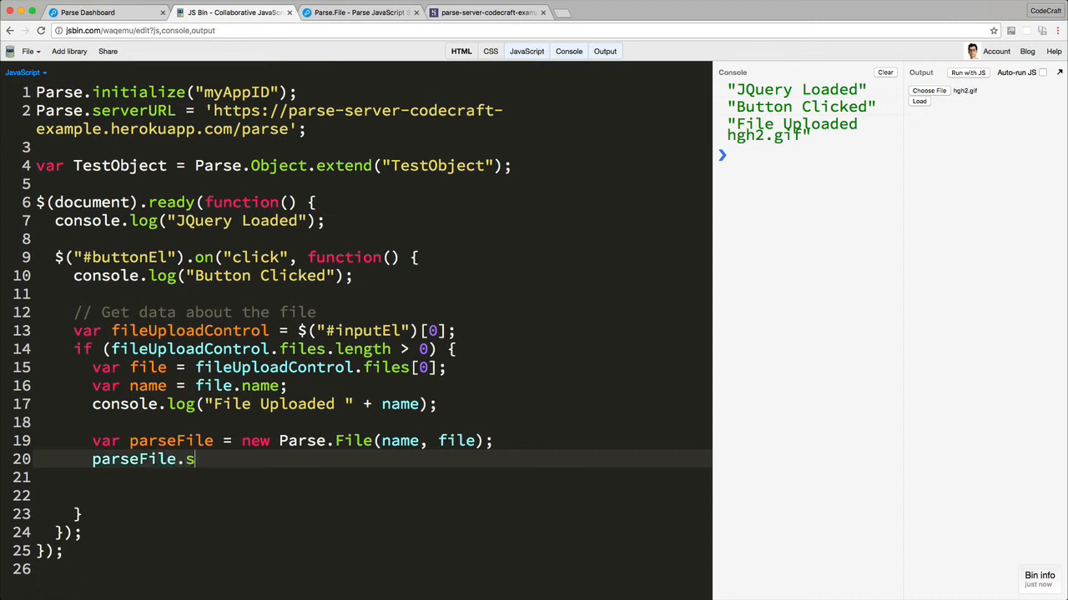
pyautogui.write('ave().then(')
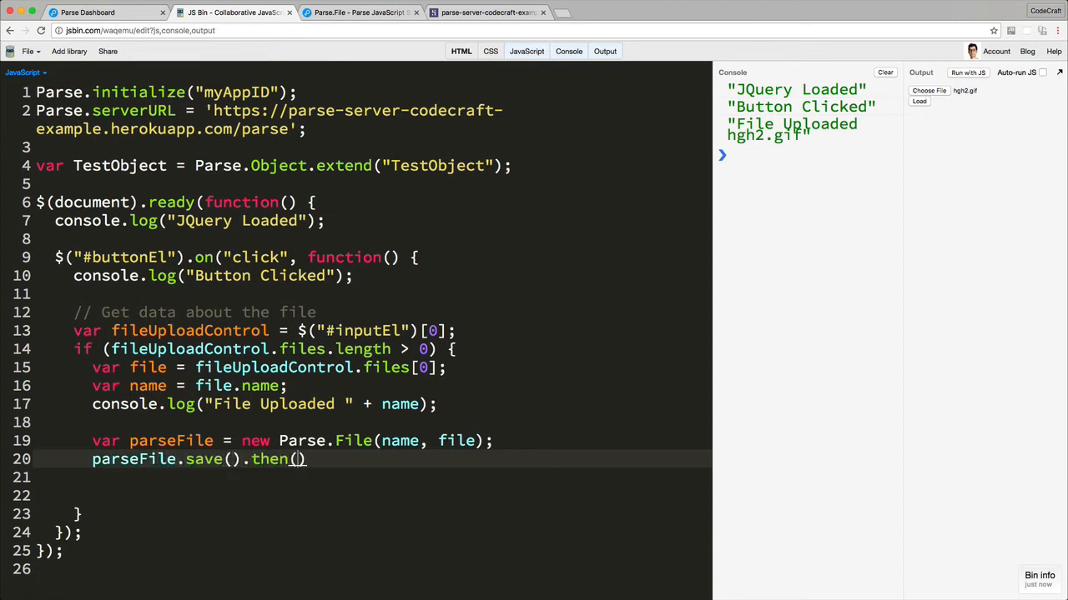
pyautogui.write('function() {')
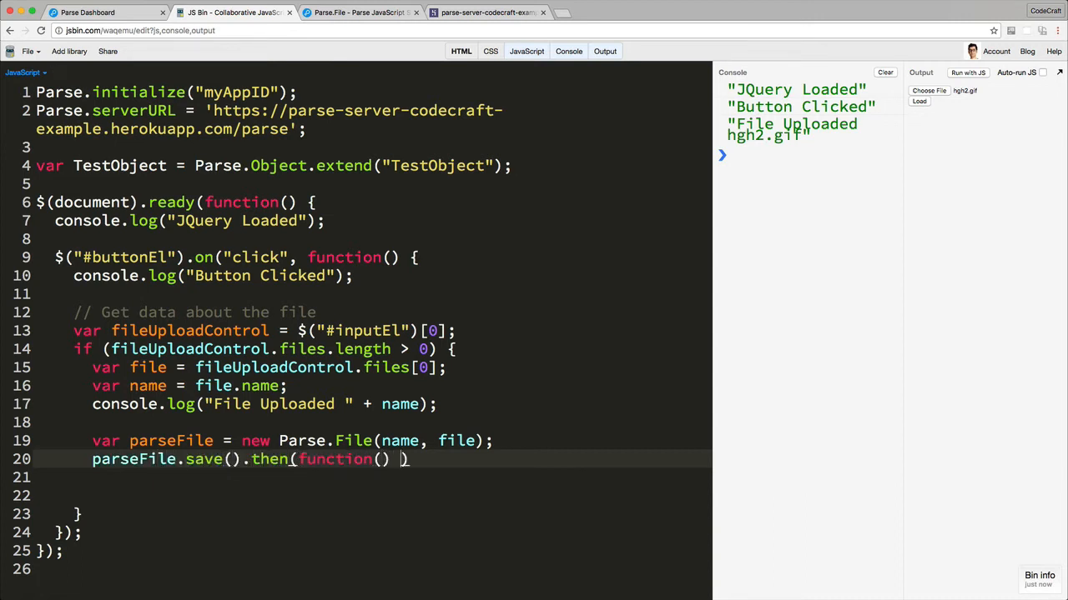
pyautogui.press('Return')
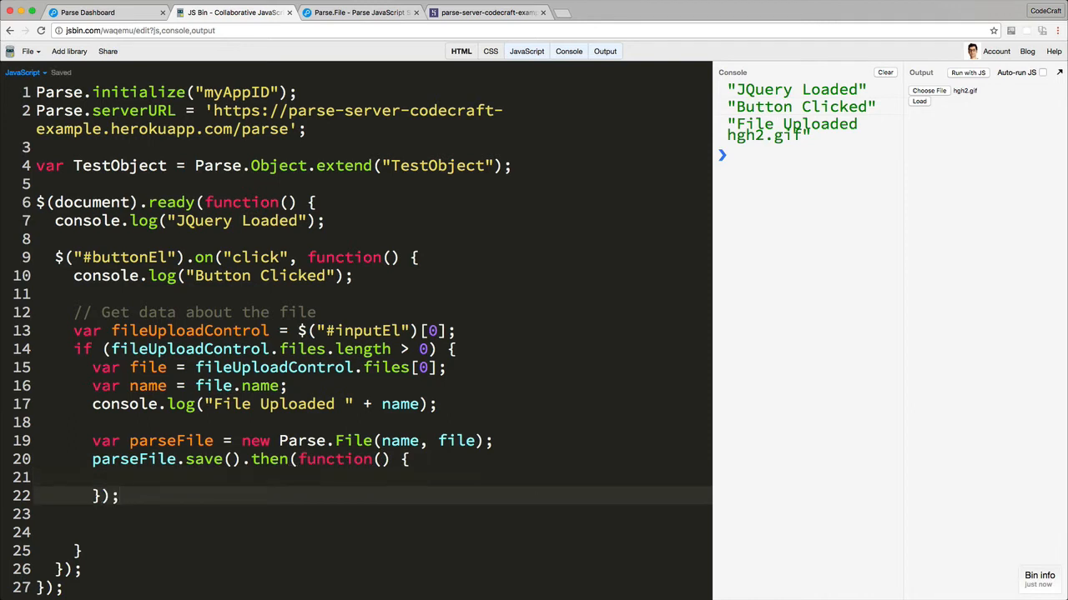
pyautogui.write('console')
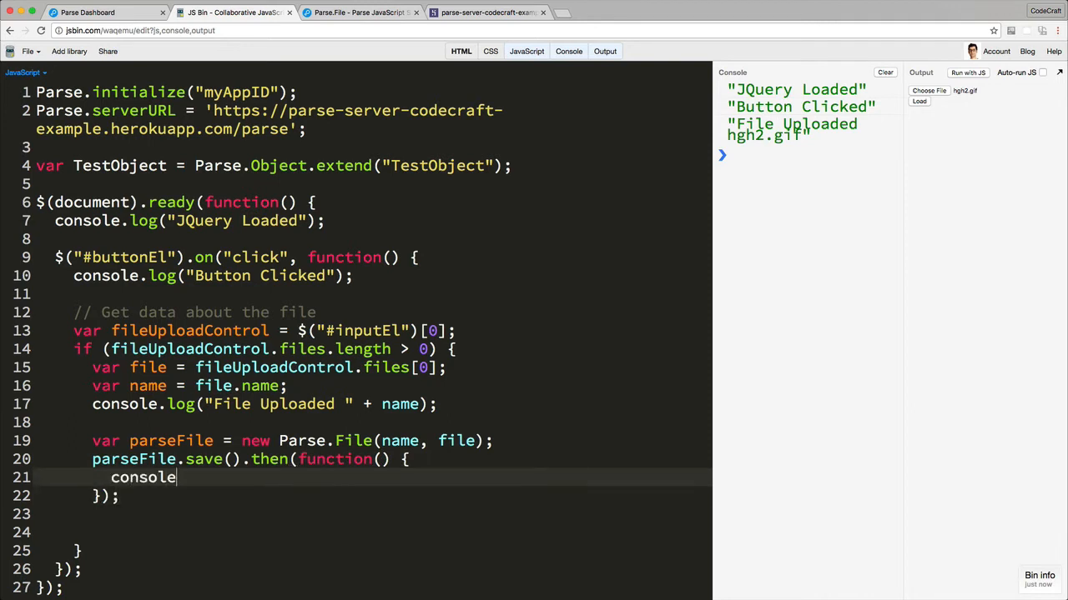
pyautogui.write('.log()')
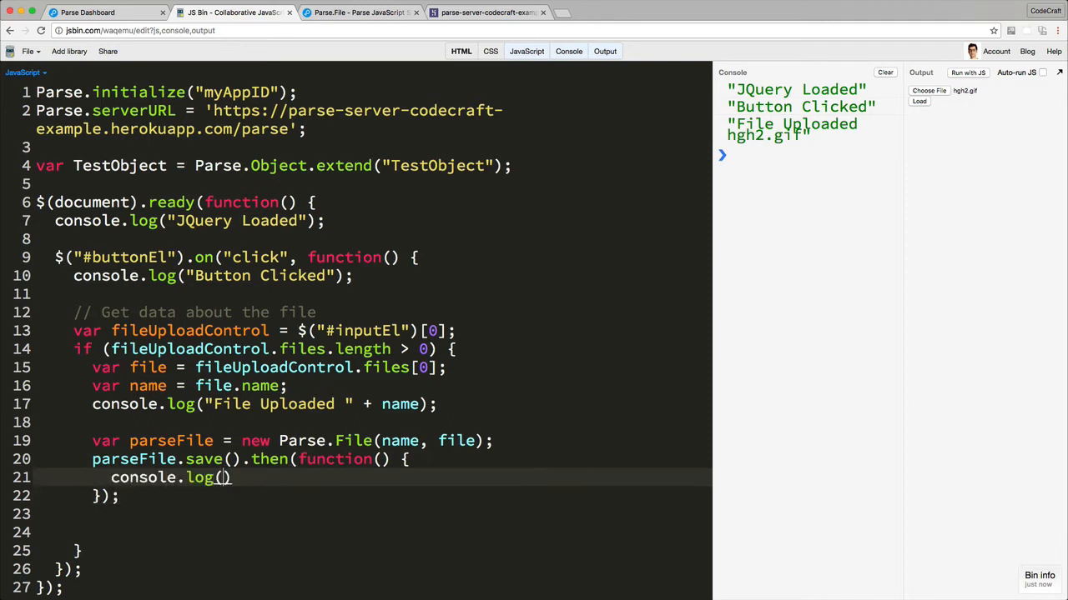
pyautogui.write('par')
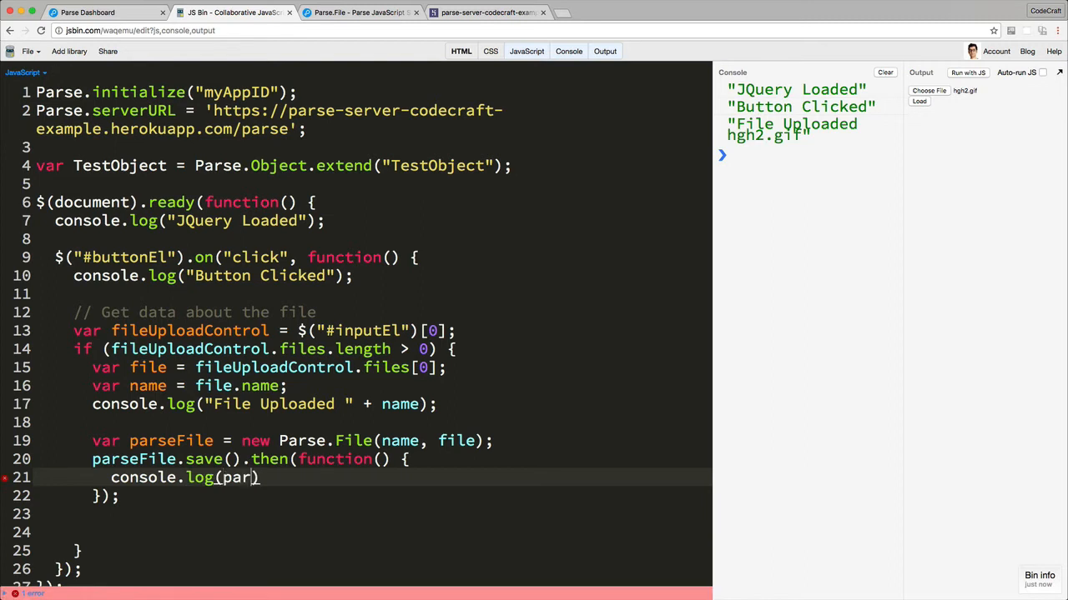
pyautogui.write('seFile.u')
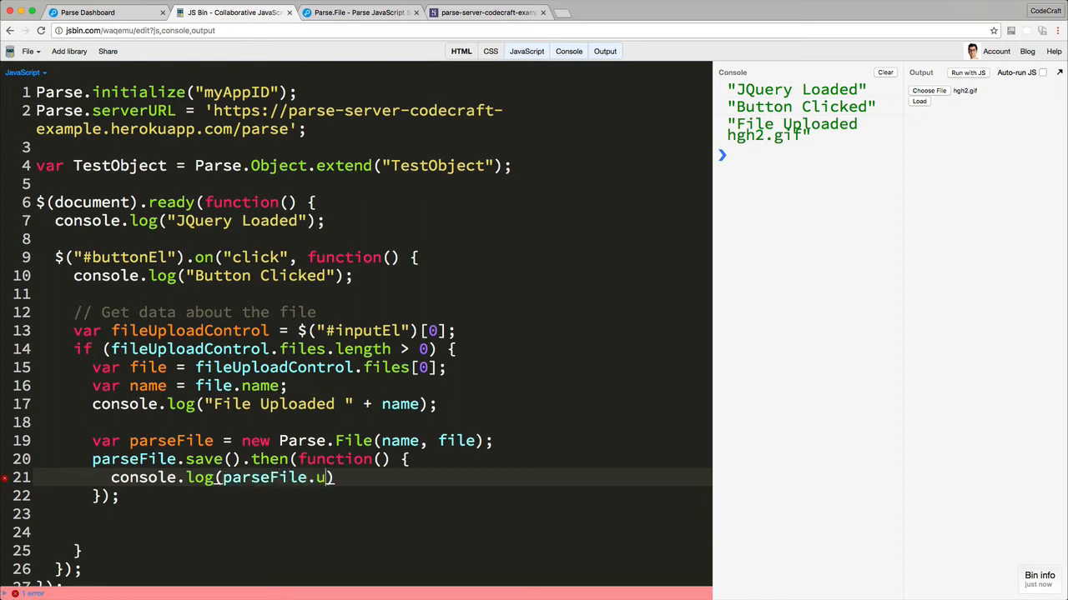
pyautogui.write('rl()')
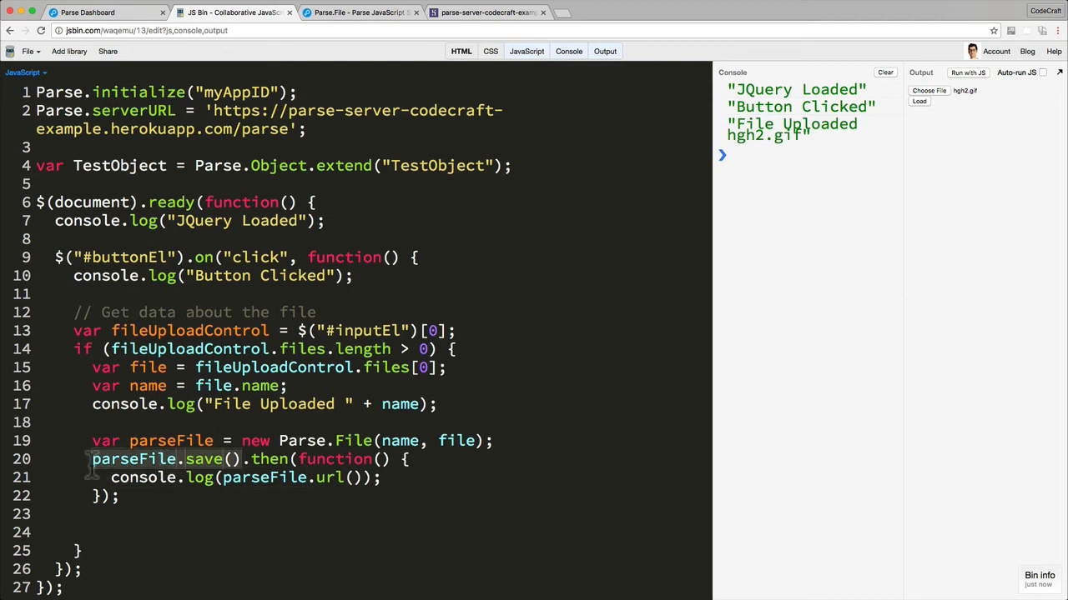
pyautogui.moveTo(676, 159)
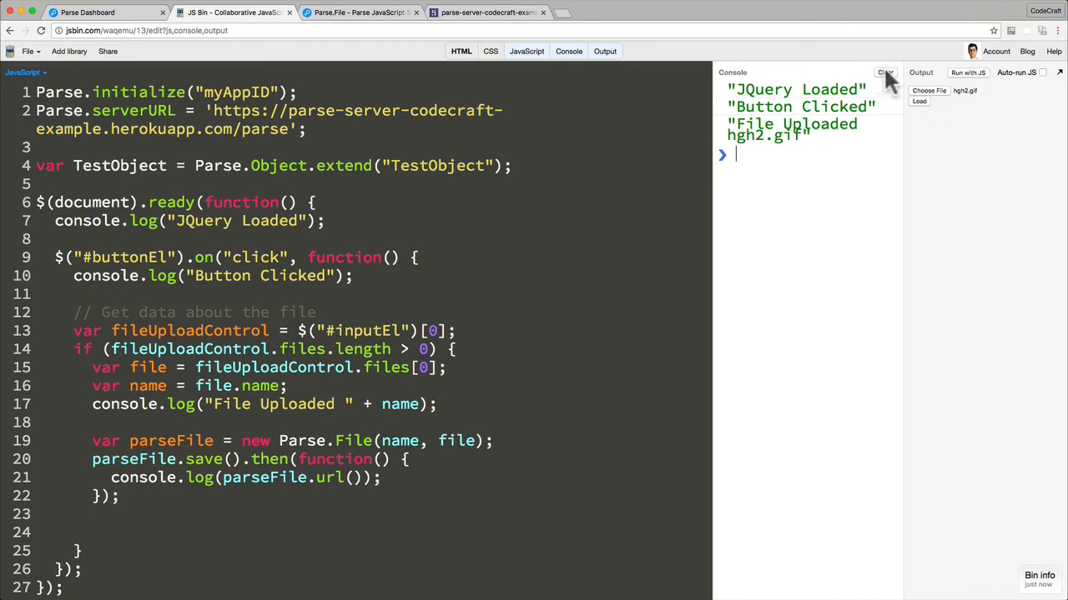
# Clear the console, rerun the bin, and load hgh2.gif to log its Parse URL
pyautogui.click(884, 72)
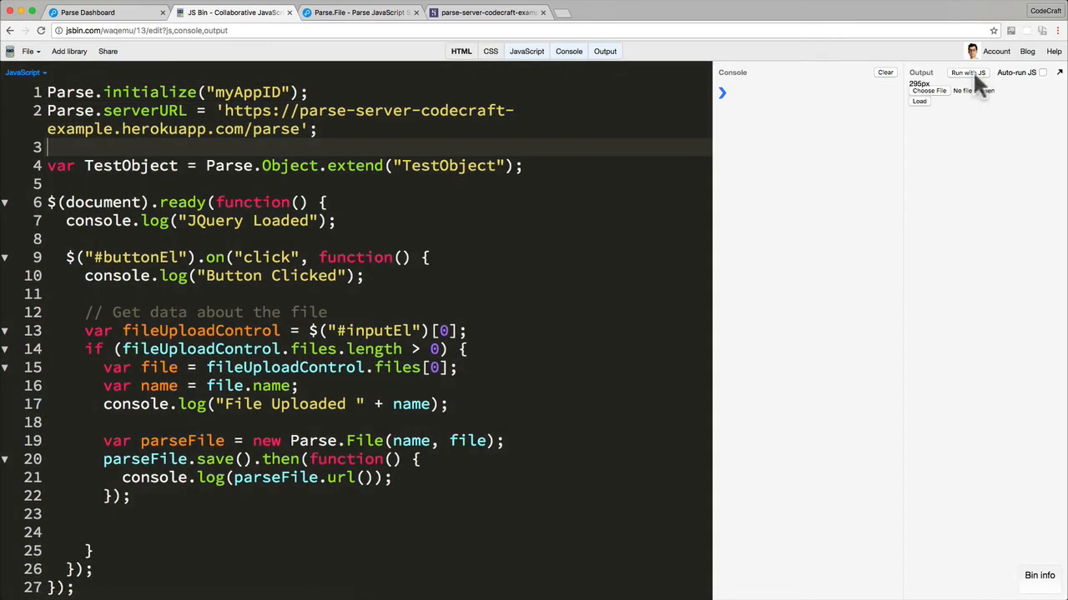
pyautogui.click(967, 72)
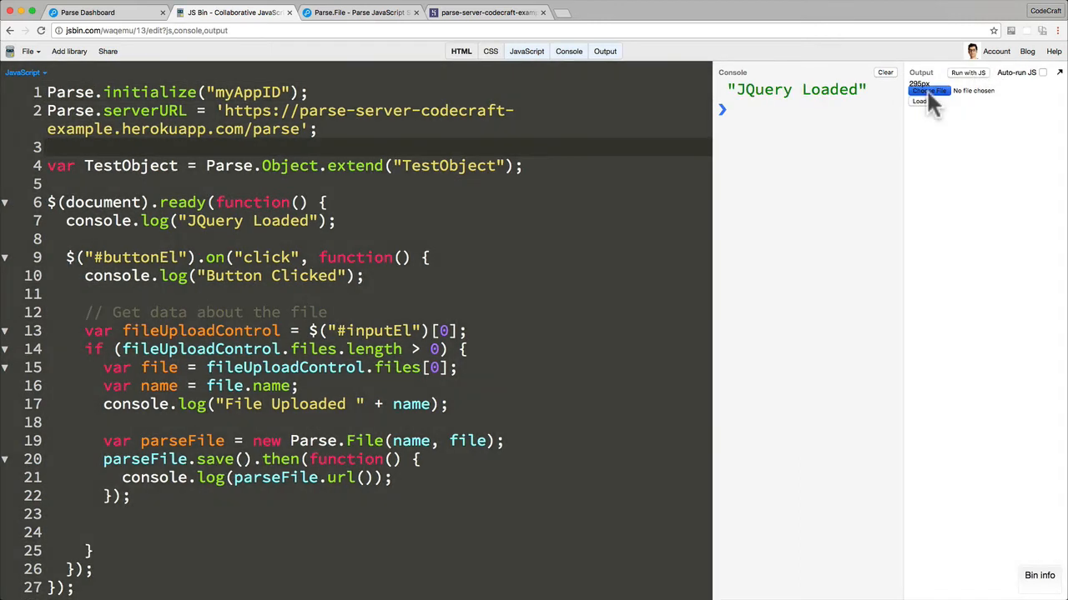
pyautogui.click(928, 91)
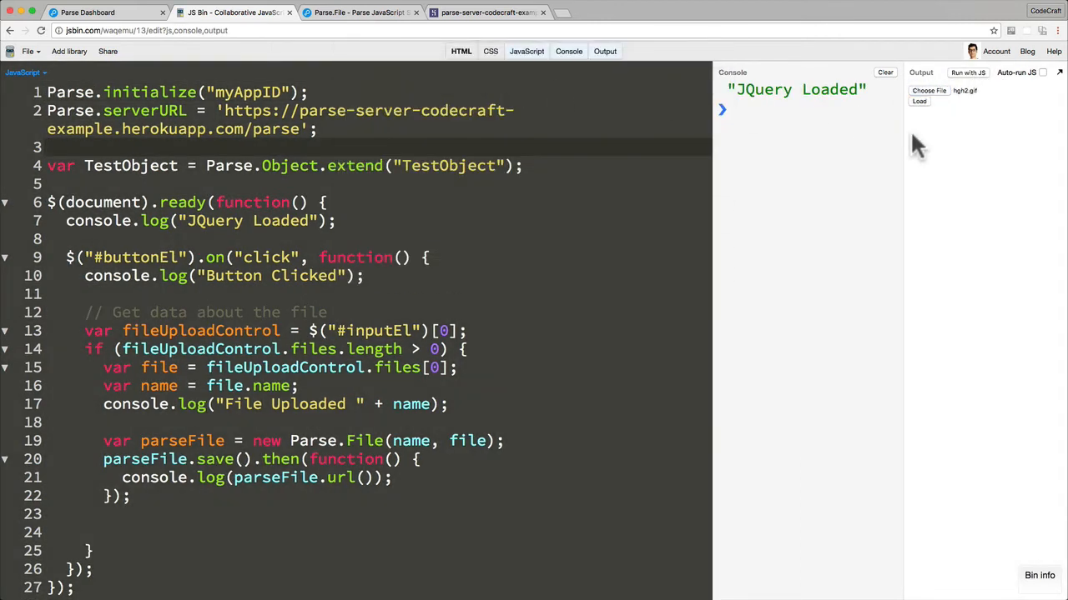
pyautogui.click(918, 100)
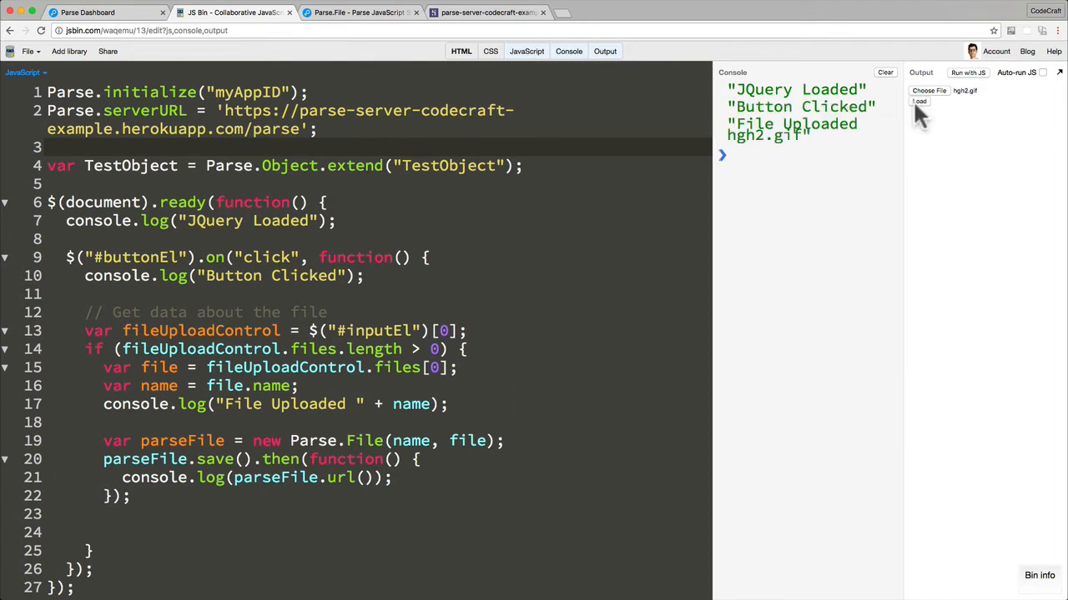
pyautogui.click(918, 101)
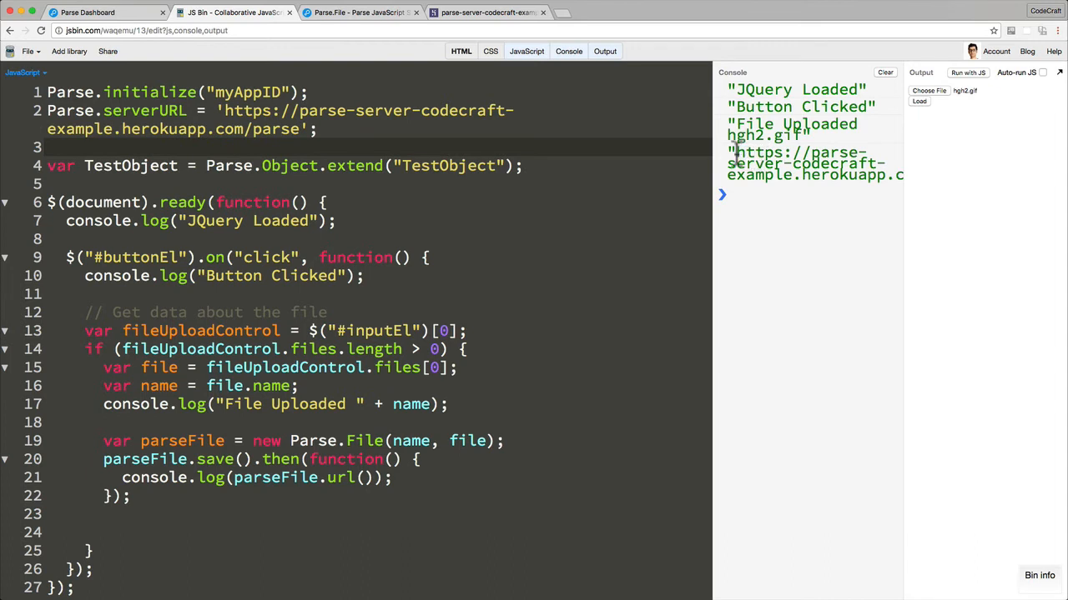
pyautogui.moveTo(821, 167)
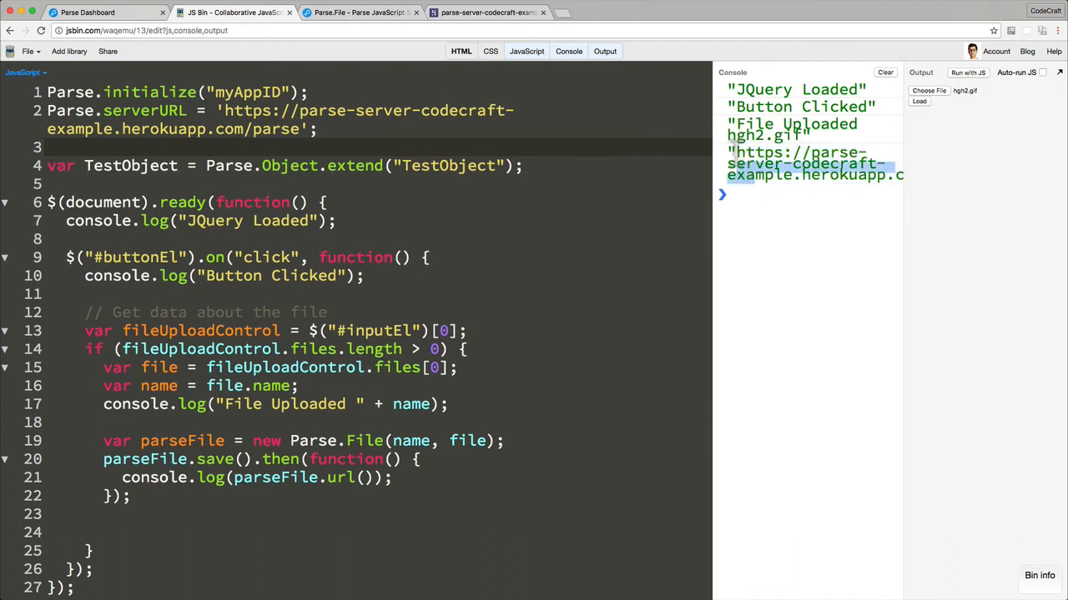
pyautogui.moveTo(713, 175)
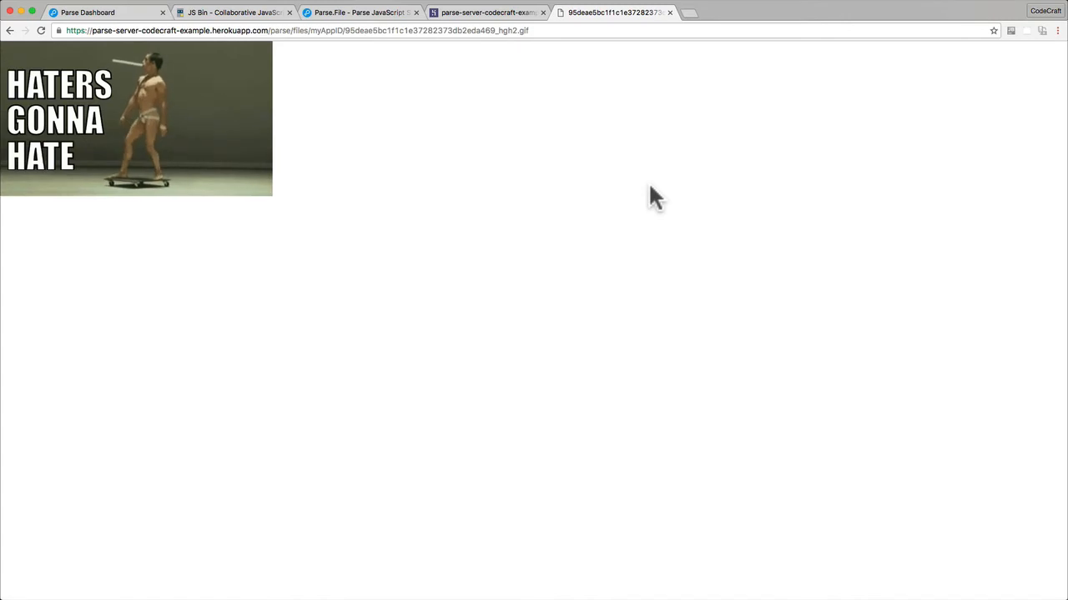
# Return to the JS Bin tab after viewing the uploaded GIF at its URL
pyautogui.click(232, 12)
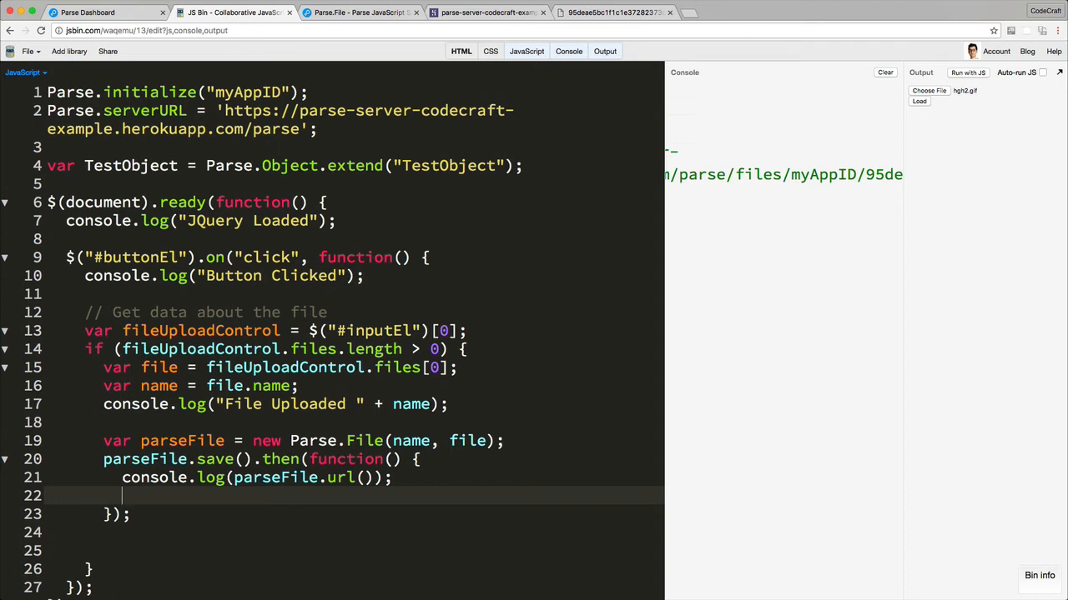
# Add $("#imageEl").attr("src", parseFile.url()) to the save callback
pyautogui.write('$()')
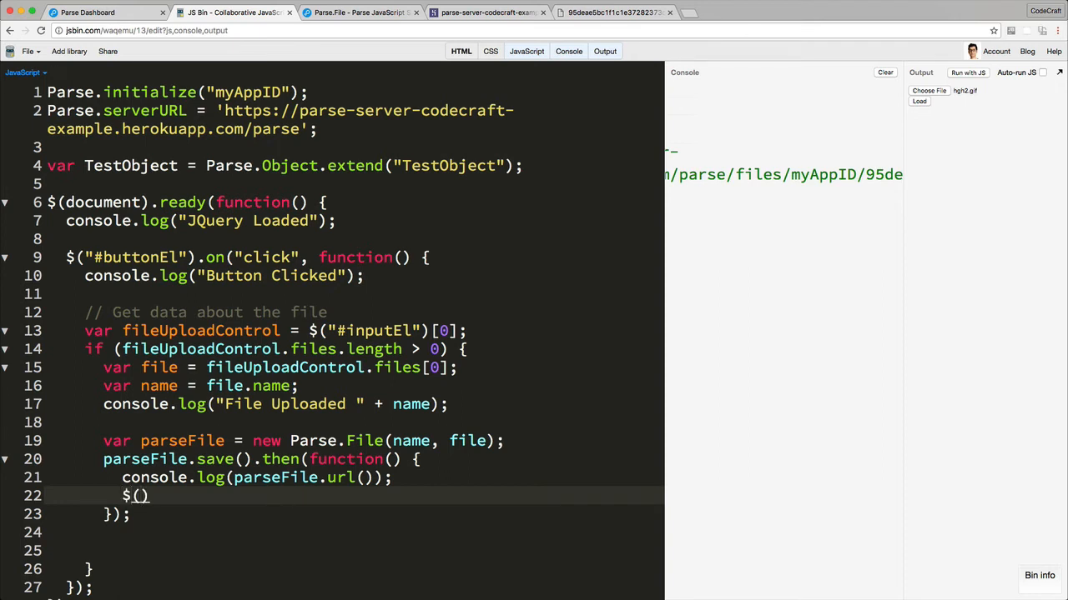
pyautogui.write('"#im')
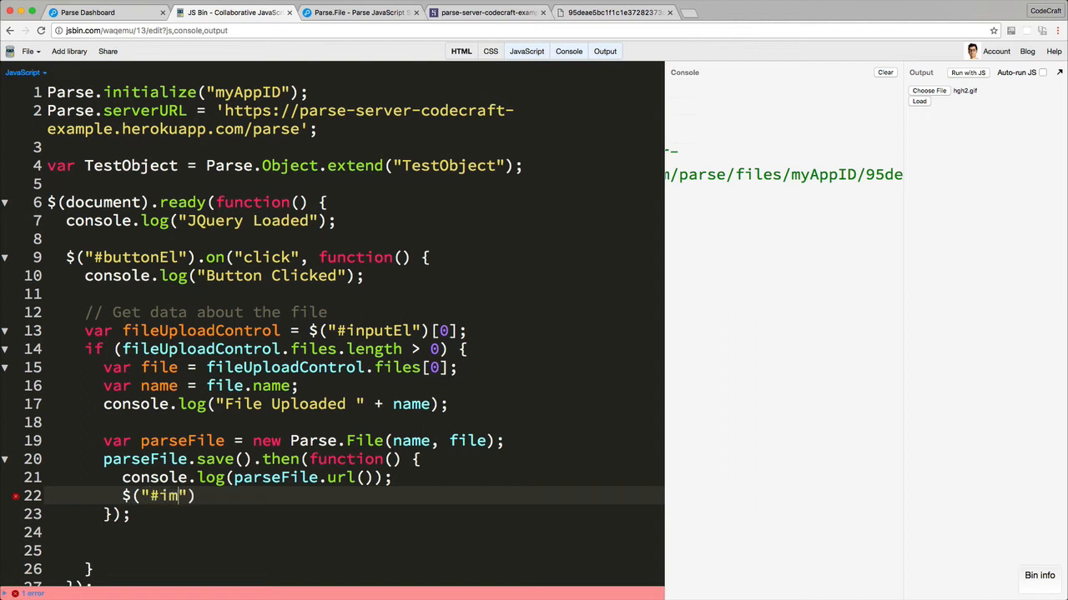
pyautogui.write('ageEl").attr')
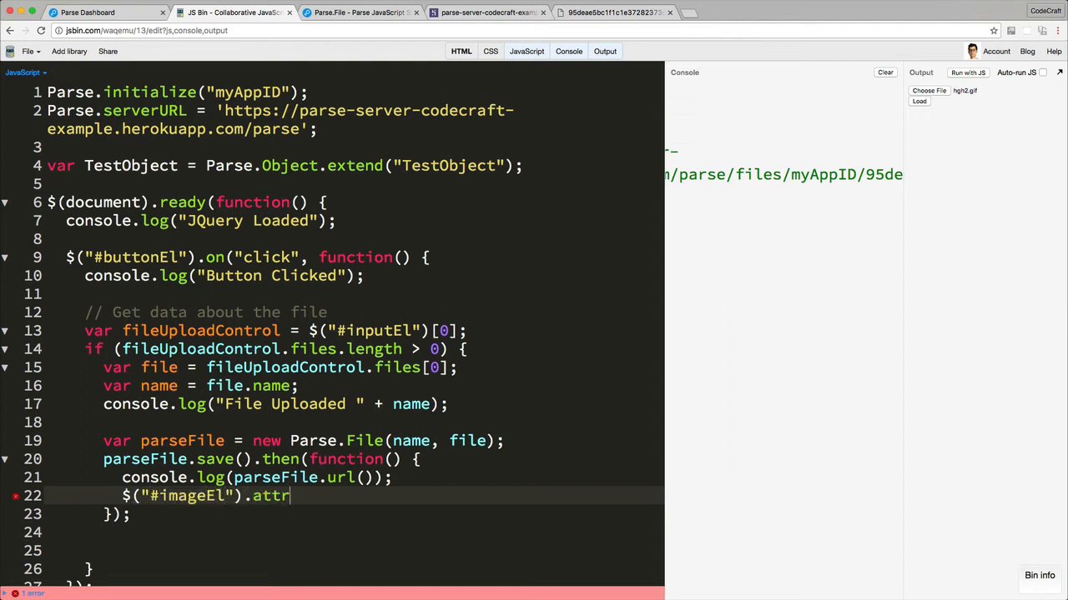
pyautogui.write('("src", parseFile.url());')
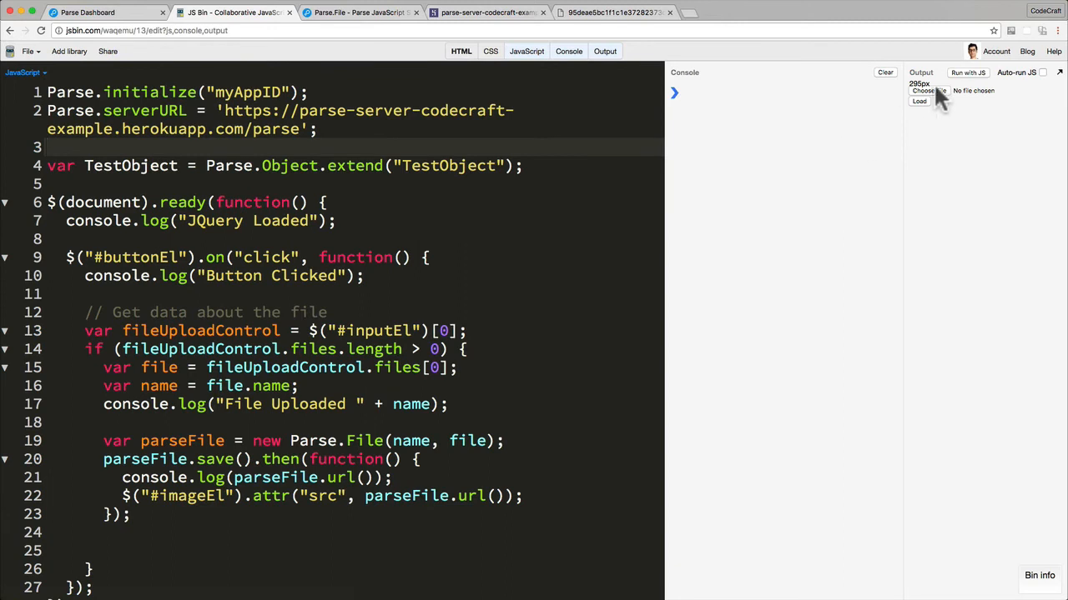
# Pick hgh2.gif again and load it so the HATERS GONNA HATE GIF appears
pyautogui.click(928, 90)
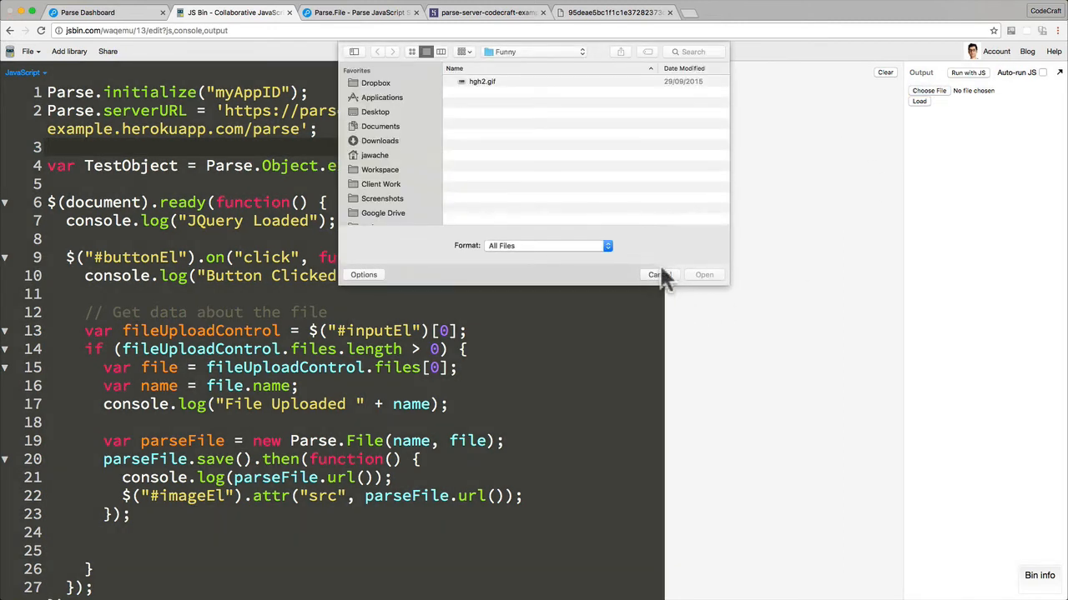
pyautogui.click(657, 275)
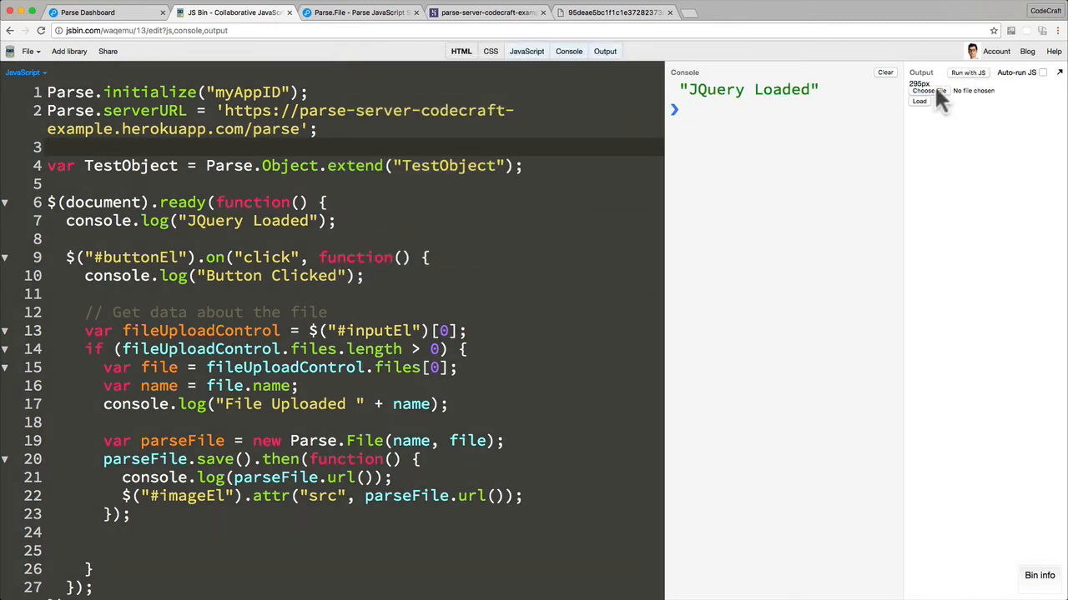
pyautogui.click(928, 90)
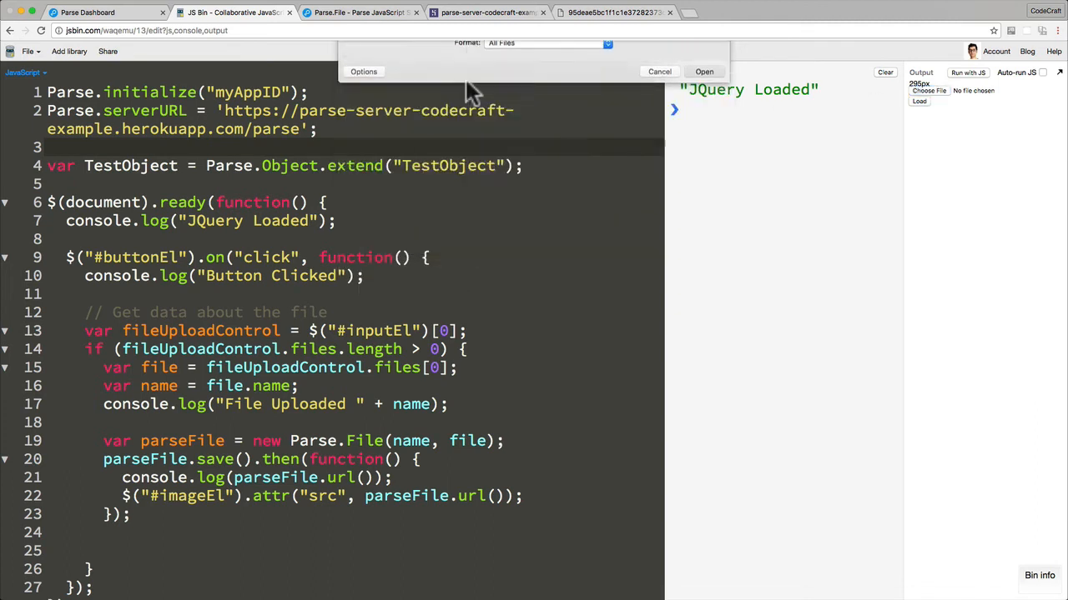
pyautogui.click(703, 71)
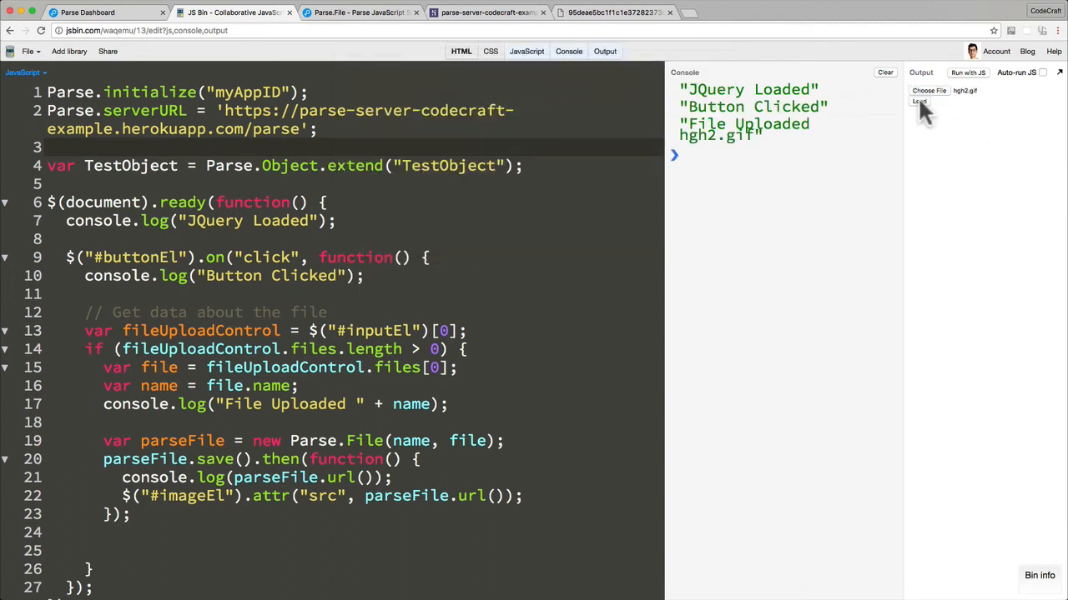
pyautogui.click(920, 101)
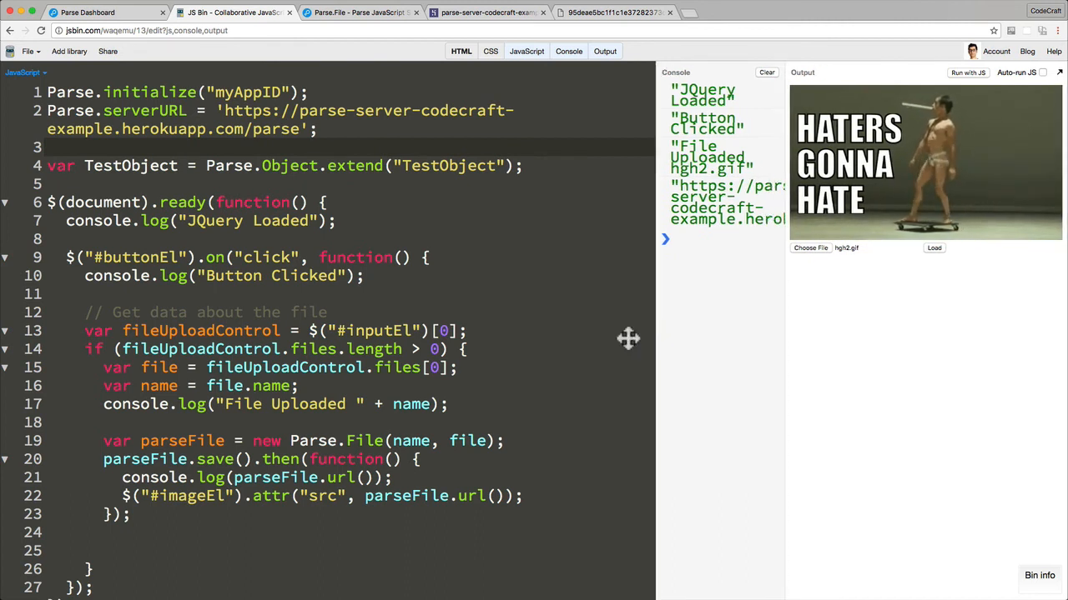
# Widen the console and open a new line after the image-source line
pyautogui.moveTo(657, 334); pyautogui.dragTo(565, 334)
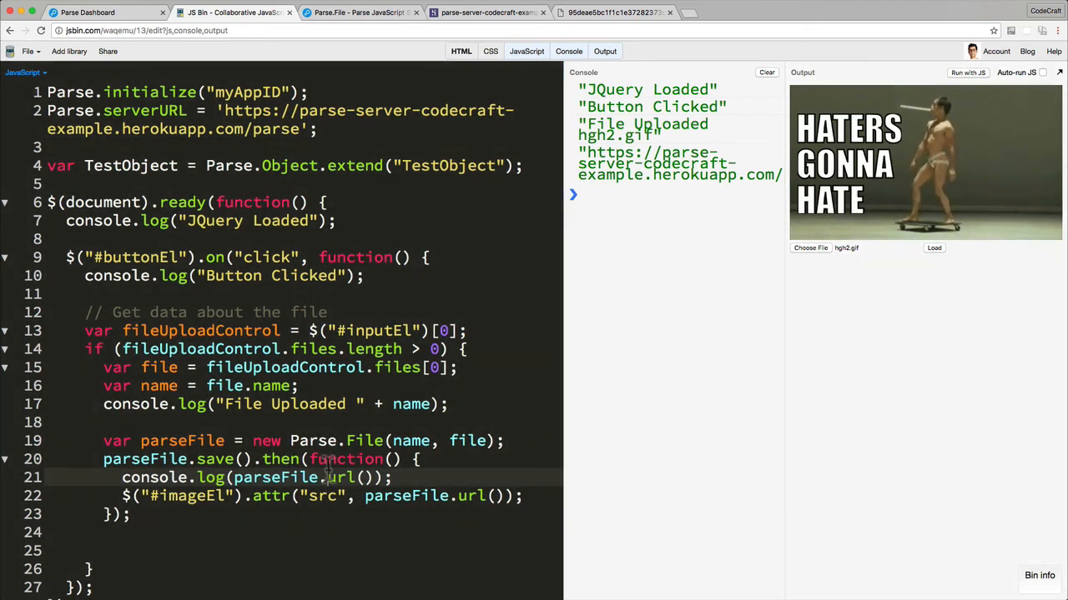
pyautogui.moveTo(847, 67)
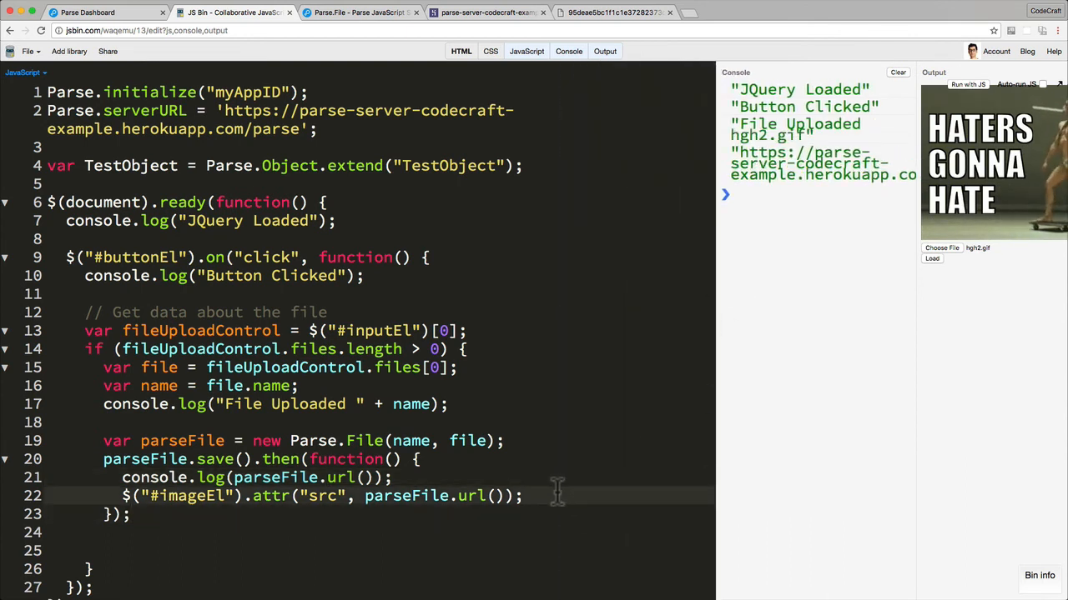
pyautogui.doubleClick(130, 165)
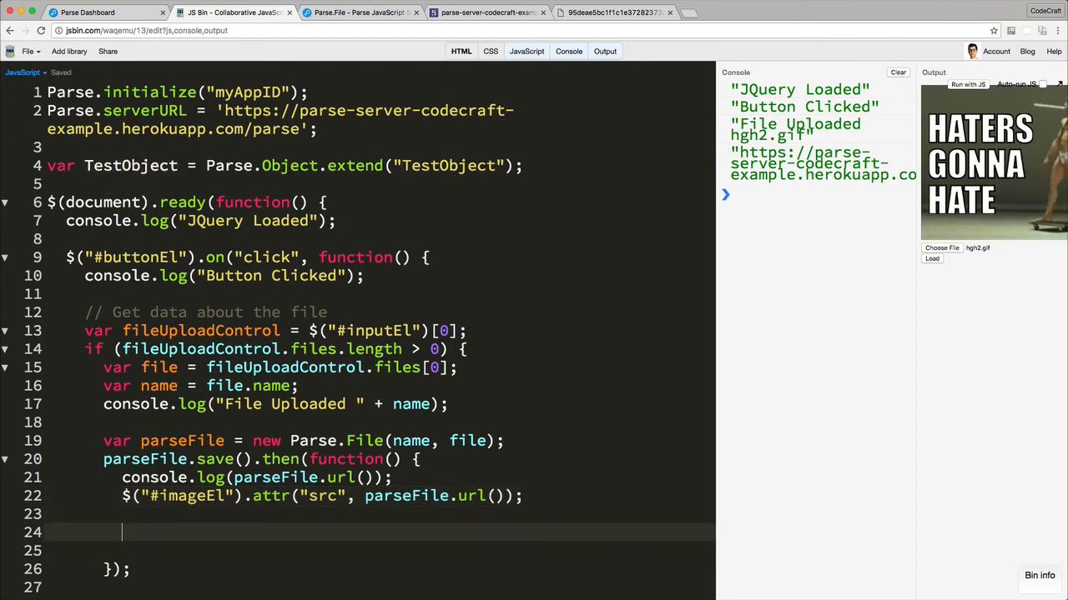
# Create a TestObject and set its 'funny' field to parseFile
pyautogui.write('var testOb')
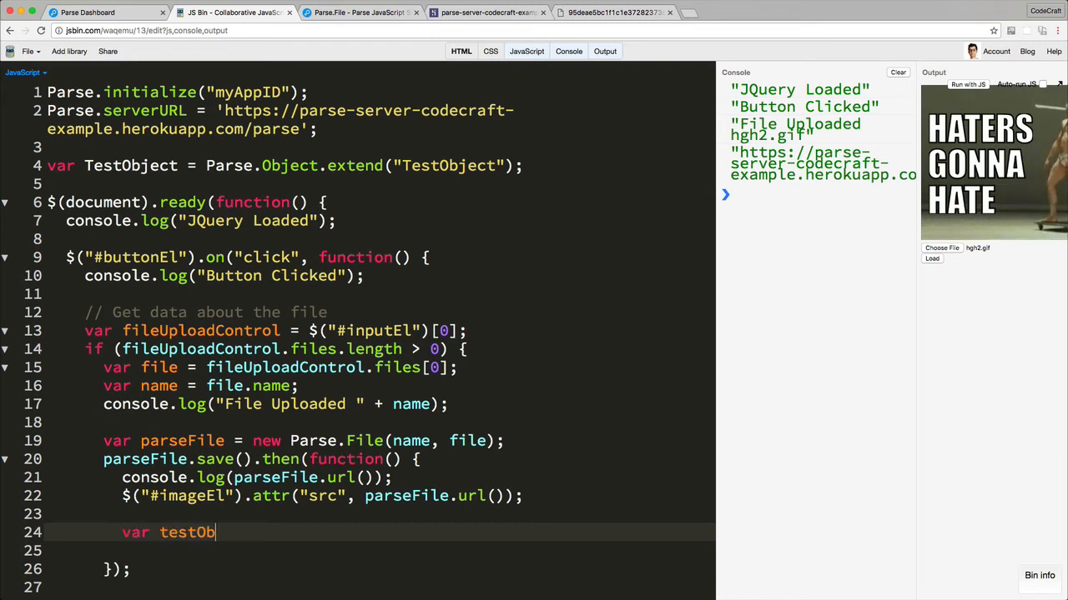
pyautogui.write('j = new Test0')
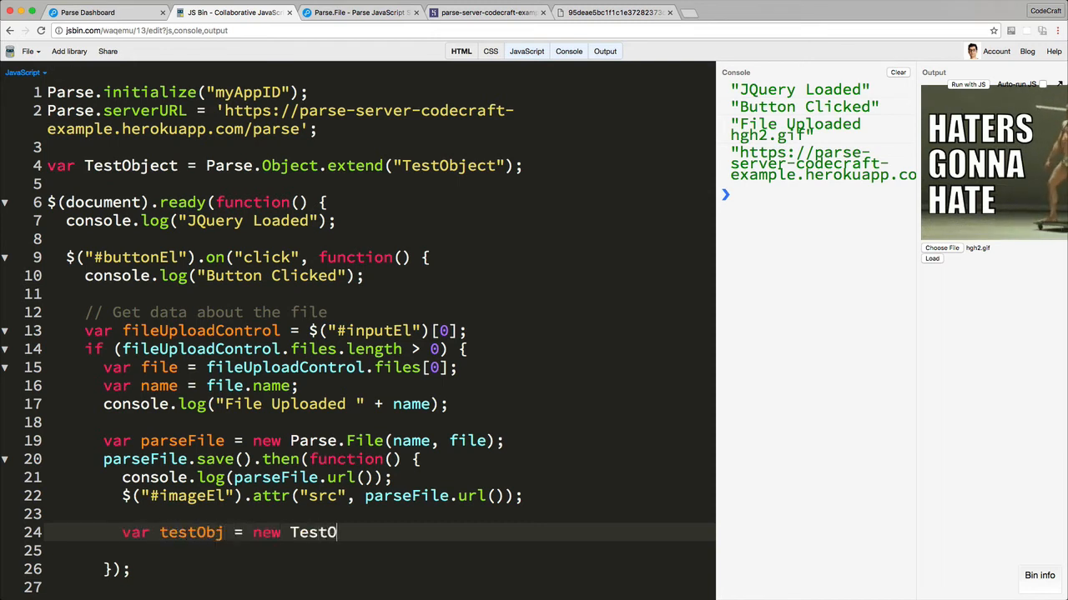
pyautogui.write('bject()')
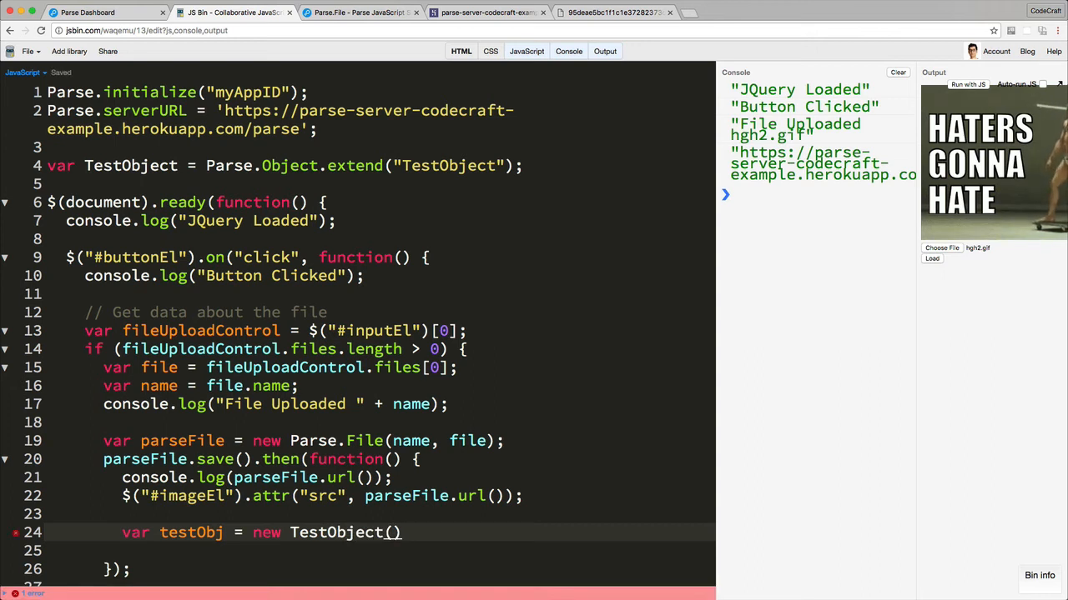
pyautogui.write(';')
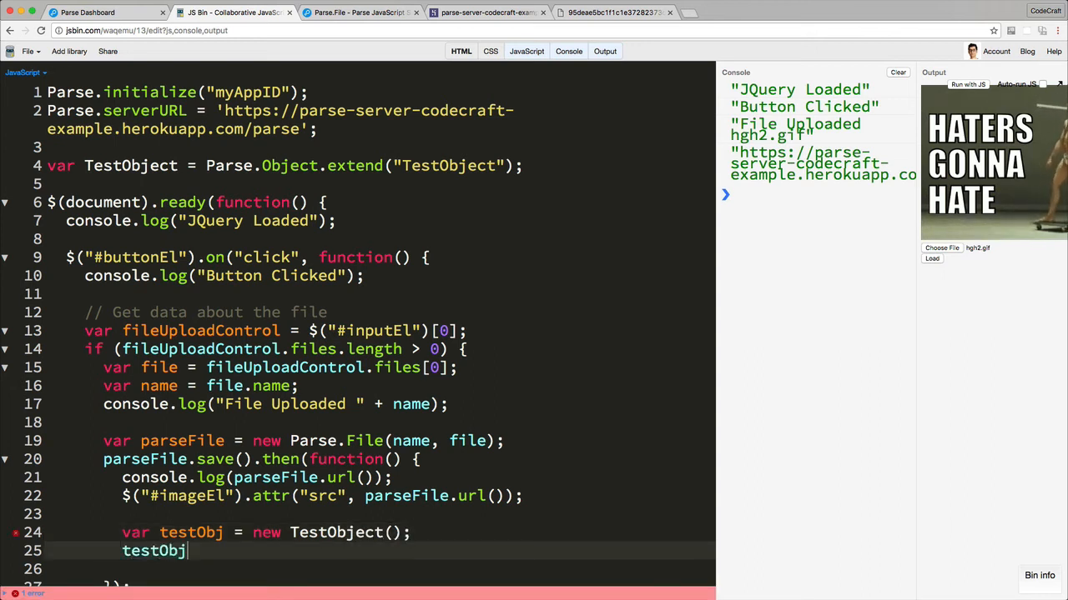
pyautogui.write('.set("")')
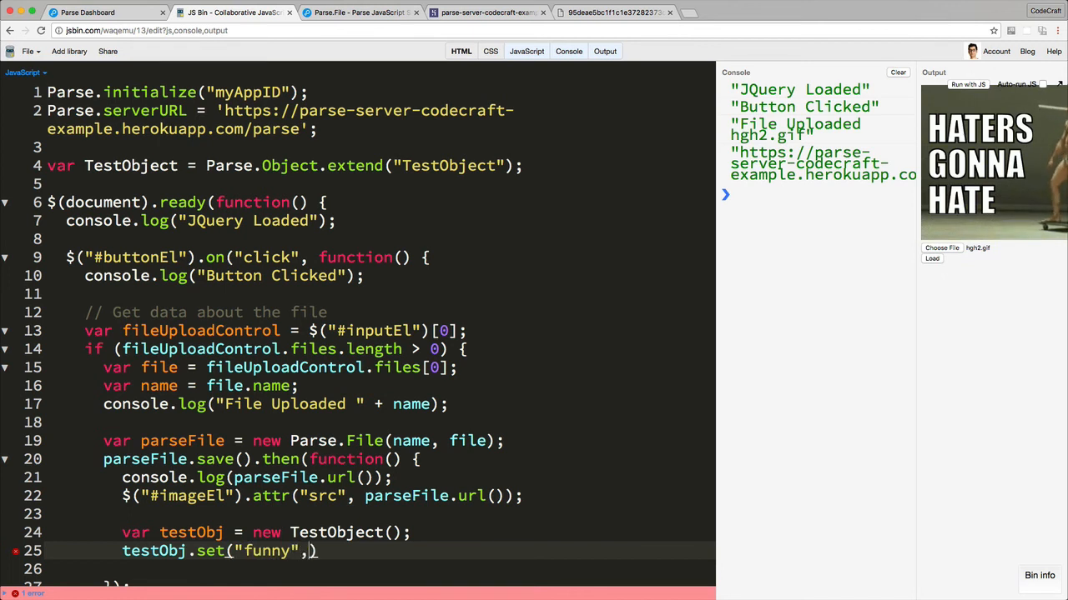
pyautogui.write('parse')
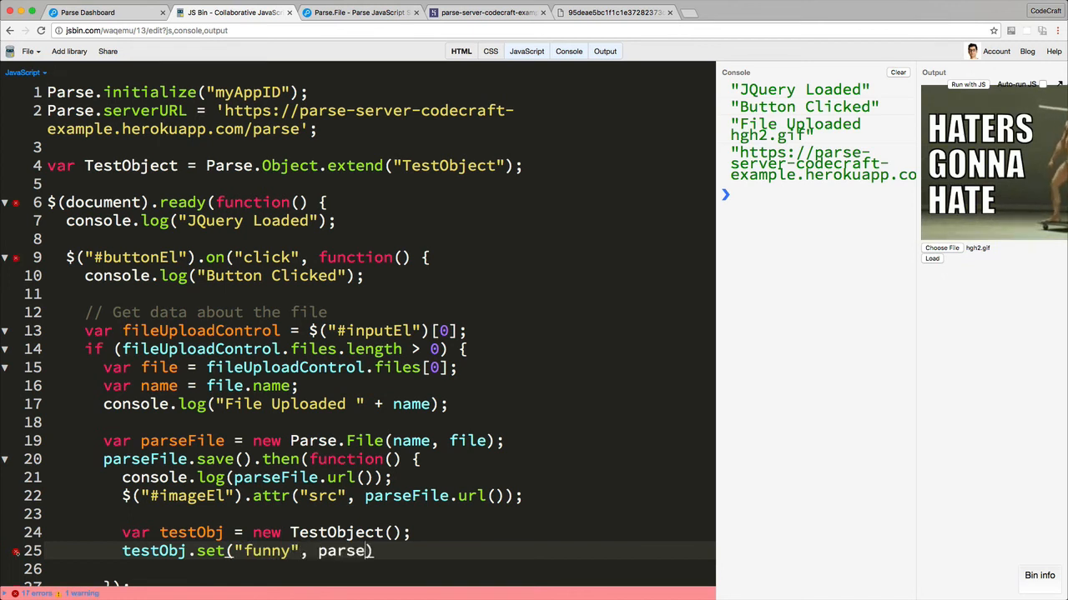
pyautogui.write('File')
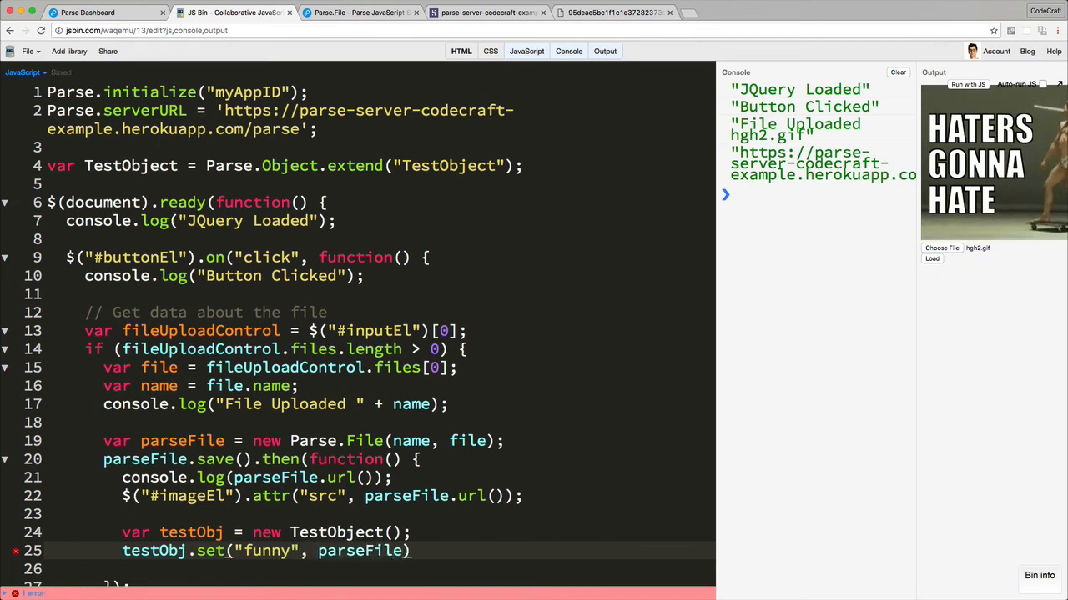
pyautogui.write(';')
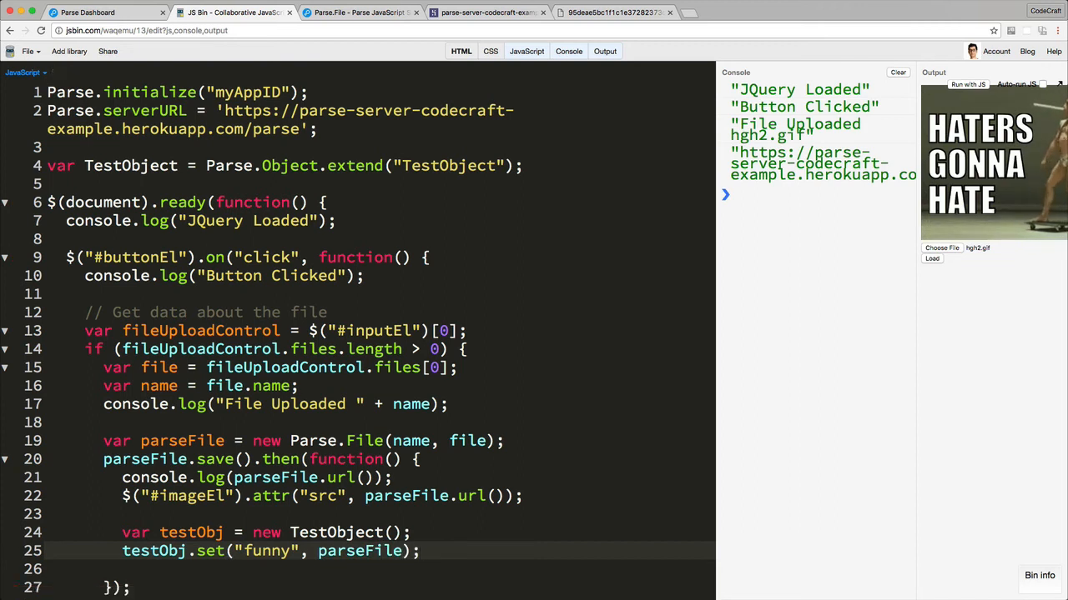
# Save testObj and log testObj.id in the then callback
pyautogui.write('testObj')
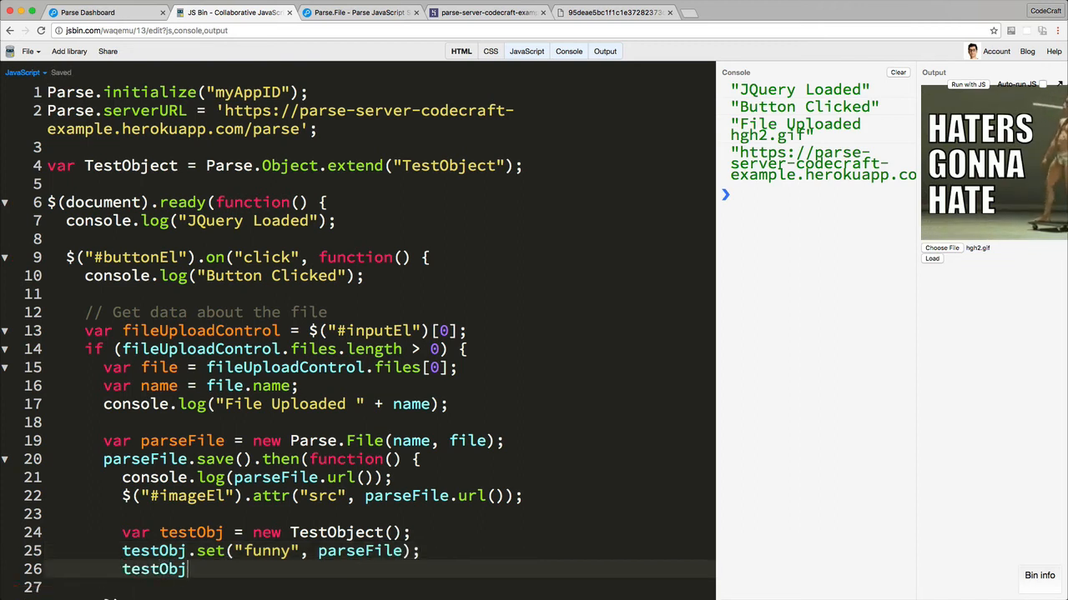
pyautogui.write('.save()')
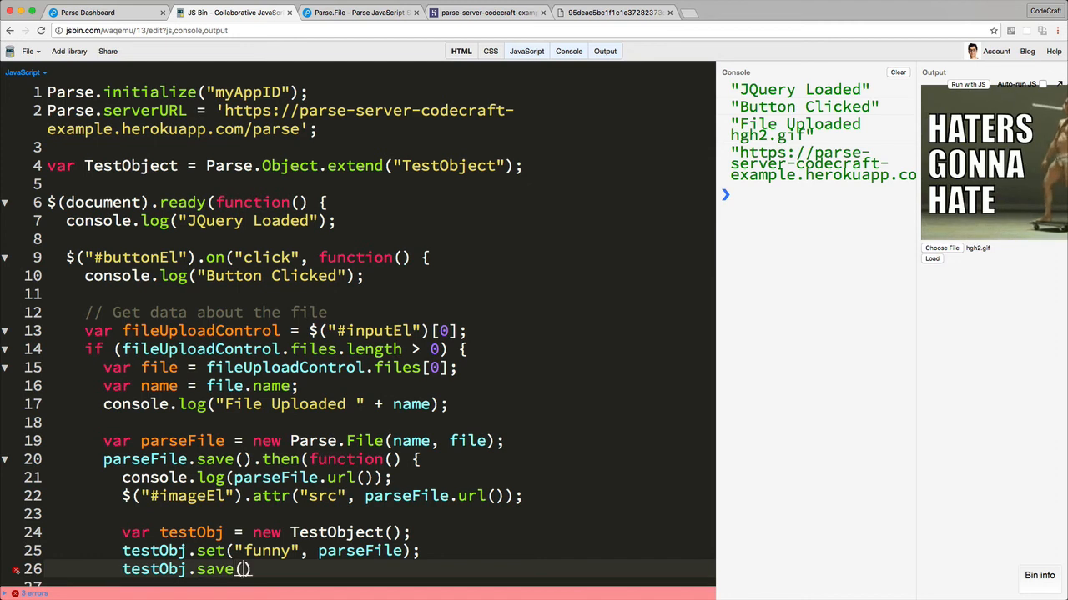
pyautogui.write('.the')
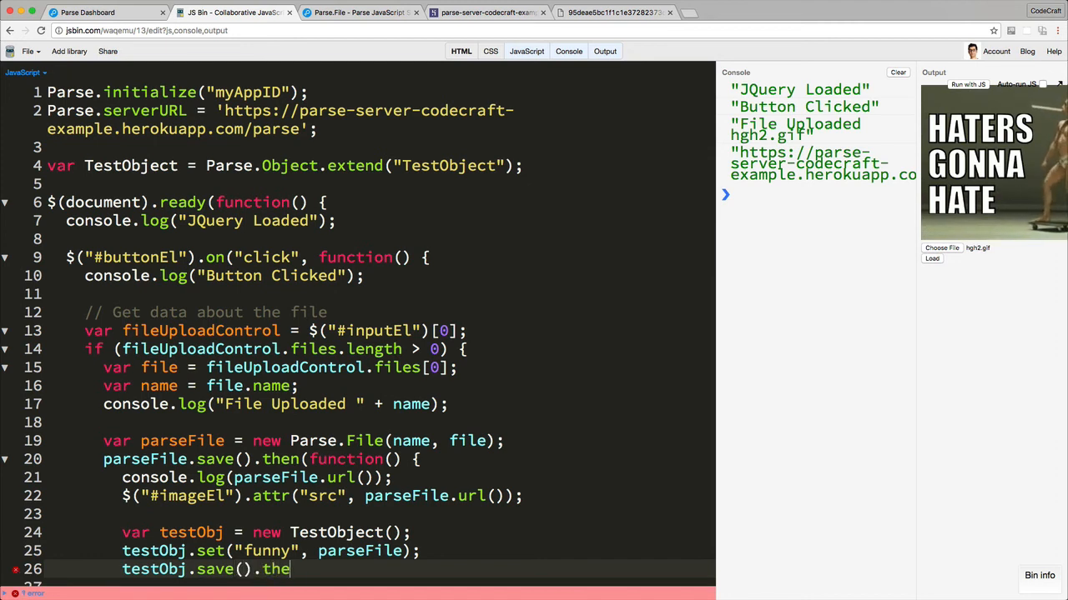
pyautogui.write('n(function() {')
pyautogui.write('cons')
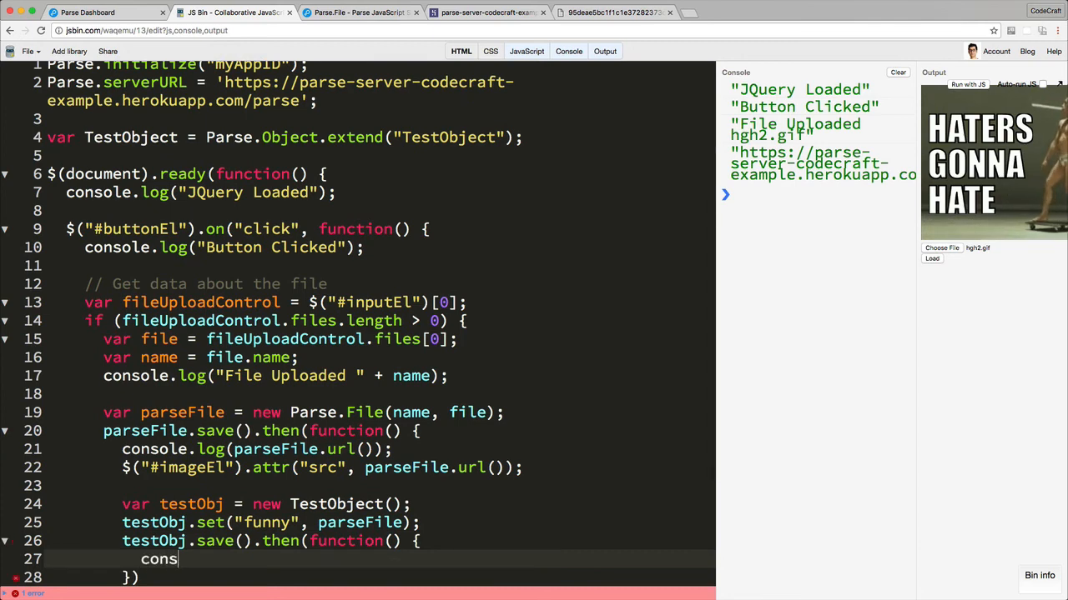
pyautogui.write('ole.lof')
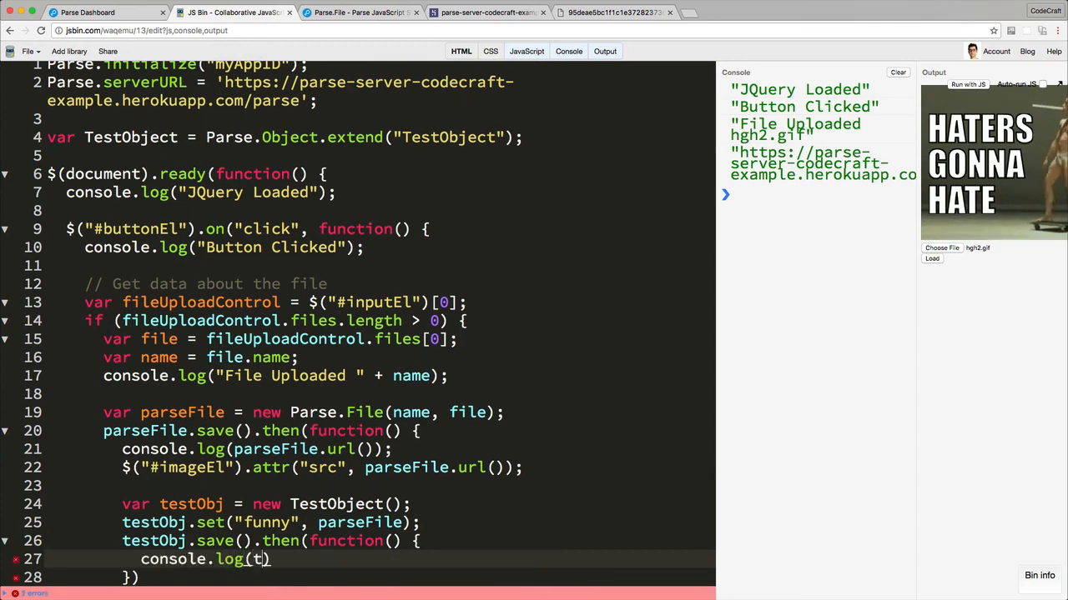
pyautogui.write('estObj.id')
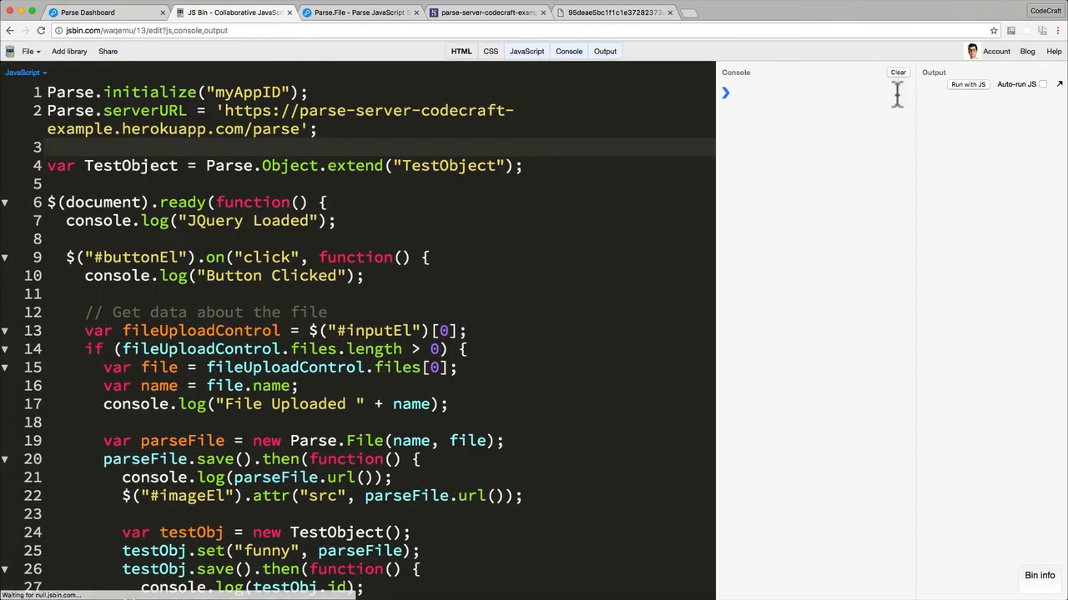
# Rerun with JS, load hgh2.gif, and switch to Parse Dashboard
pyautogui.click(966, 84)
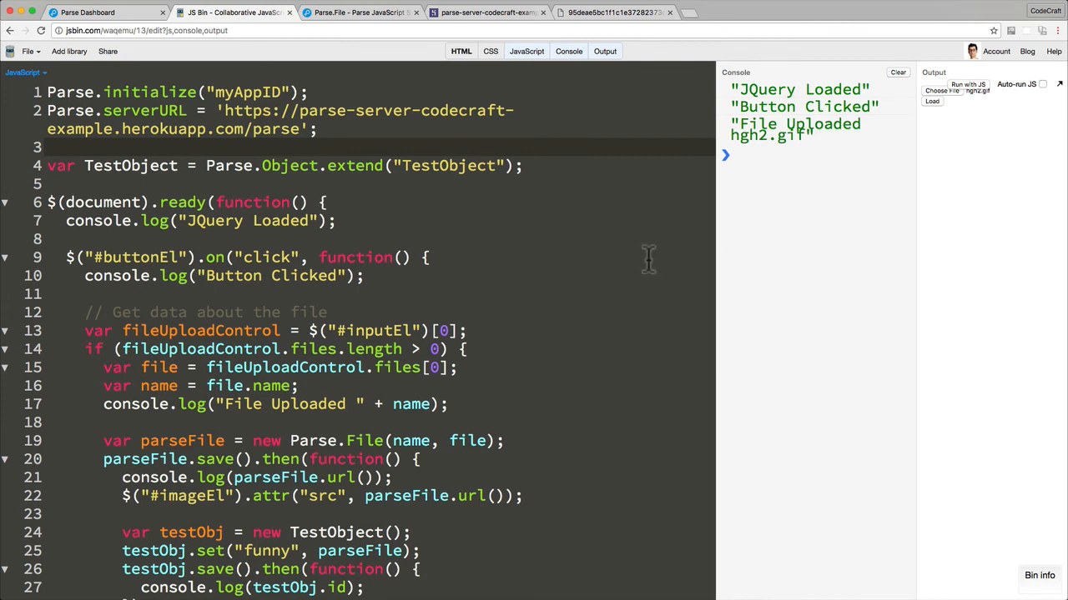
pyautogui.click(932, 258)
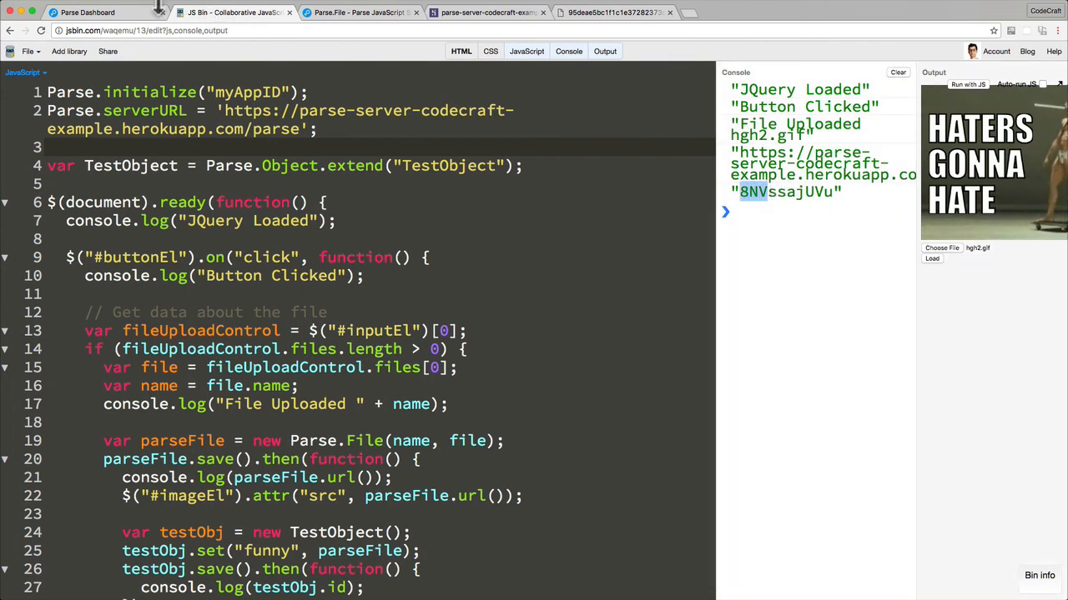
pyautogui.click(87, 12)
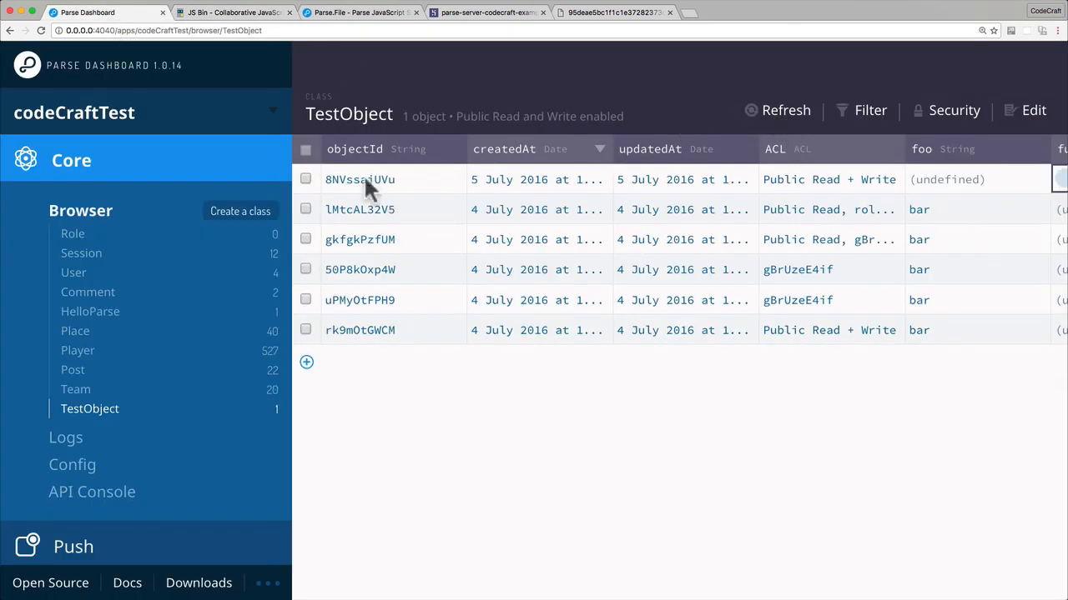
pyautogui.moveTo(348, 185)
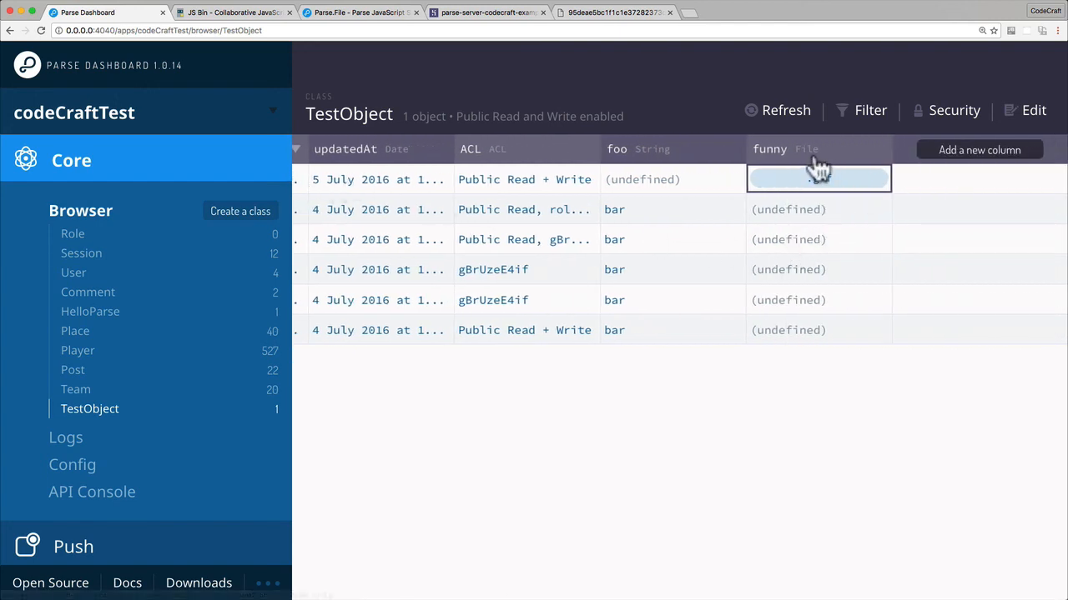
# Open the .gif stored in the TestObject's funny column, then return to the table
pyautogui.write('.gif')
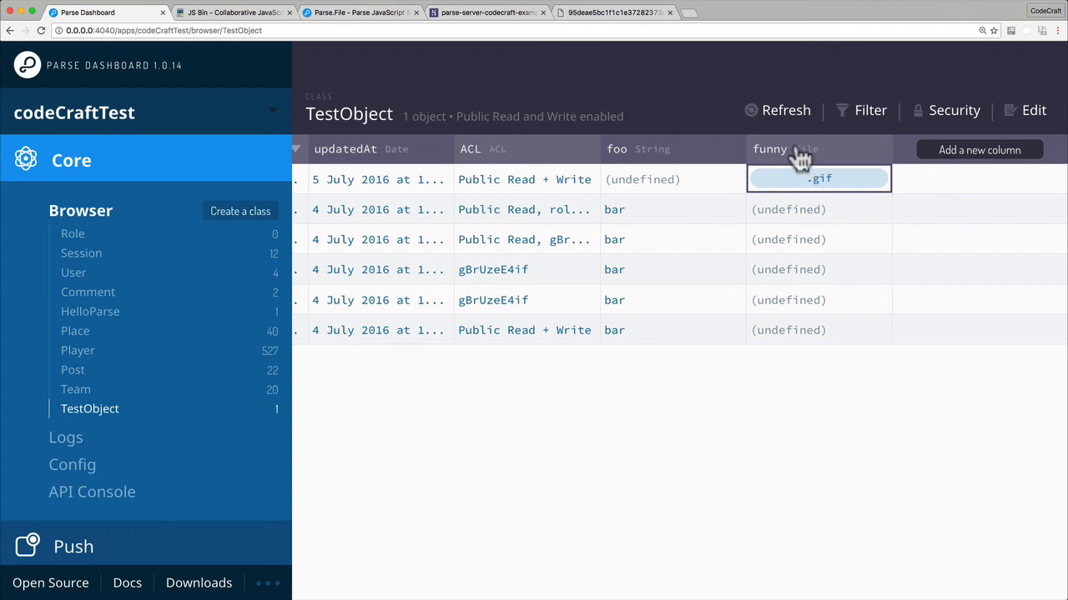
pyautogui.moveTo(813, 162)
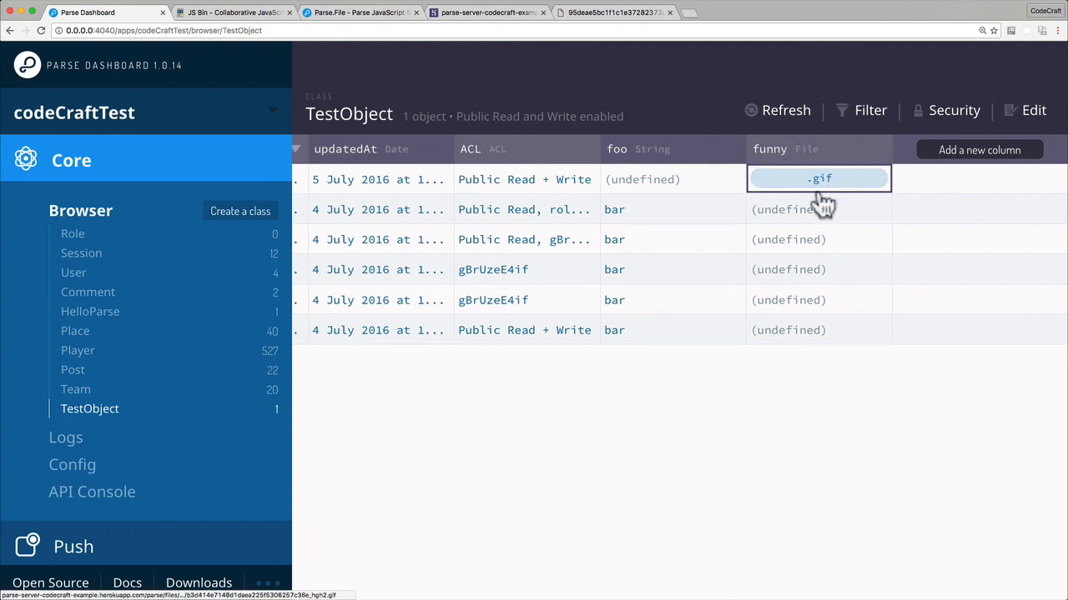
pyautogui.click(819, 179)
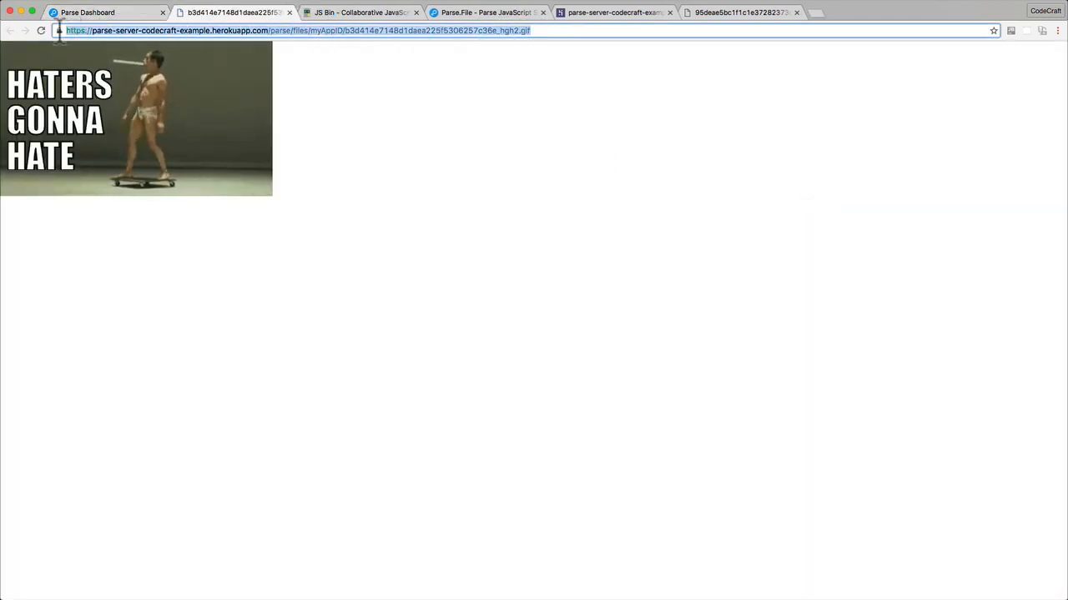
pyautogui.click(87, 12)
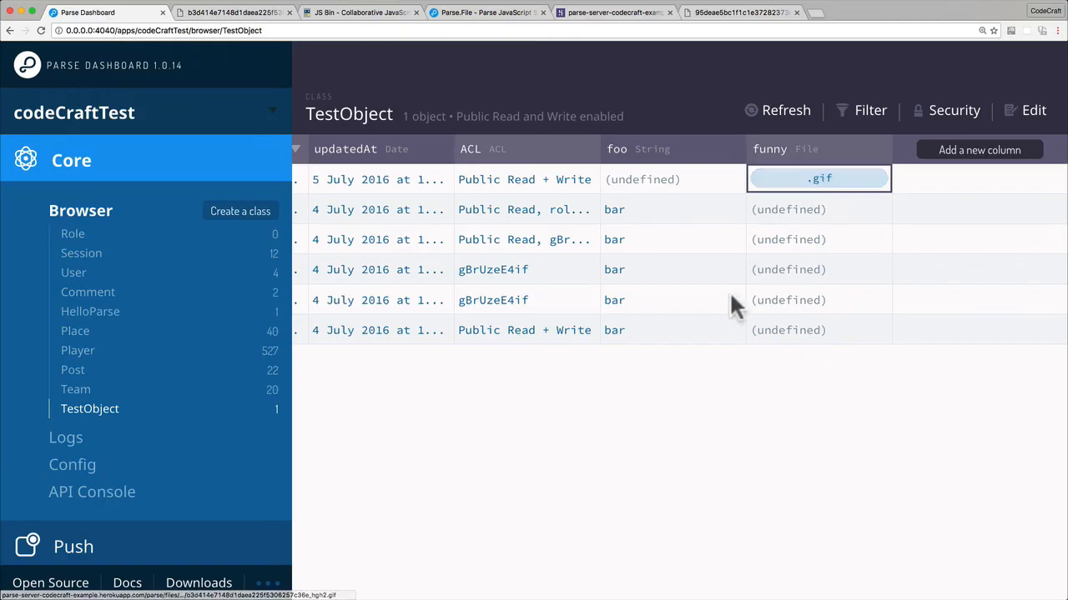
pyautogui.moveTo(684, 265)
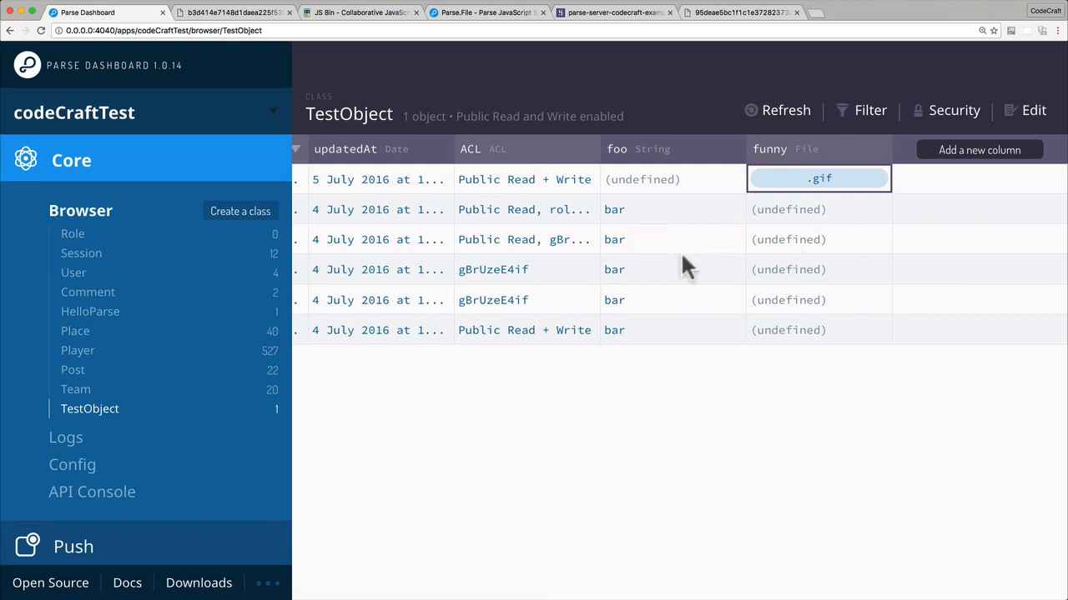
pyautogui.moveTo(371, 197)
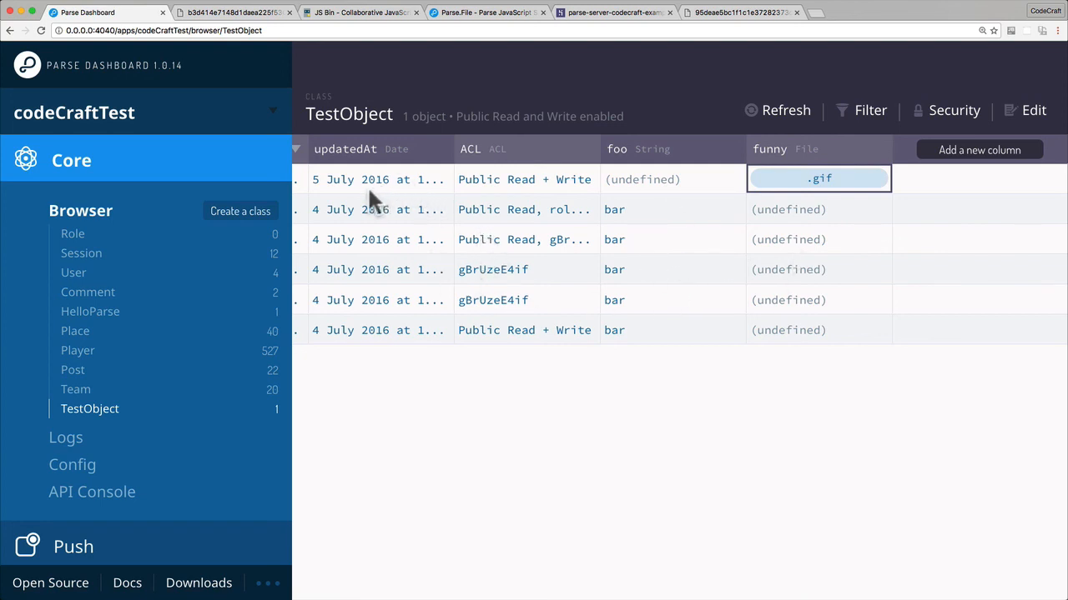
pyautogui.moveTo(776, 200)
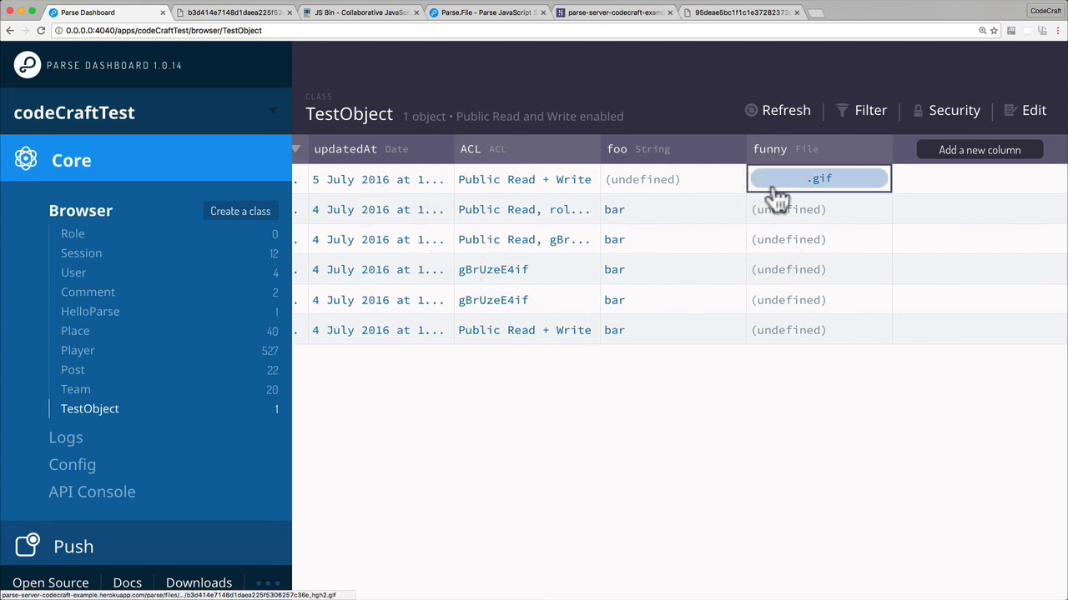
pyautogui.moveTo(668, 179)
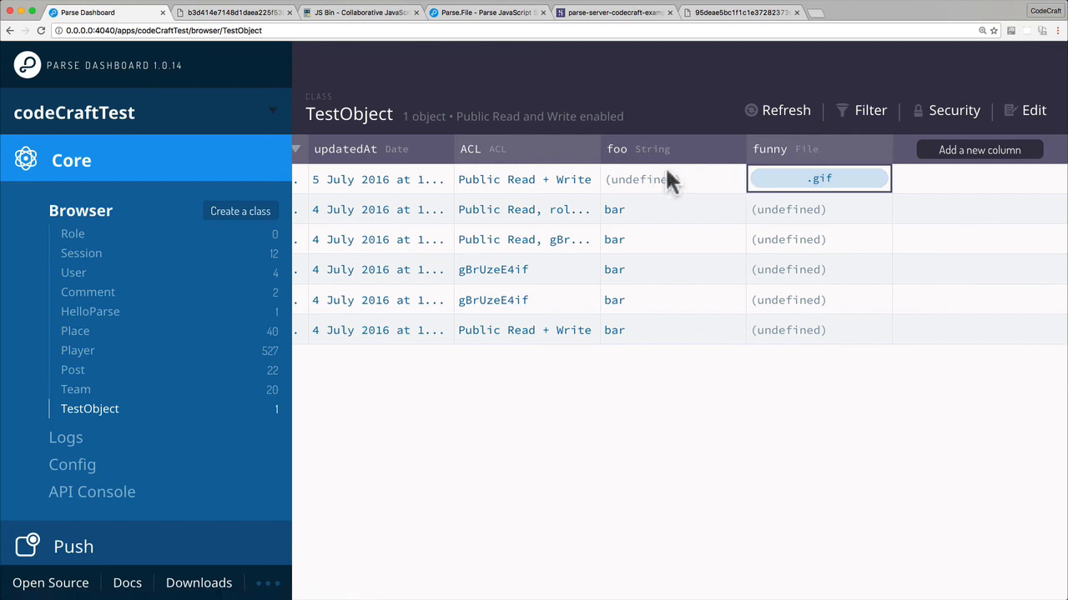
pyautogui.moveTo(842, 229)
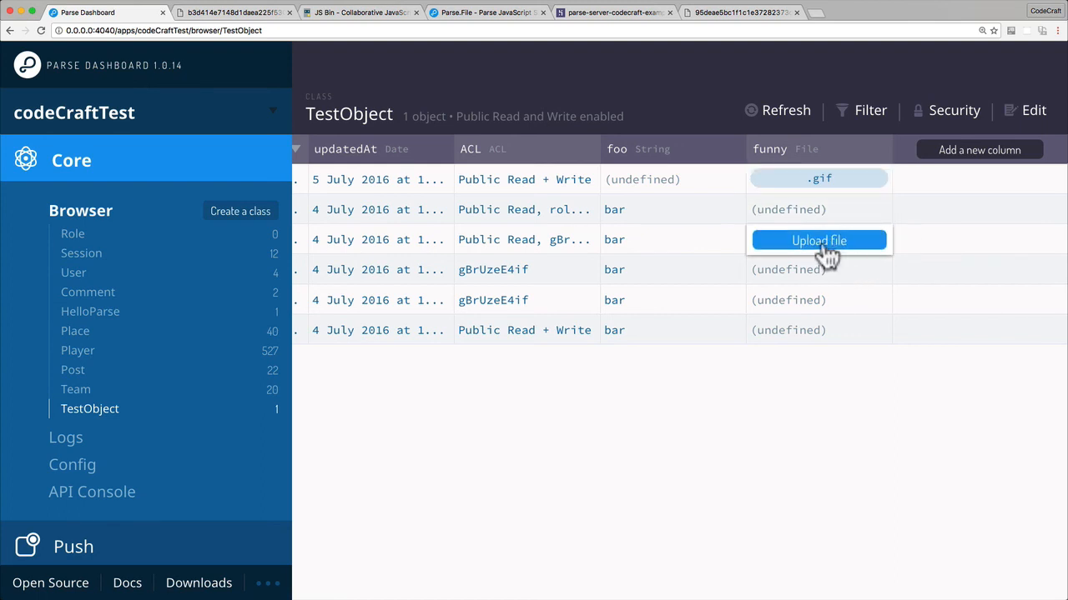
# Upload hgh2.gif into the third row's funny cell, then scroll the JS Bin code
pyautogui.click(818, 240)
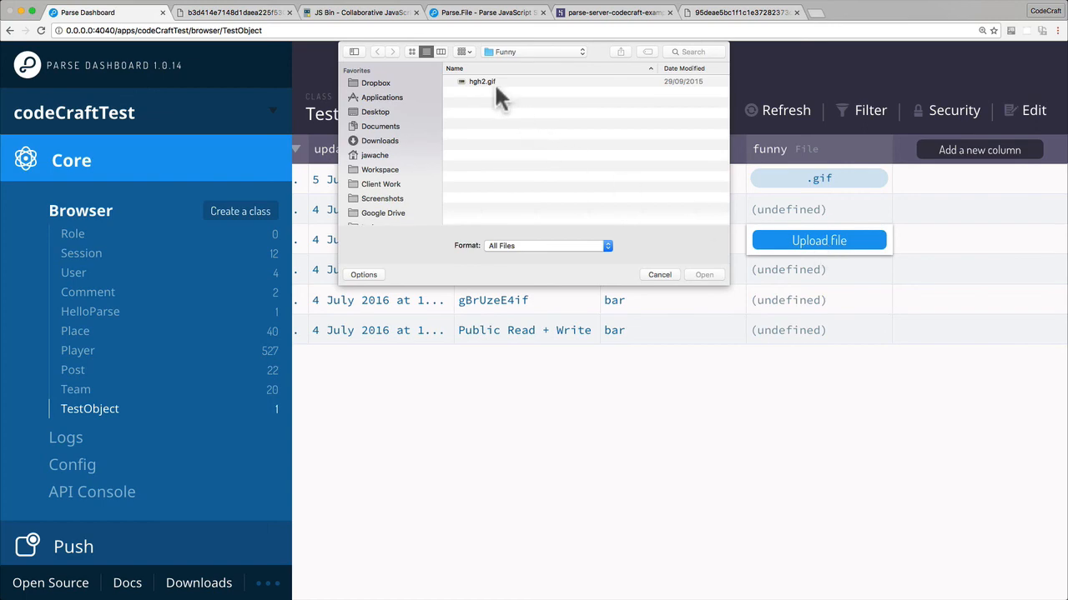
pyautogui.click(704, 274)
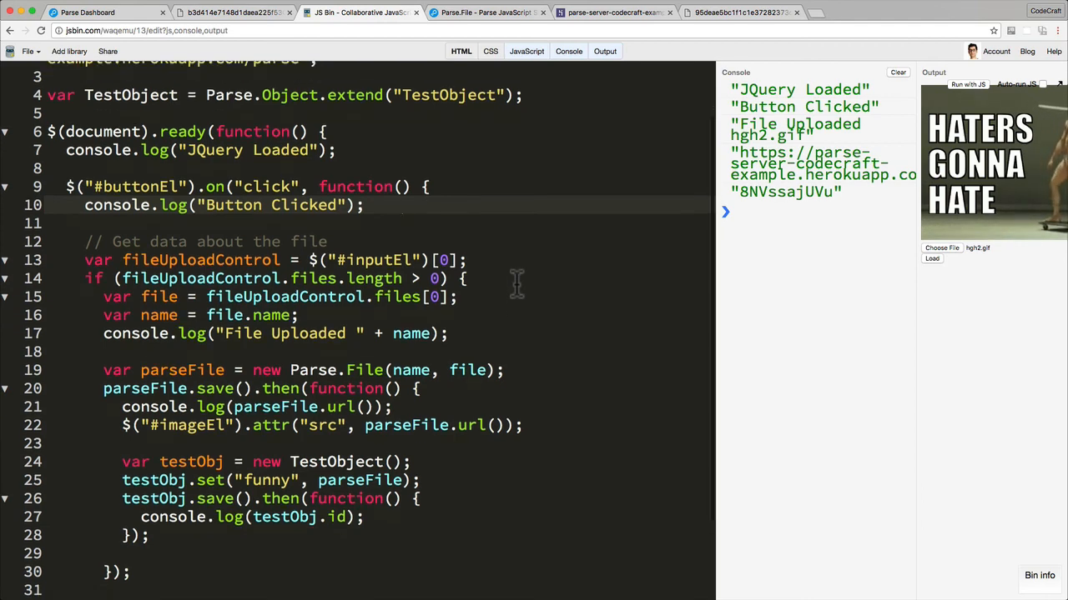
pyautogui.scroll(-3)
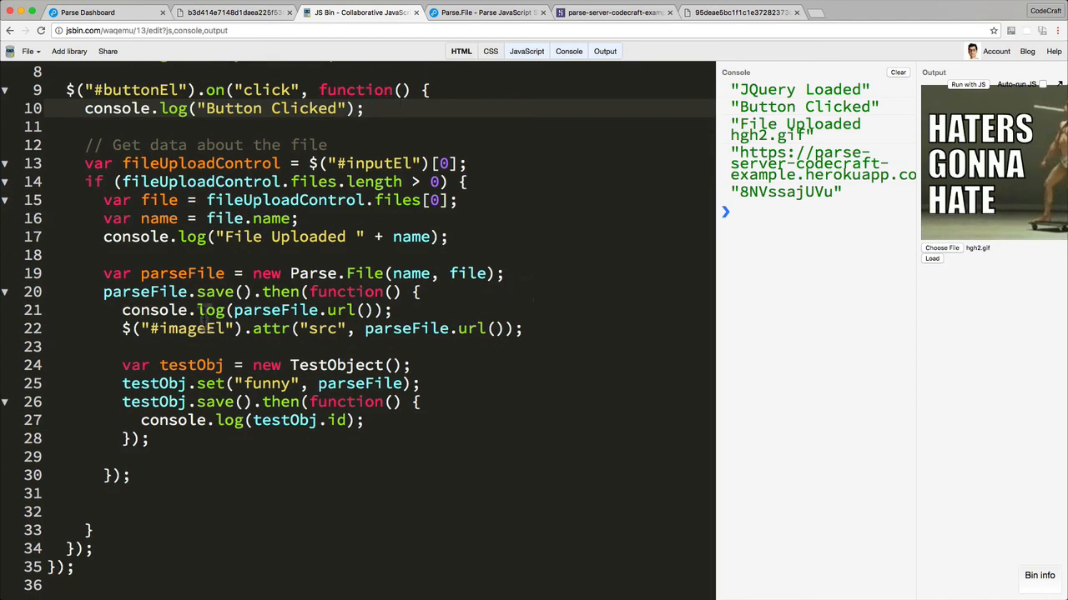